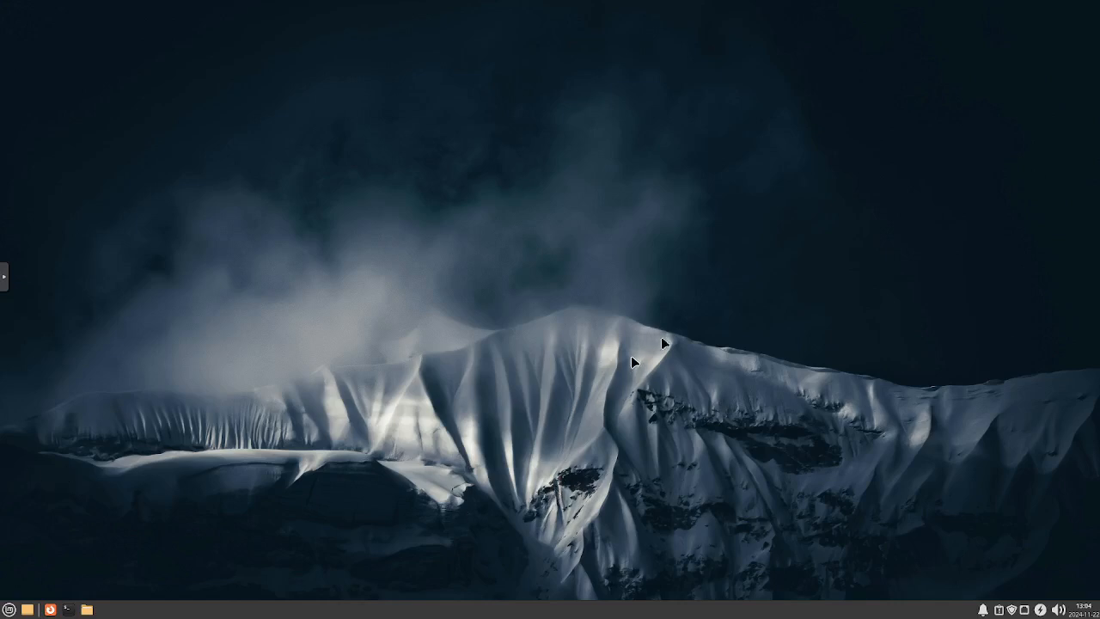
pyautogui.moveTo(425, 311)
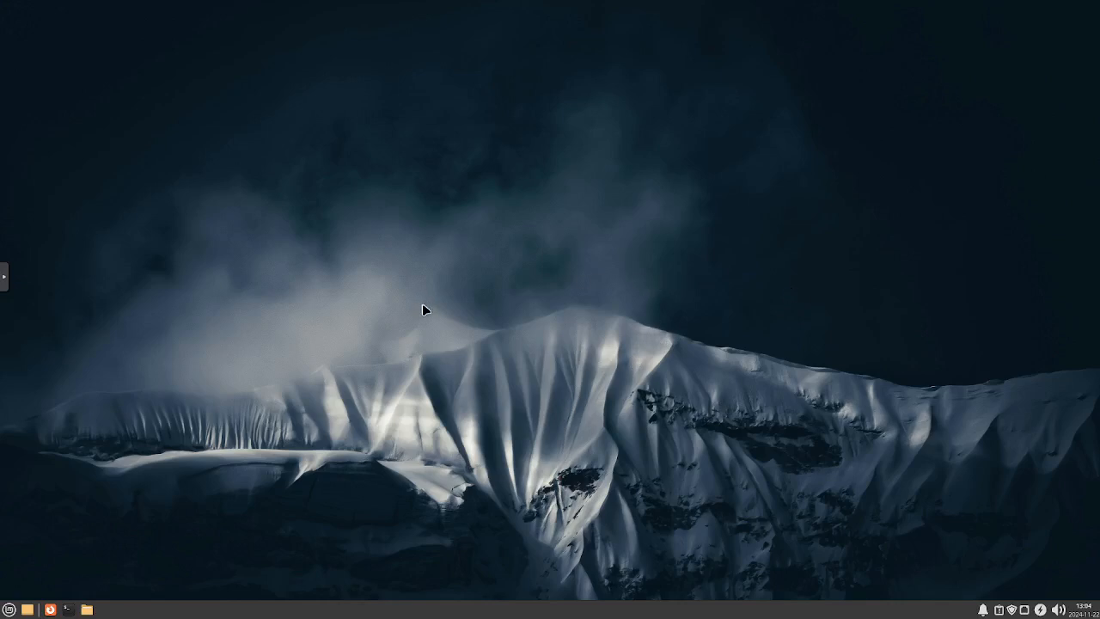
pyautogui.moveTo(418, 311)
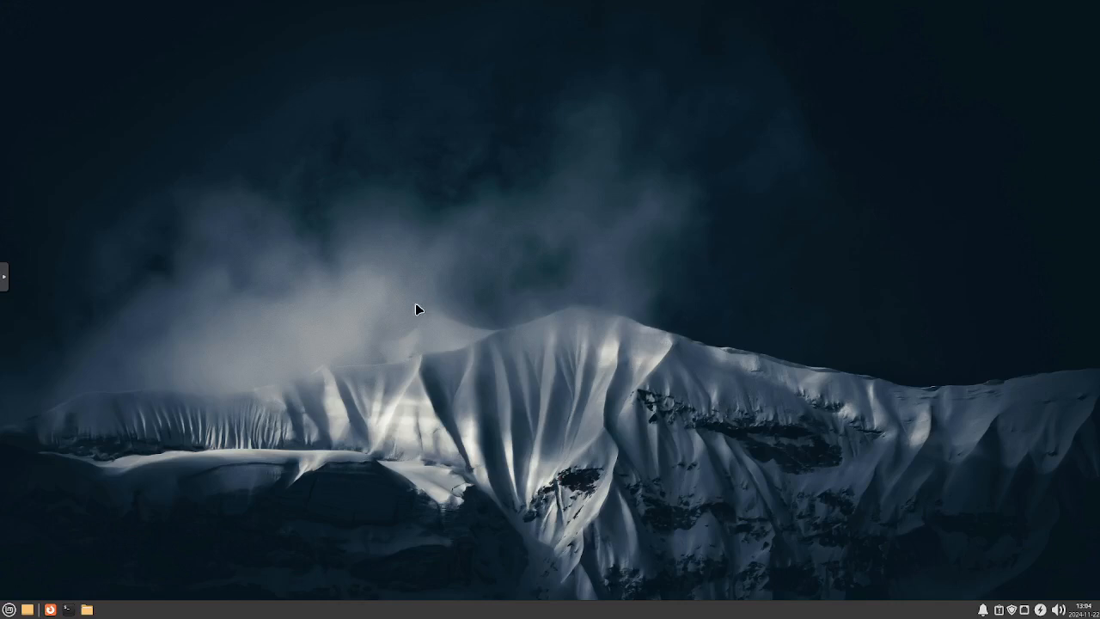
pyautogui.moveTo(417, 307)
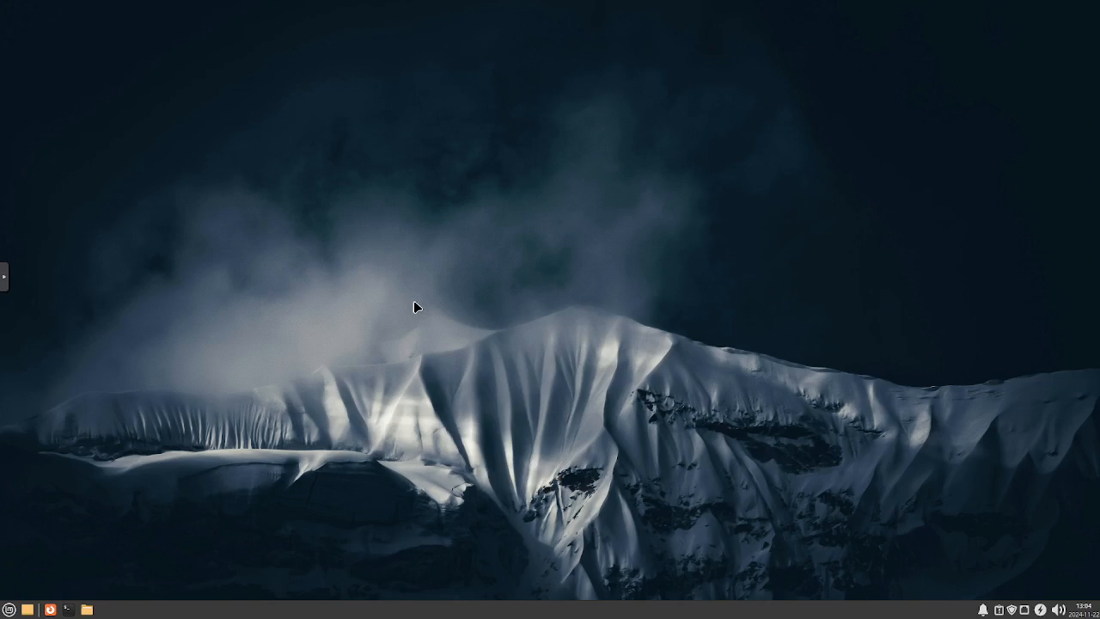
pyautogui.moveTo(415, 312)
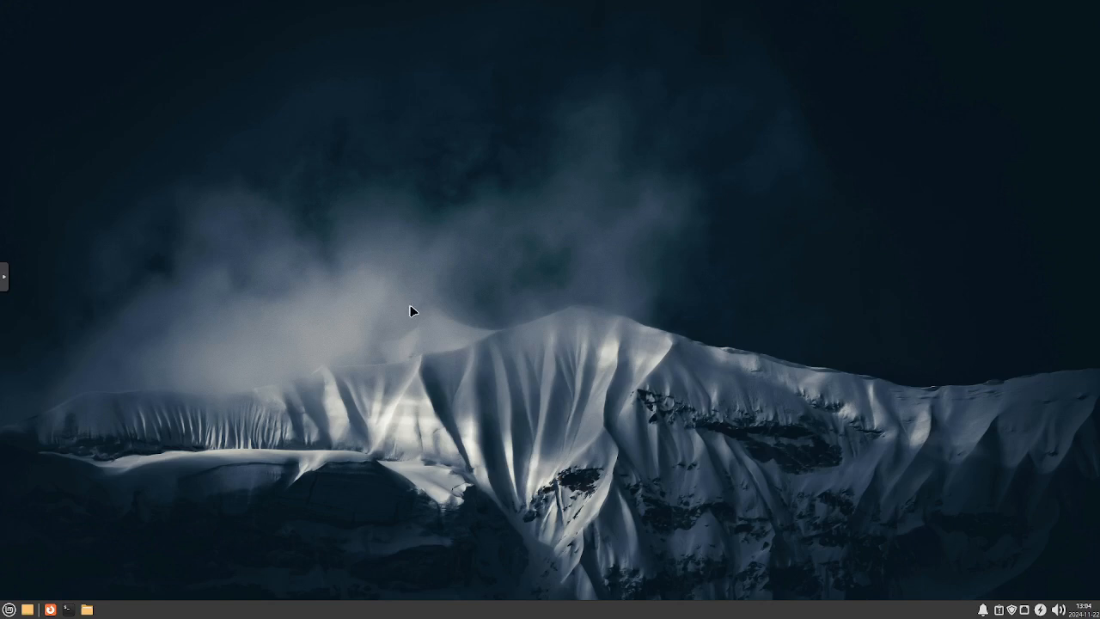
pyautogui.moveTo(123, 509)
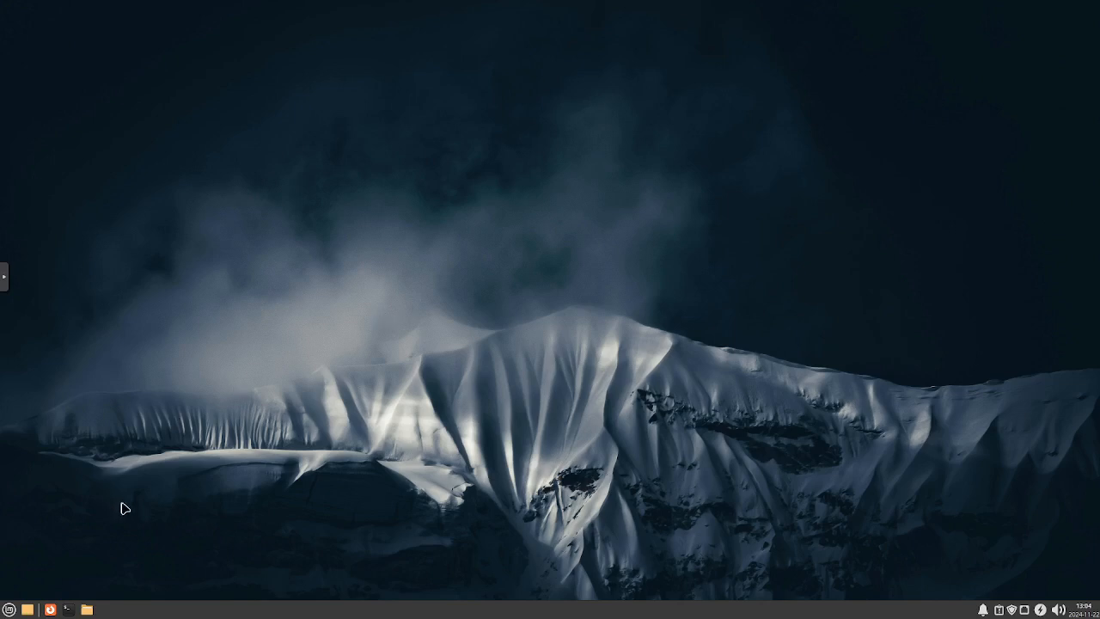
pyautogui.moveTo(63, 606)
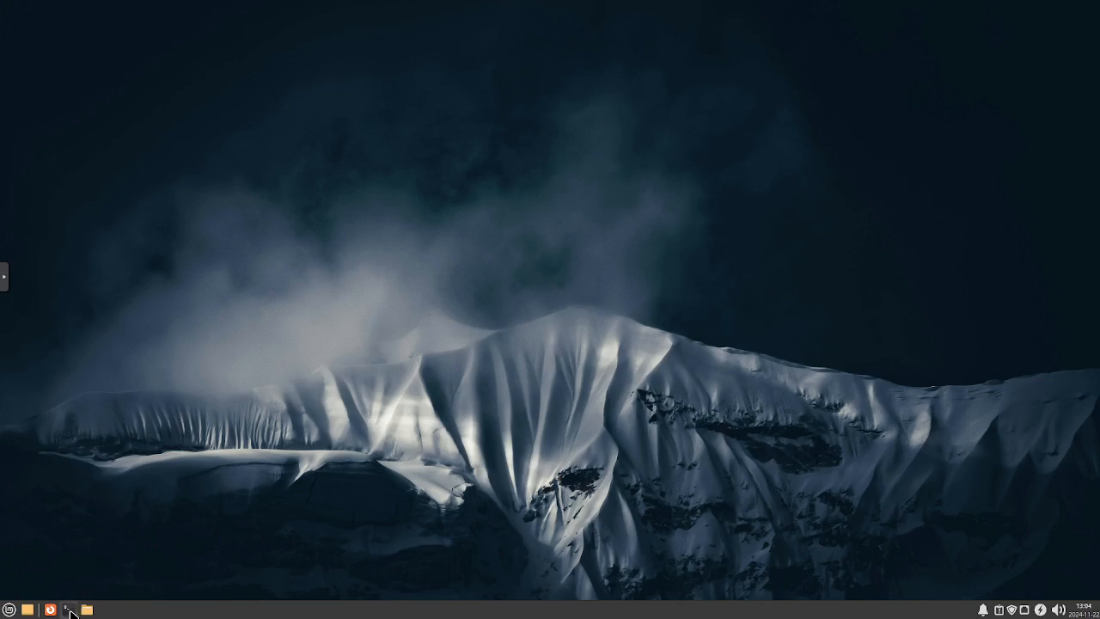
# Run neofetch in a new terminal and move its window to the top right
pyautogui.click(61, 606)
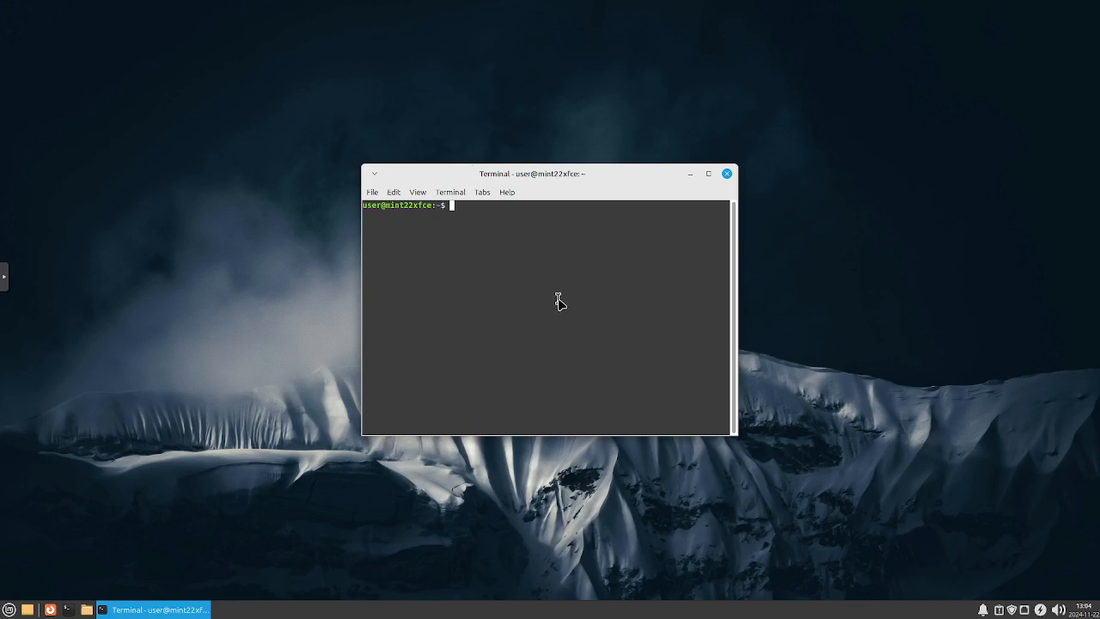
pyautogui.write('neofetch')
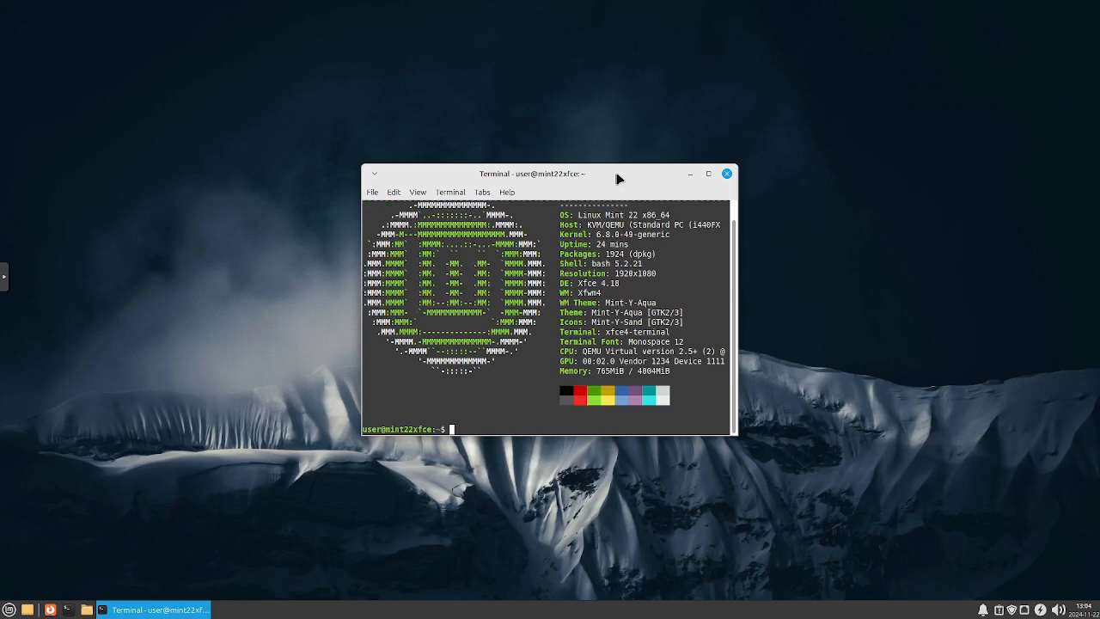
pyautogui.moveTo(533, 174); pyautogui.dragTo(694, 84)
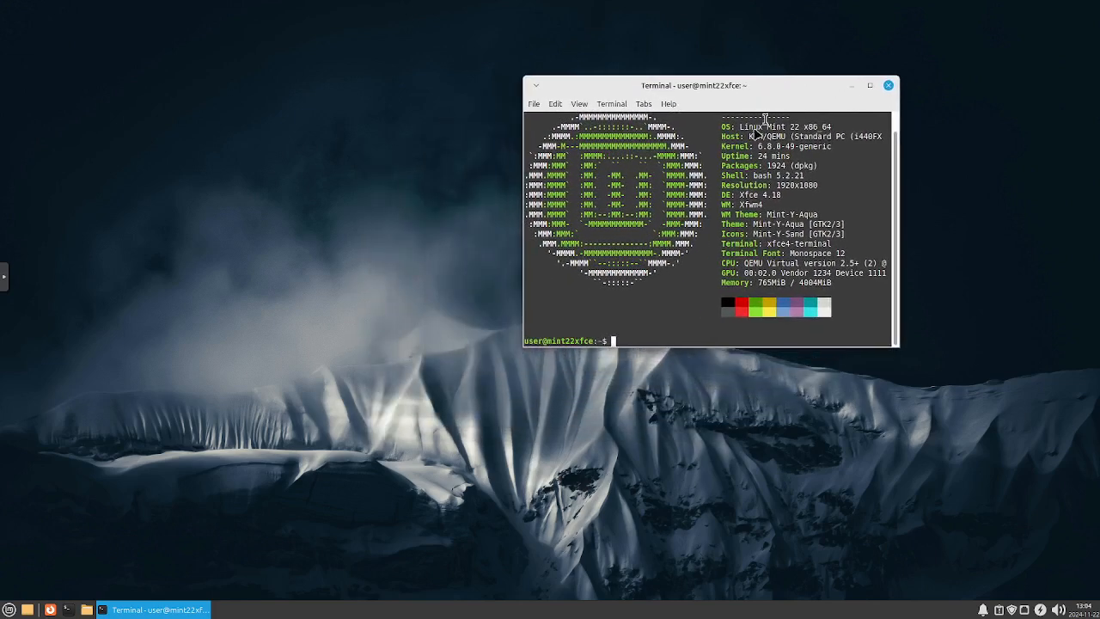
pyautogui.moveTo(788, 126)
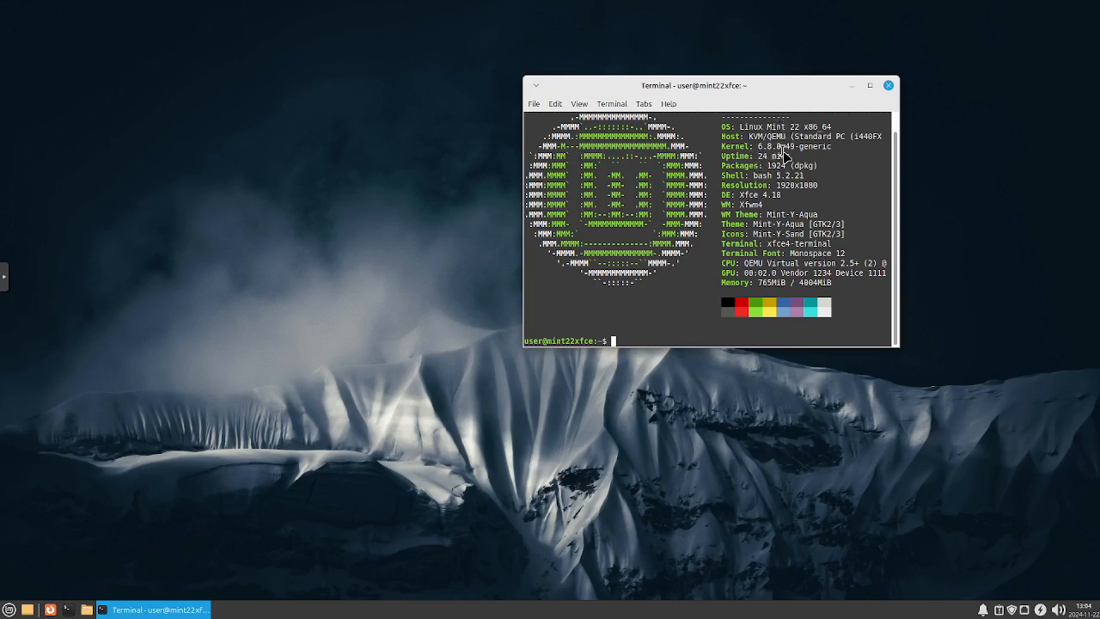
pyautogui.moveTo(767, 186)
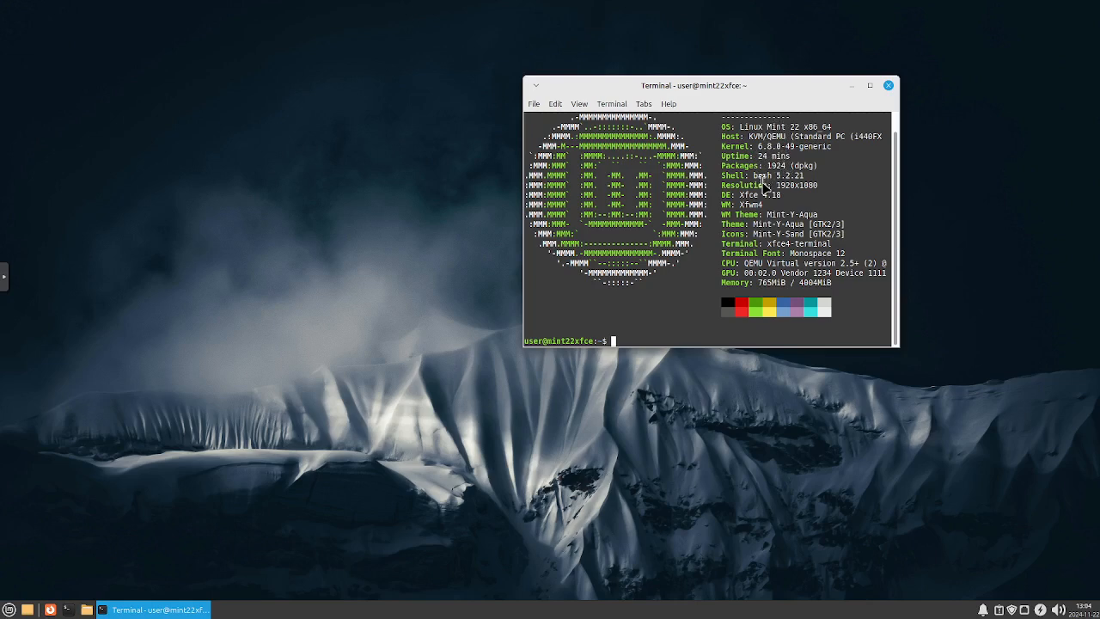
pyautogui.moveTo(830, 185)
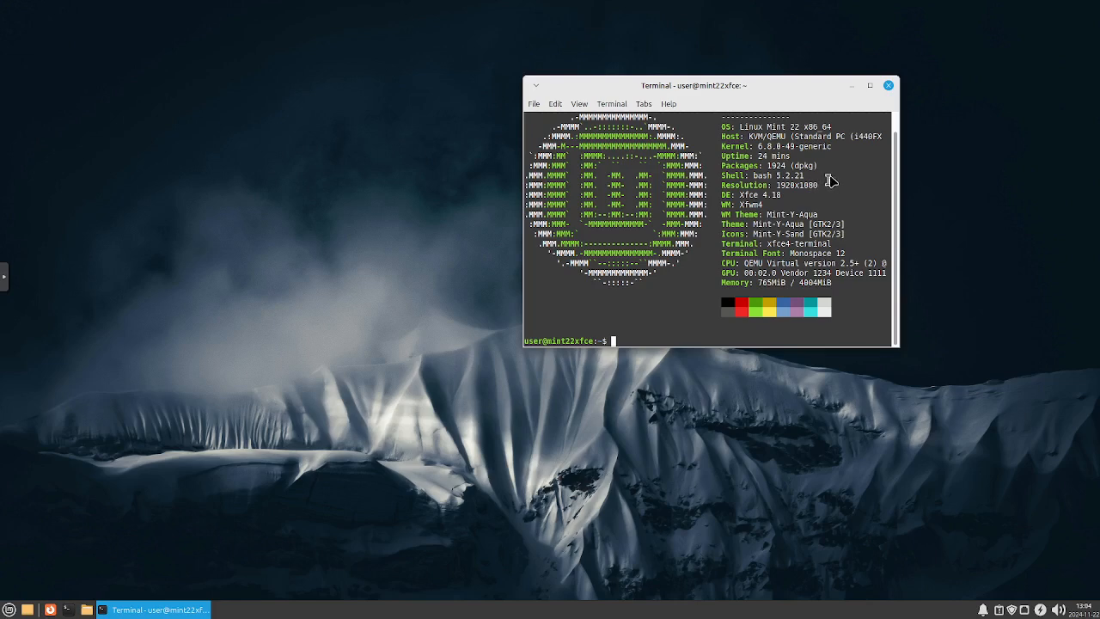
pyautogui.moveTo(839, 183)
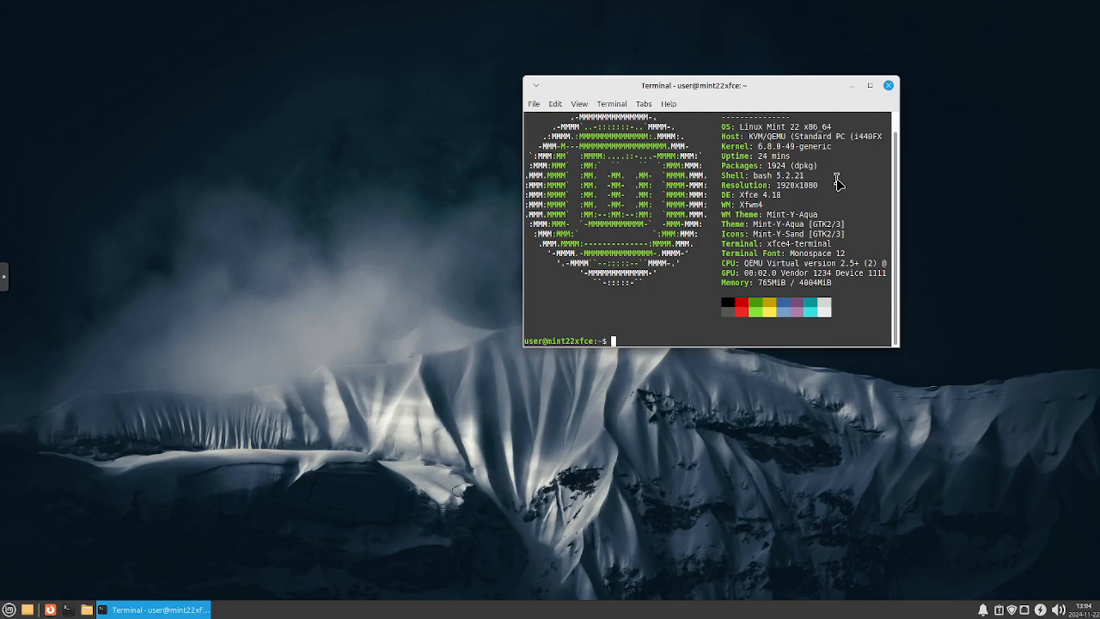
pyautogui.moveTo(841, 186)
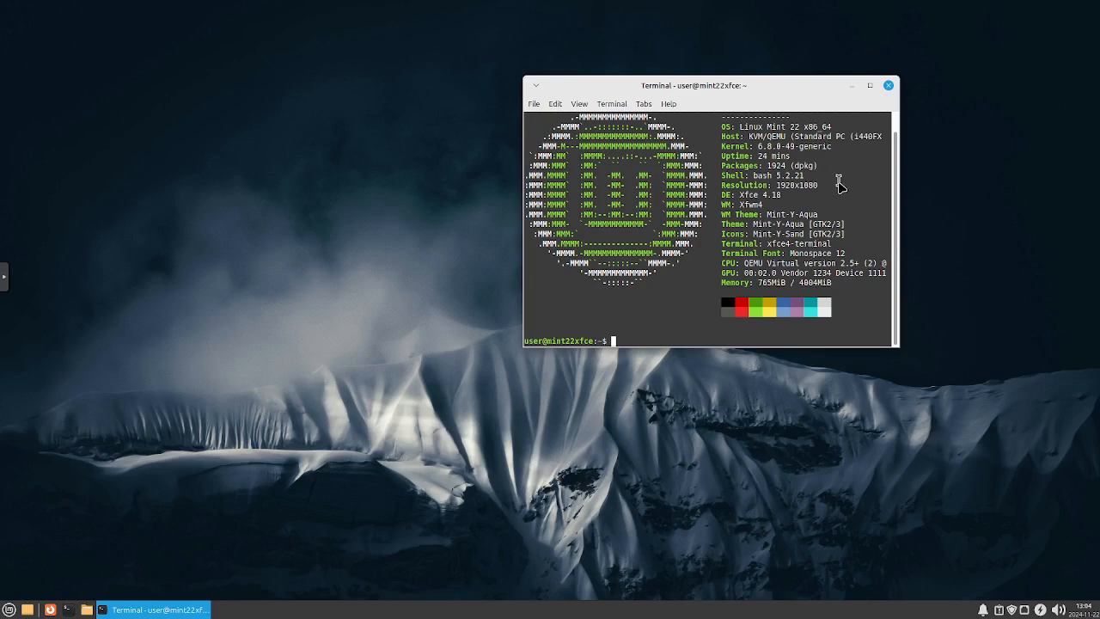
pyautogui.moveTo(856, 228)
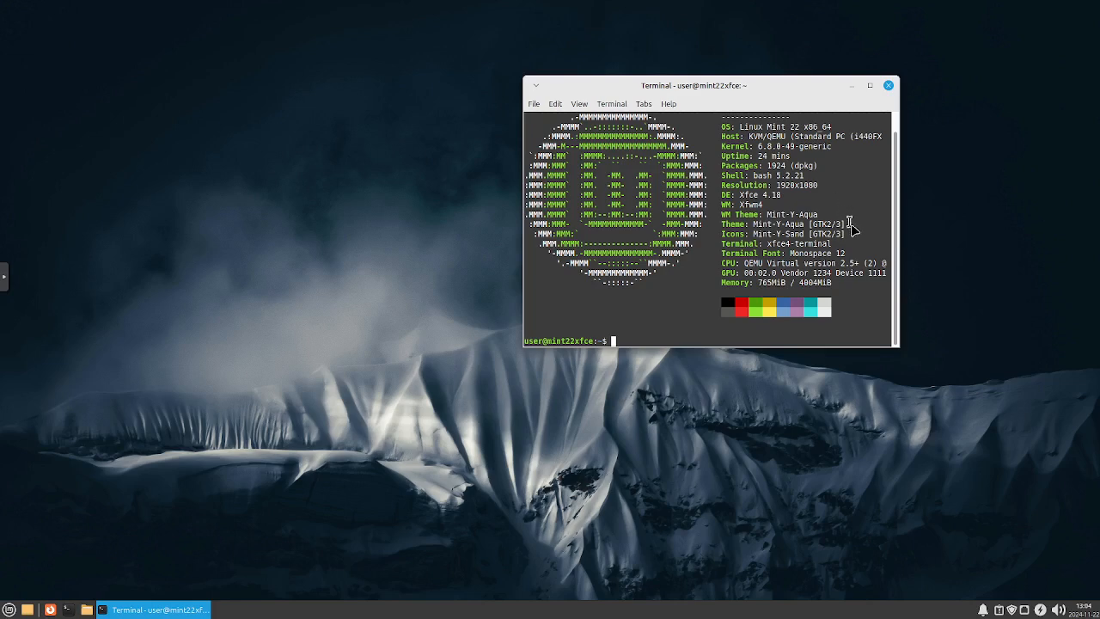
pyautogui.moveTo(665, 235)
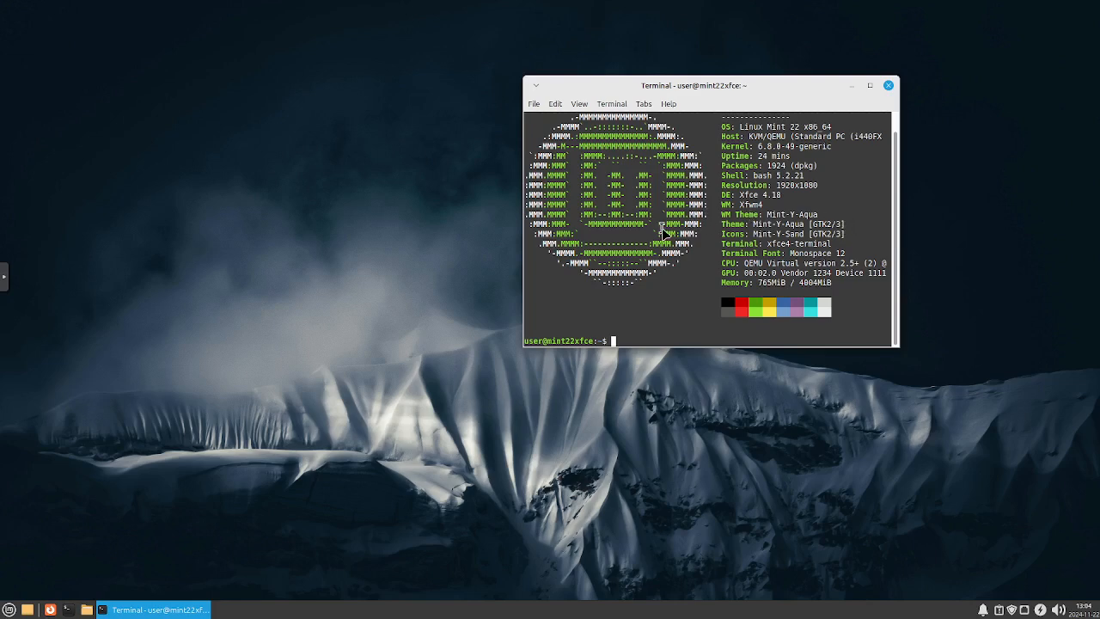
pyautogui.moveTo(235, 292)
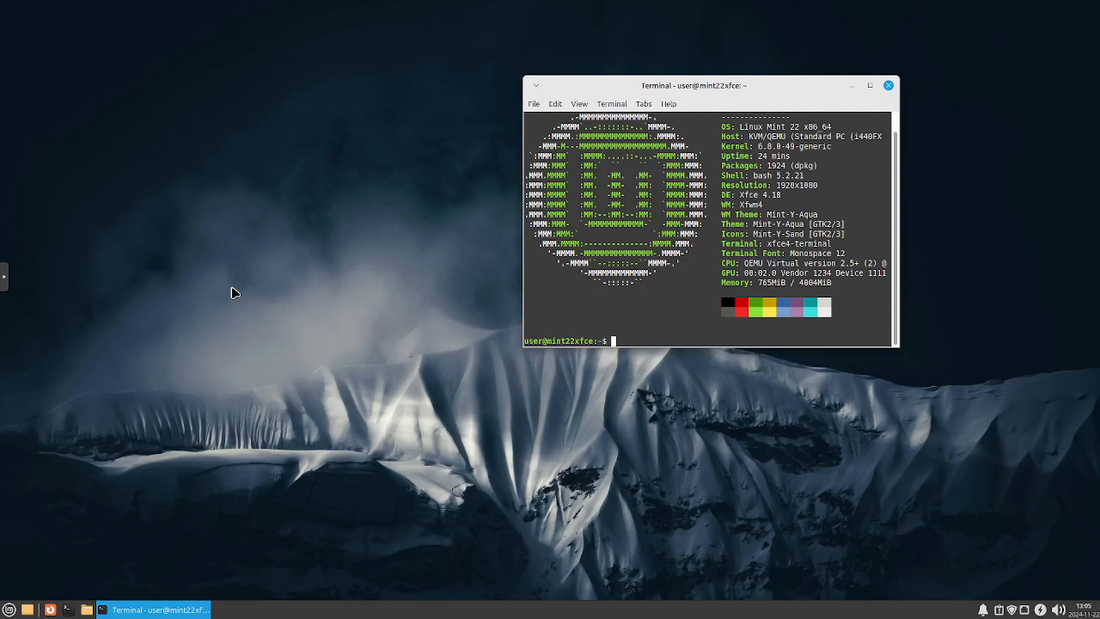
pyautogui.moveTo(307, 265)
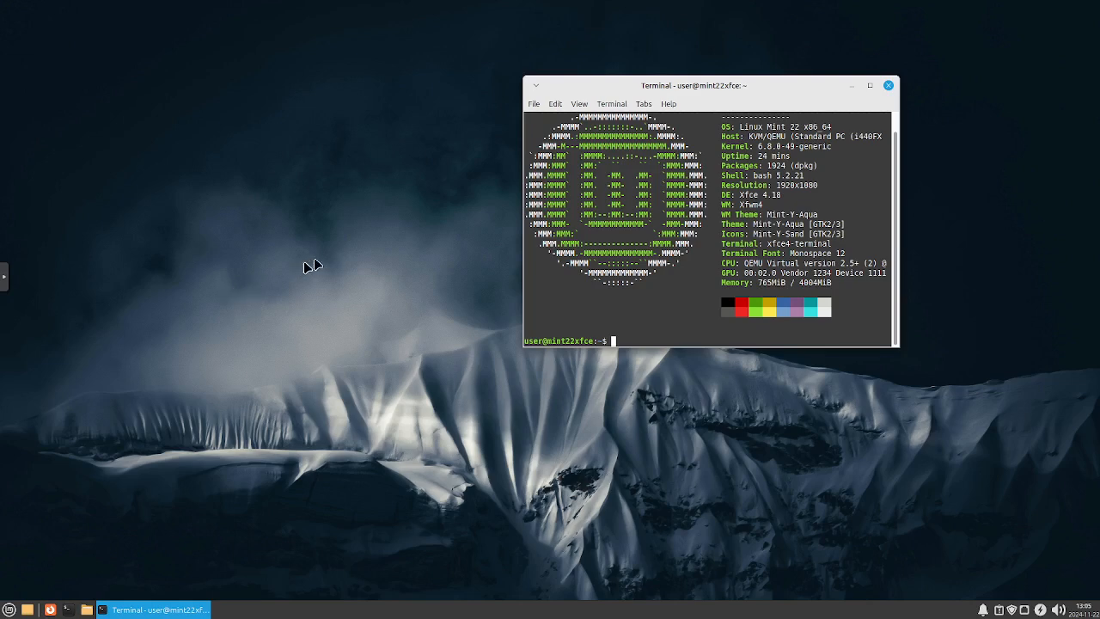
pyautogui.moveTo(374, 234)
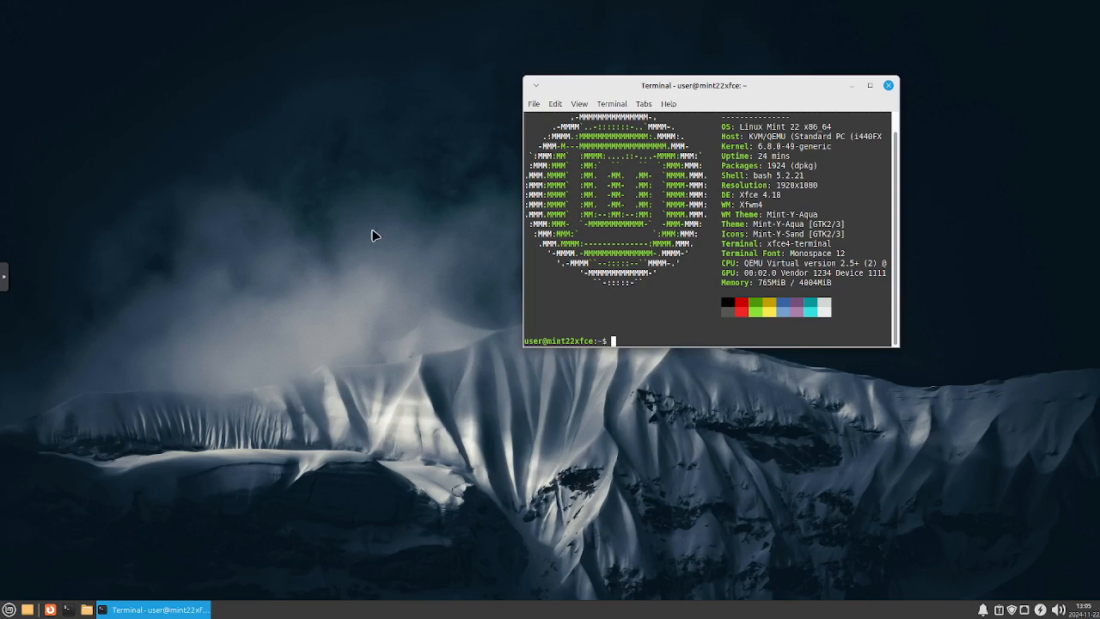
pyautogui.moveTo(302, 275)
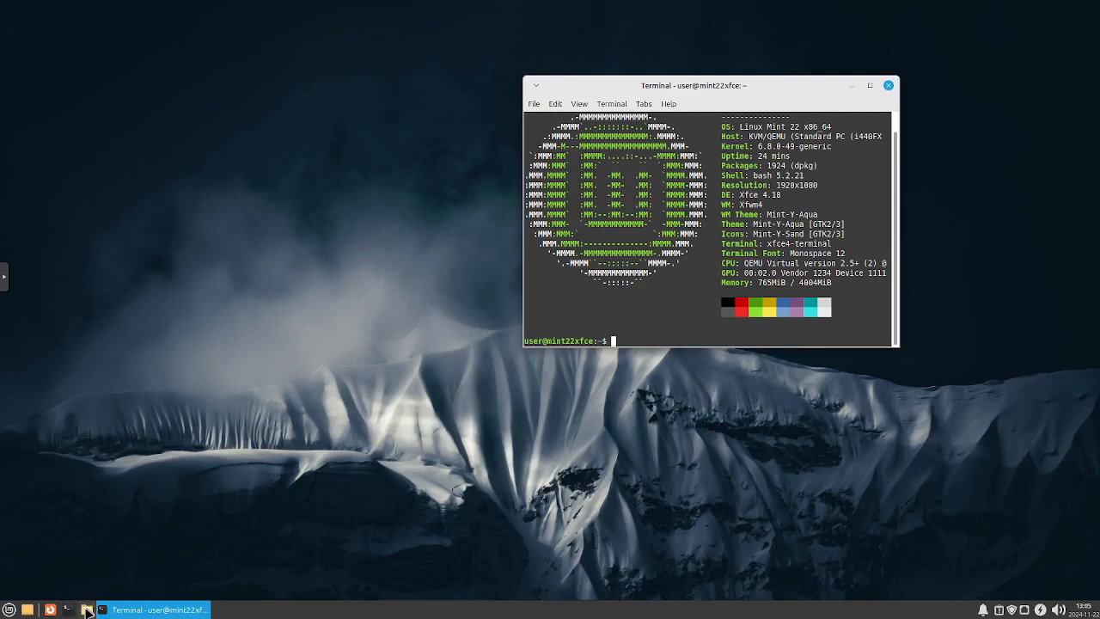
# Browse to Pictures/icons in Thunar, showing the five downloaded theme folders
pyautogui.click(87, 608)
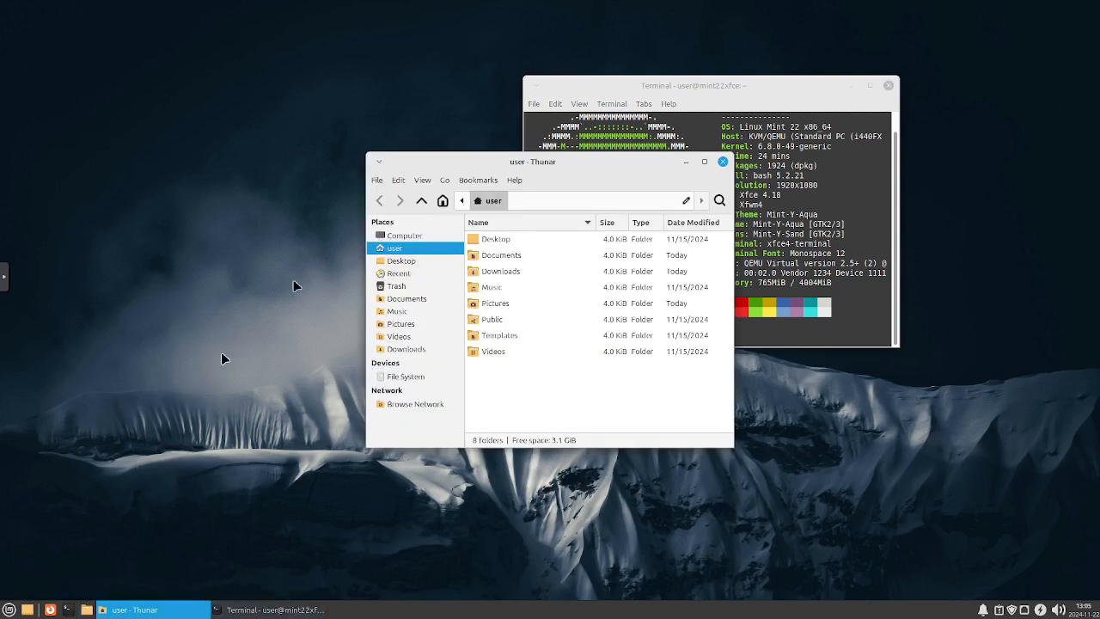
pyautogui.moveTo(497, 310)
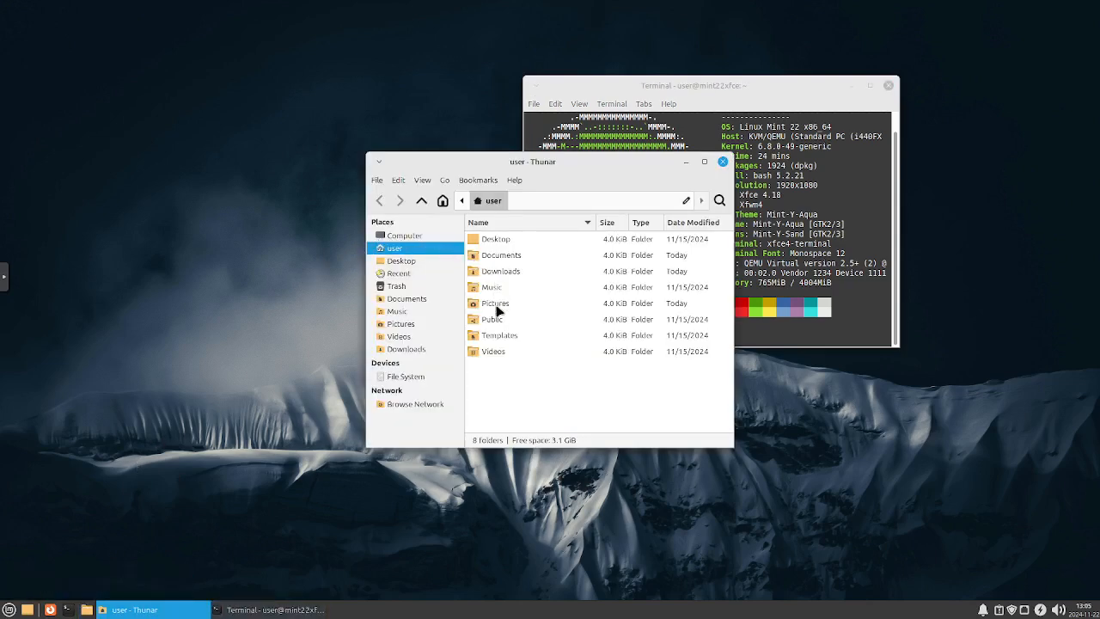
pyautogui.doubleClick(495, 303)
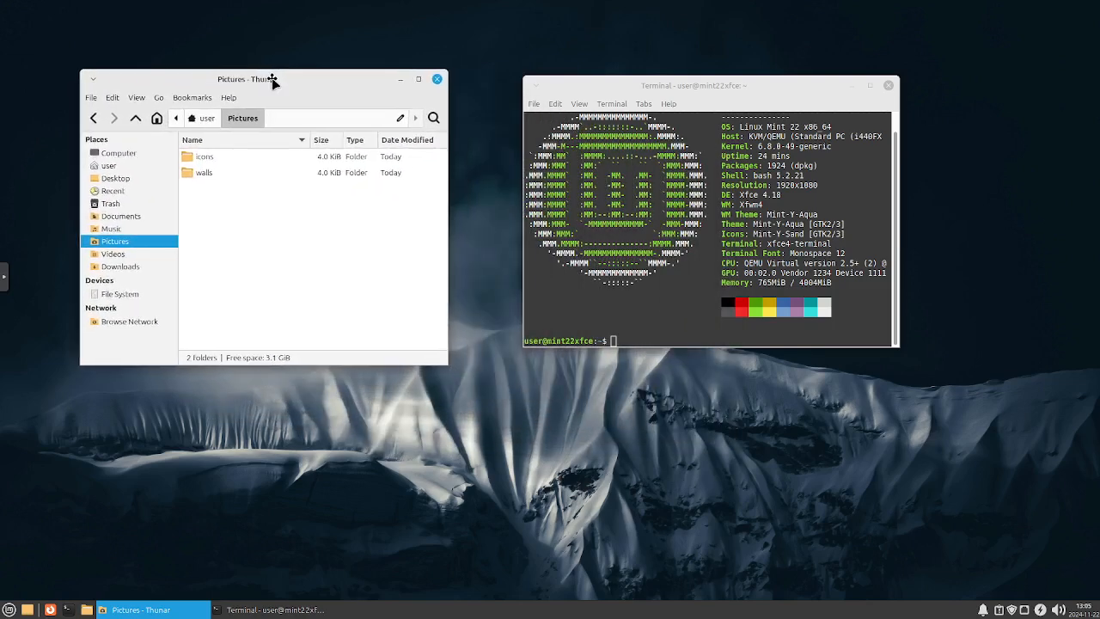
pyautogui.moveTo(229, 178)
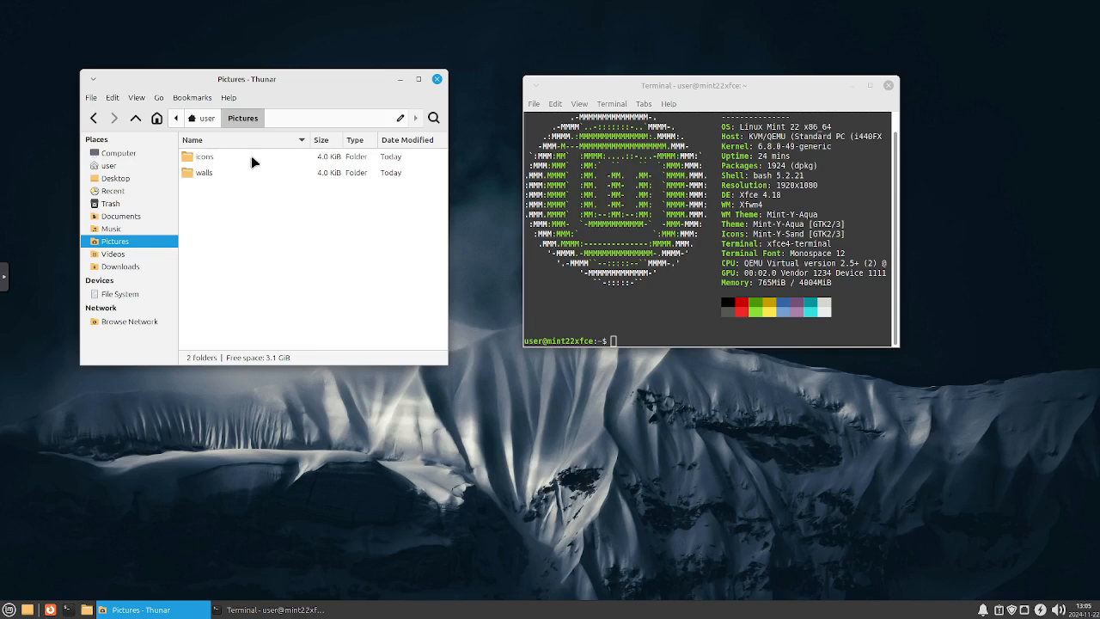
pyautogui.doubleClick(204, 156)
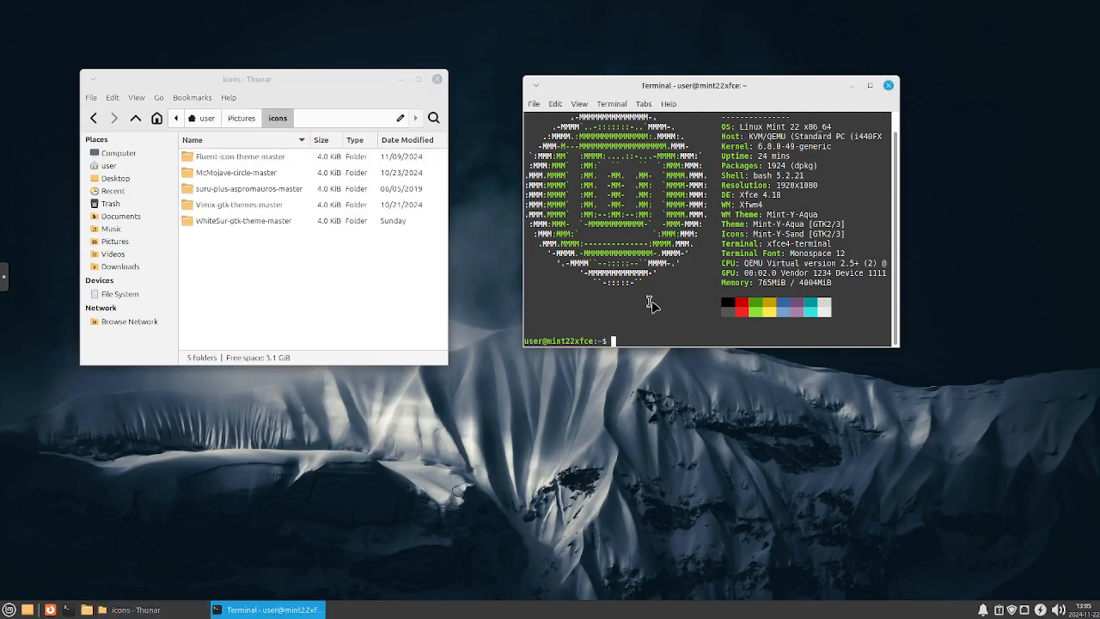
pyautogui.moveTo(670, 303)
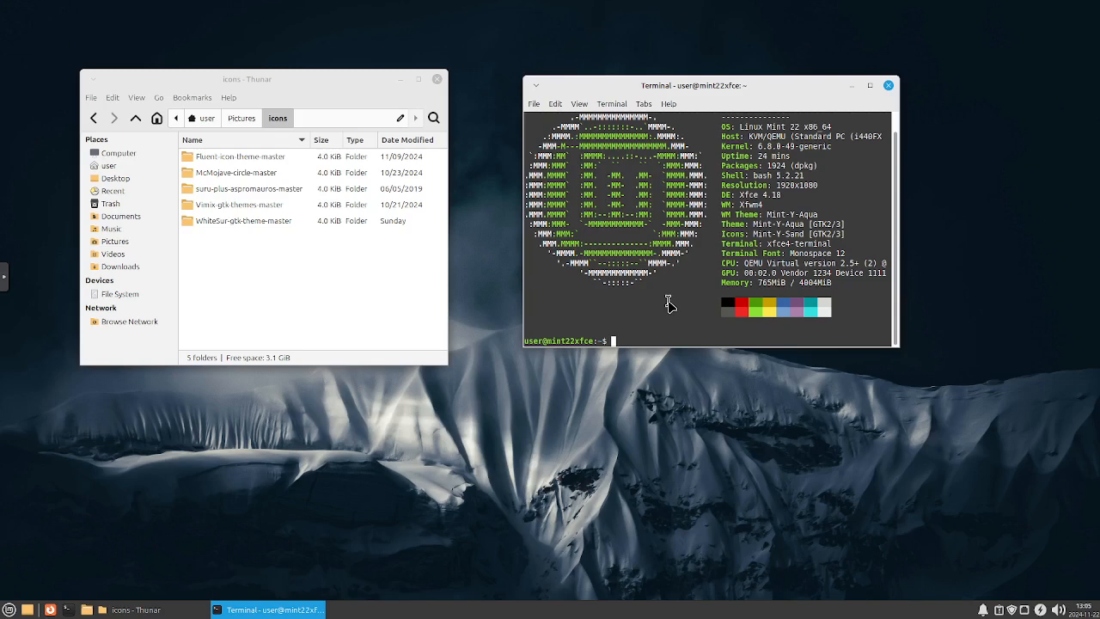
# Change into Pictures/icons, list its folders with ls -l, and type cd Fl
pyautogui.write('cd')
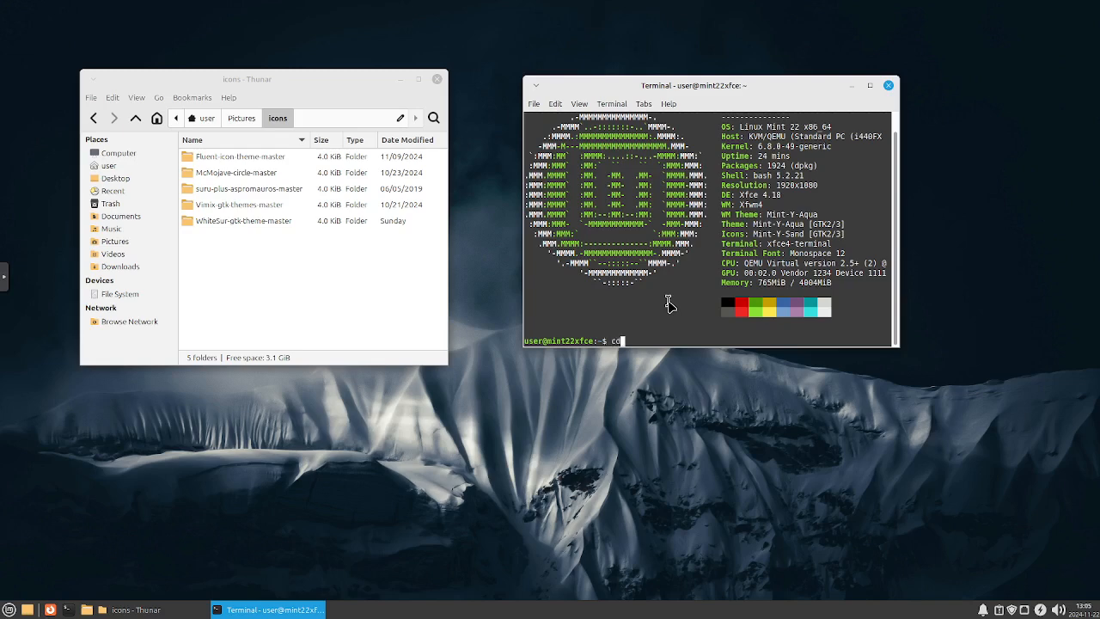
pyautogui.write('Pictures/')
pyautogui.write('ls -l')
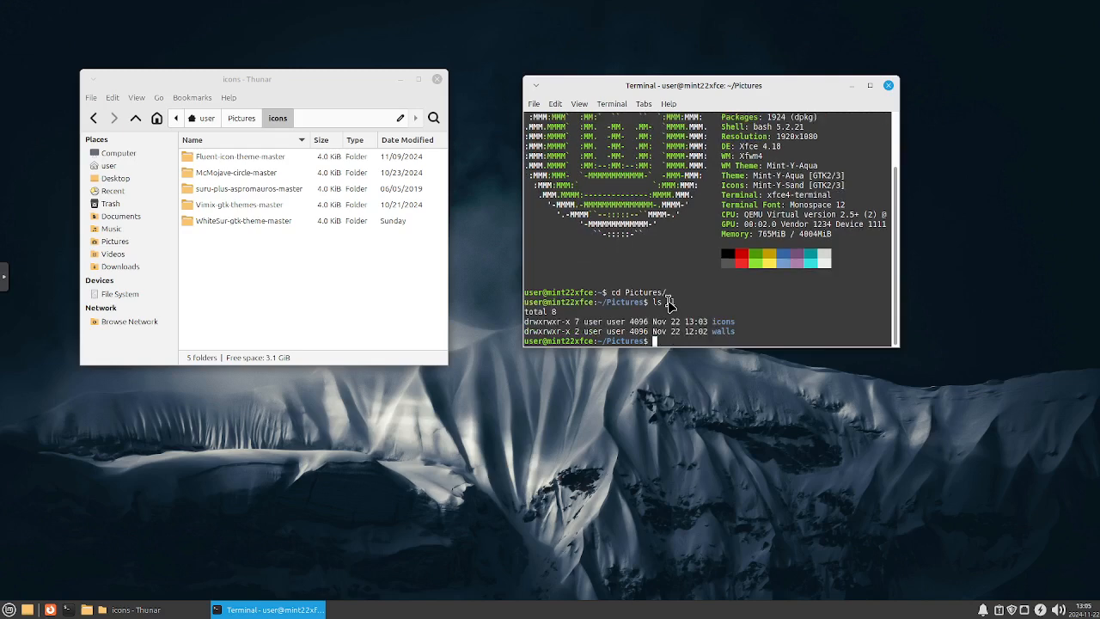
pyautogui.write('cd co')
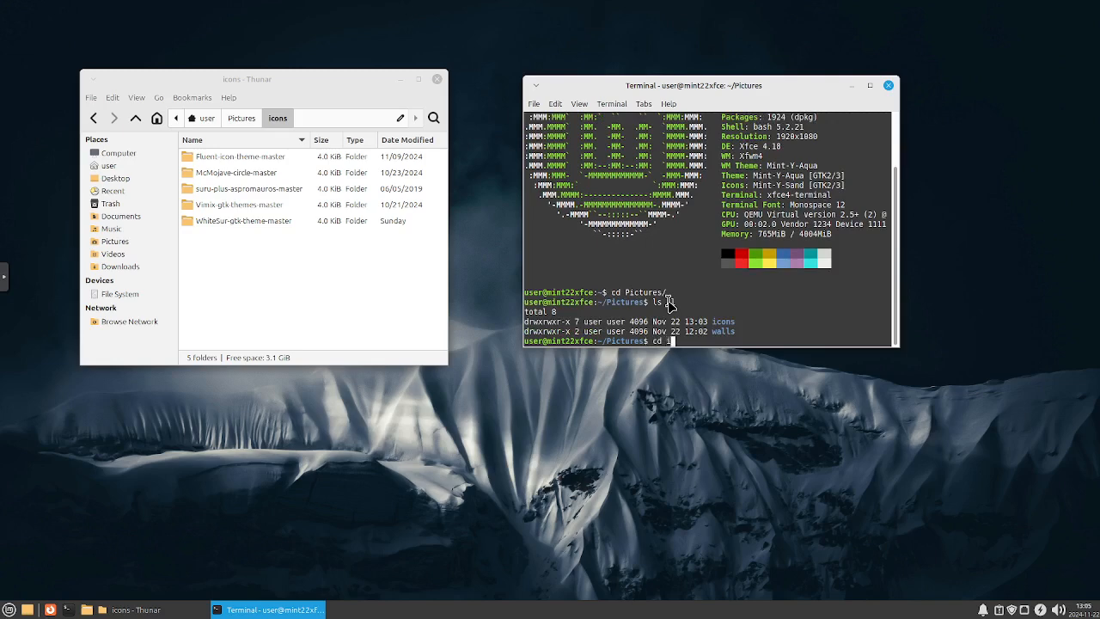
pyautogui.press('Return')
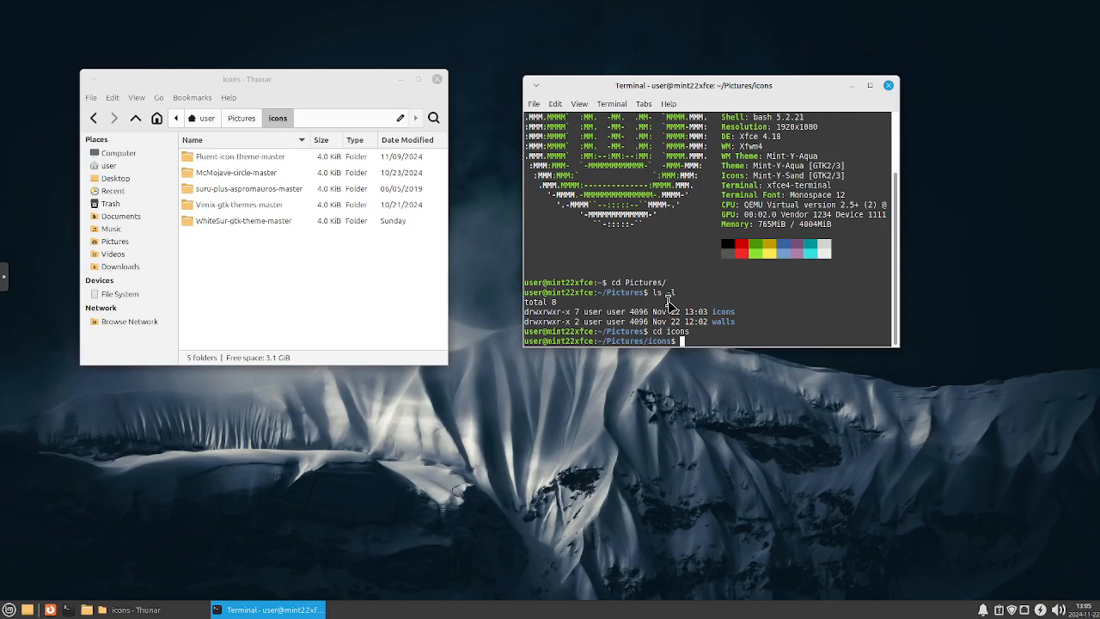
pyautogui.write('ls -l')
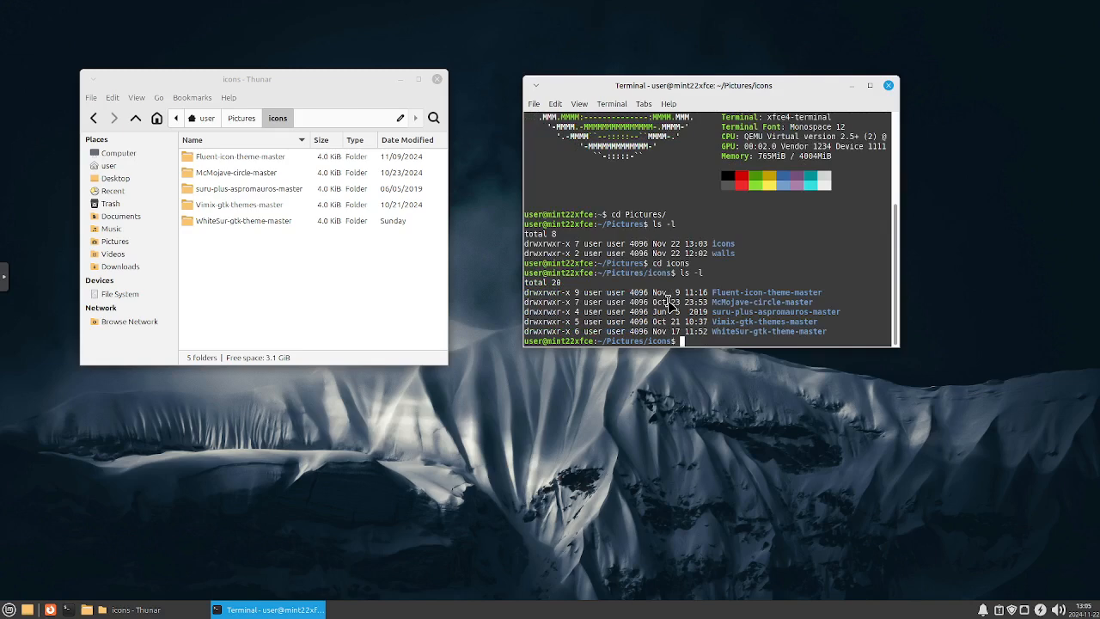
pyautogui.write('cd')
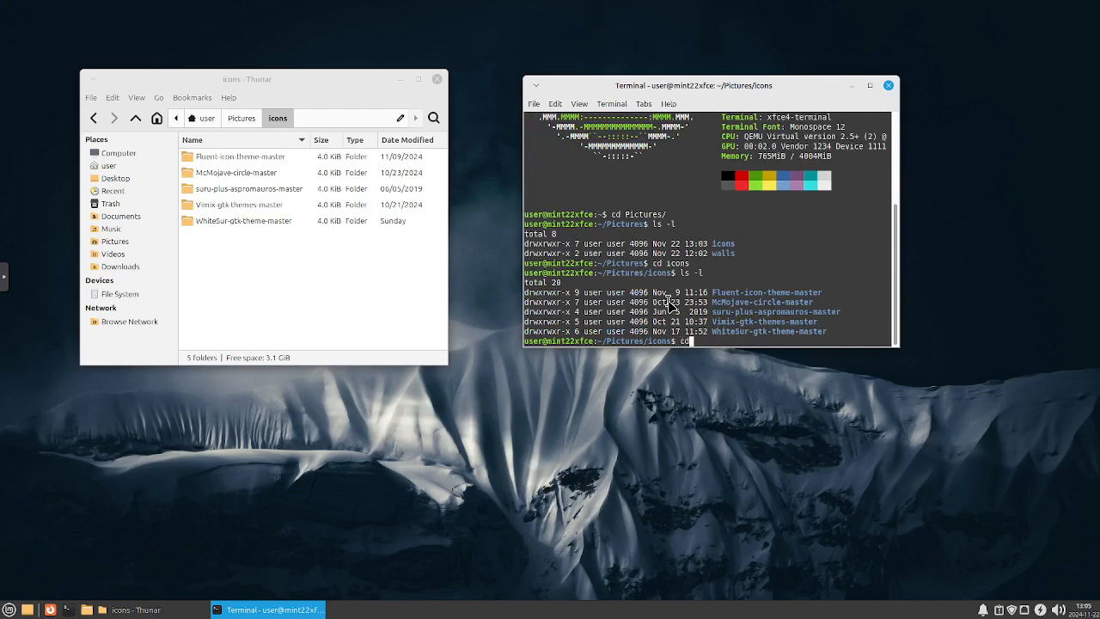
pyautogui.write('Fluent-icon-theme-master/')
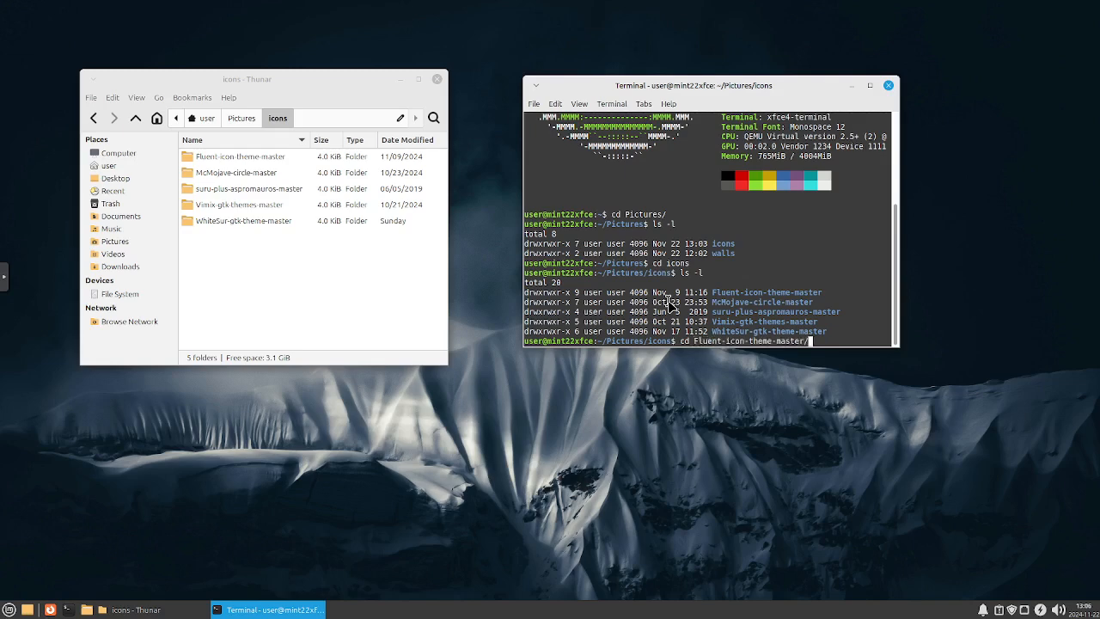
# Enter Fluent-icon-theme-master and run sudo ./install.sh to install the Fluent icons
pyautogui.press('Return')
pyautogui.write('ls -l')
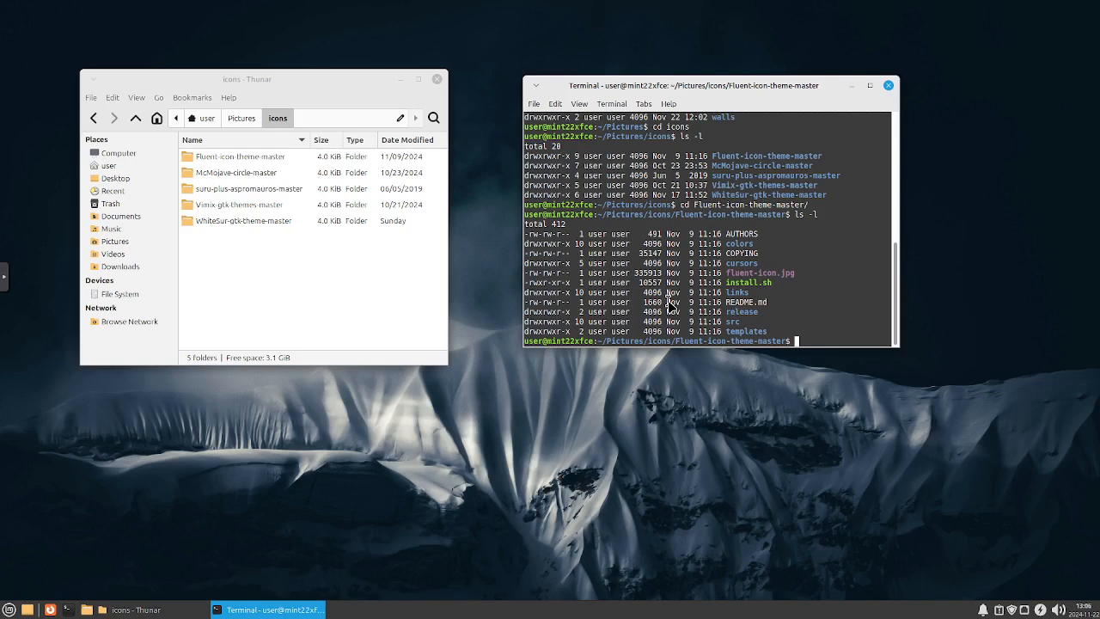
pyautogui.write('sudo')
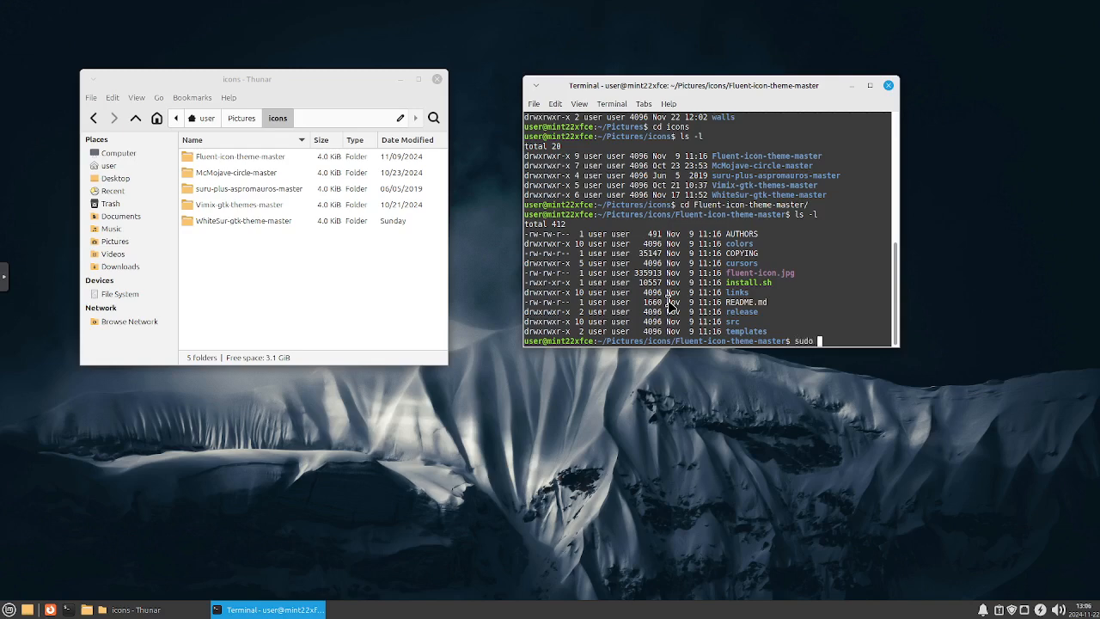
pyautogui.write('./')
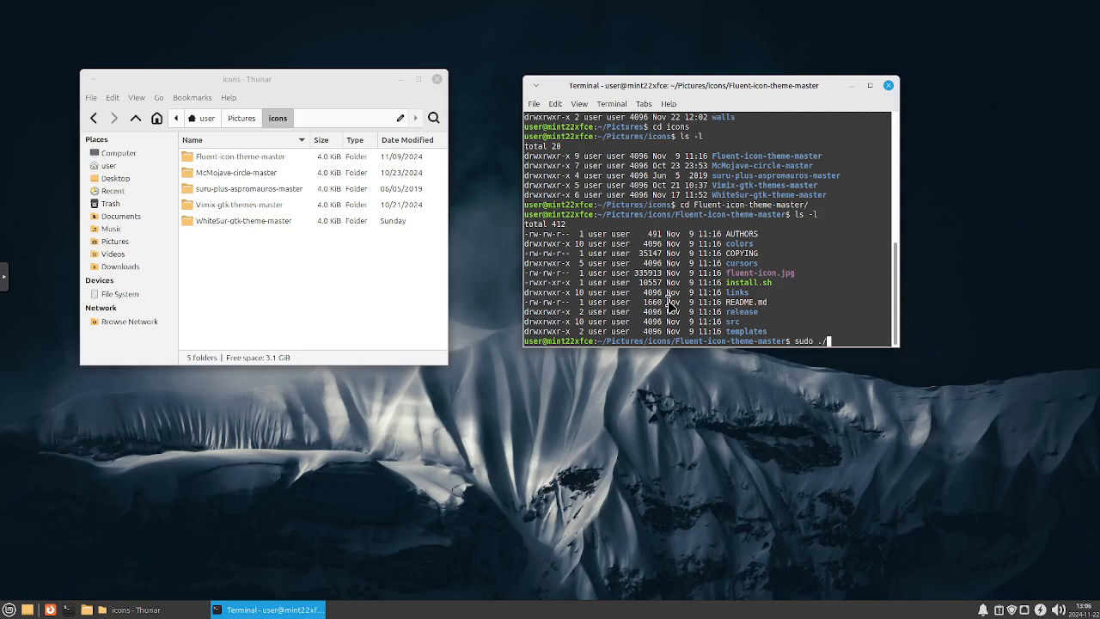
pyautogui.write('install.')
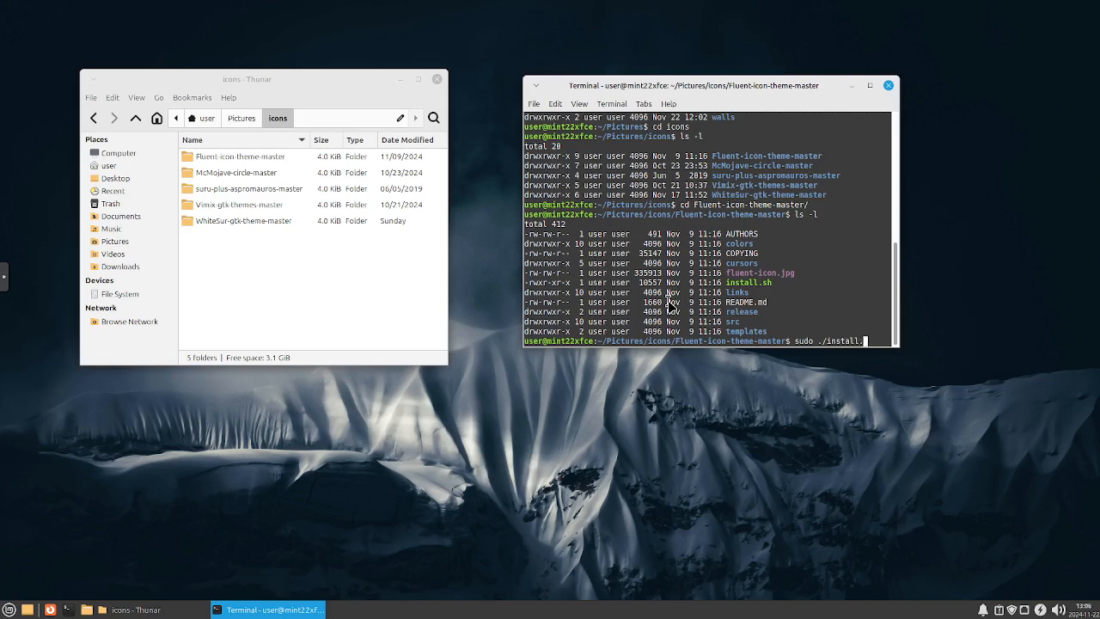
pyautogui.write('sh')
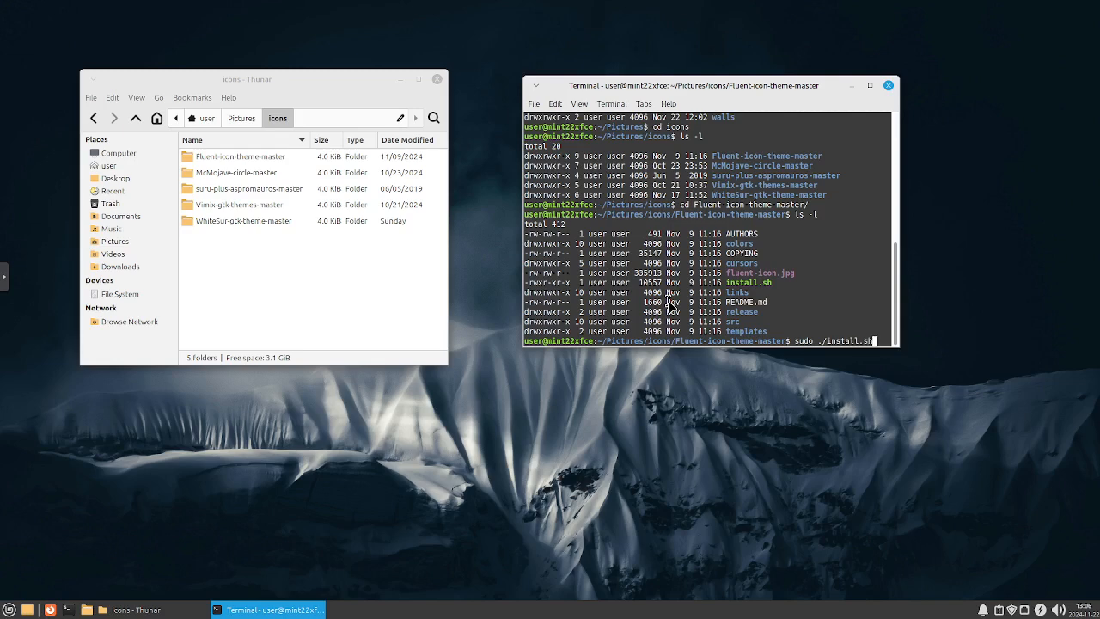
pyautogui.press('Return')
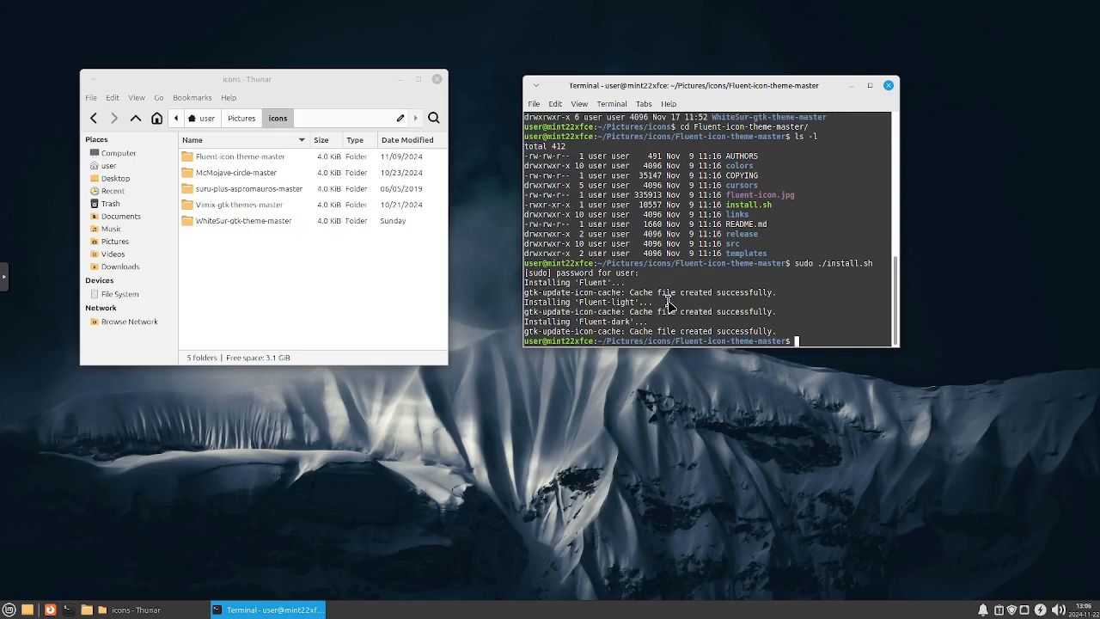
# Run the McMojave-circle installer, then type cd into suru-plus-aspromauros-master
pyautogui.write('cd ..')
pyautogui.write('cd McMojave-circle-master/')
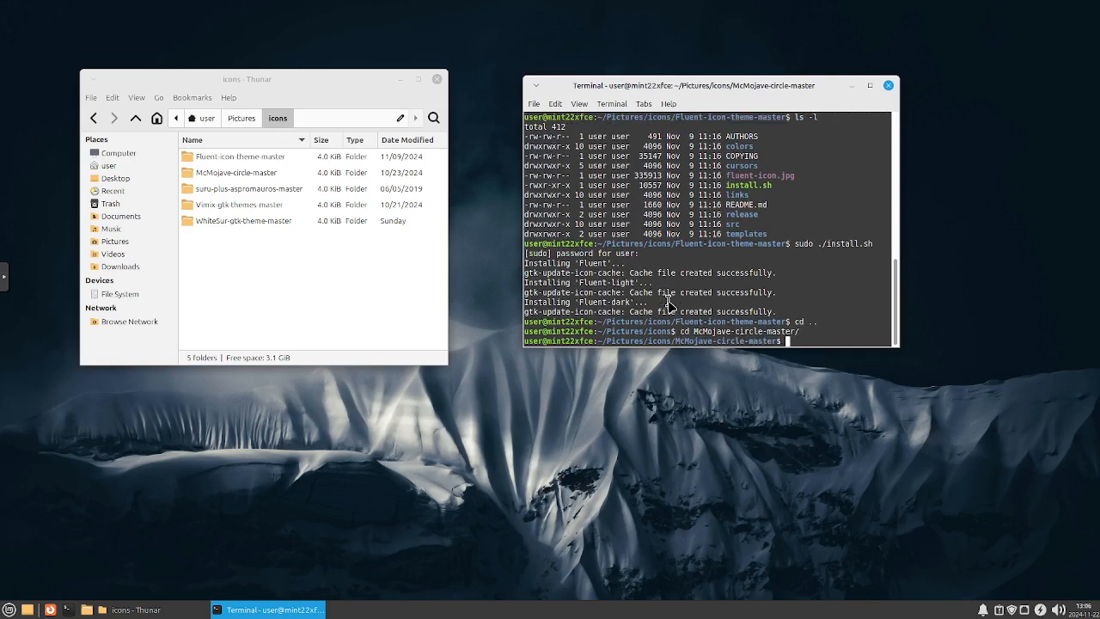
pyautogui.write('sudo ./install.sh')
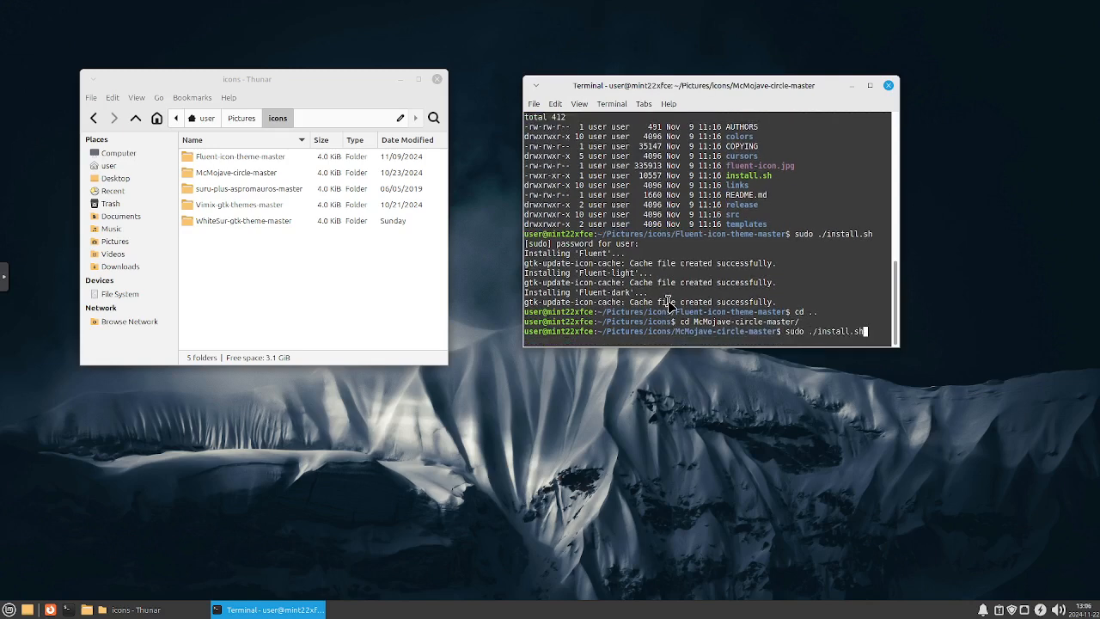
pyautogui.press('Return')
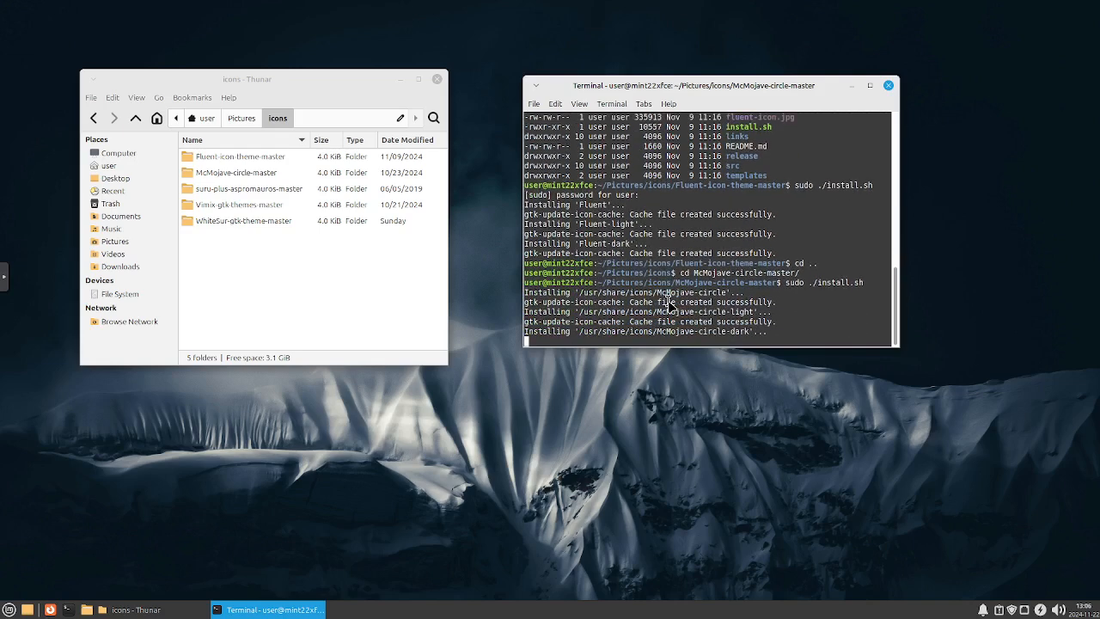
pyautogui.write('sudo ./install.sh')
pyautogui.write('cd ..')
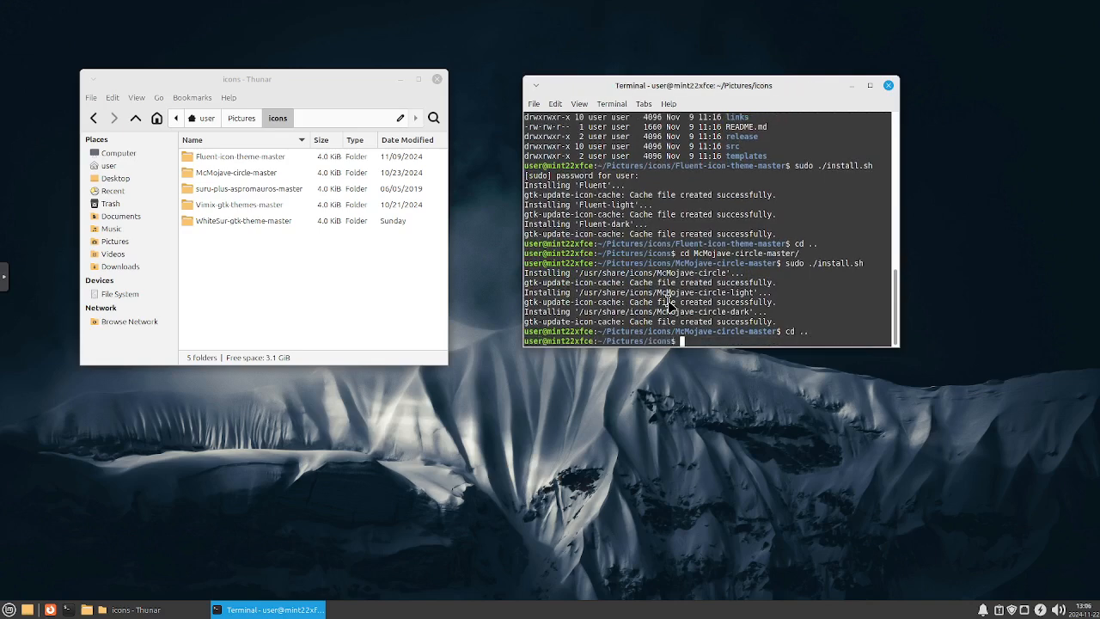
pyautogui.write('cd suru-plus-aspromauros-master/')
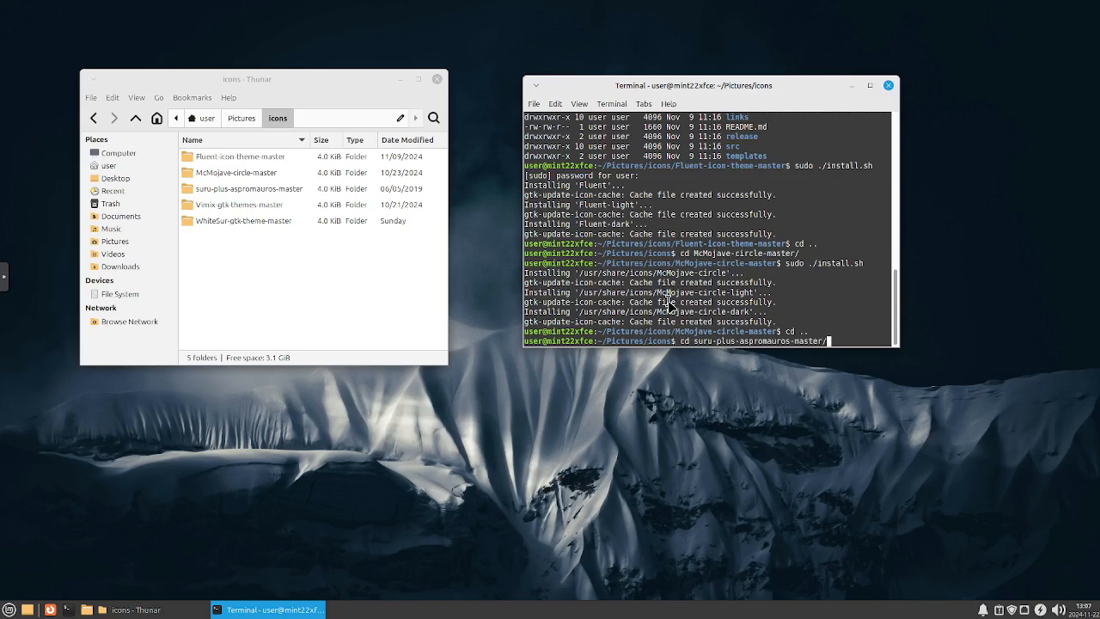
# Install the Suru++ Aspromauros icons and type cd into the Vimix folder
pyautogui.write('cd ..')
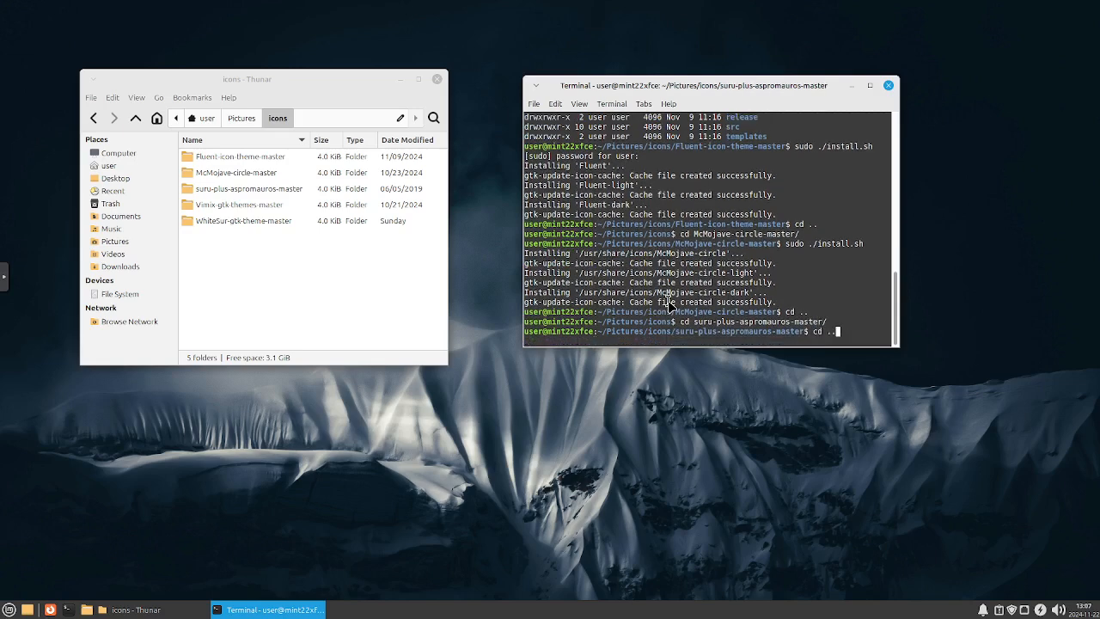
pyautogui.press('Return')
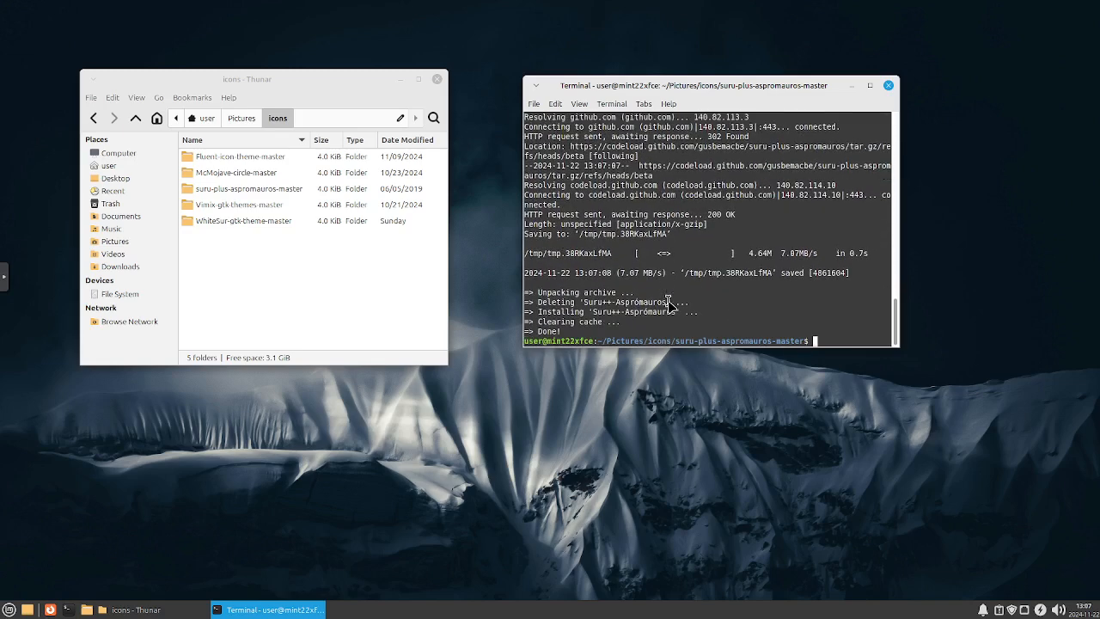
pyautogui.write('cd suru-plus-aspromauros-master/')
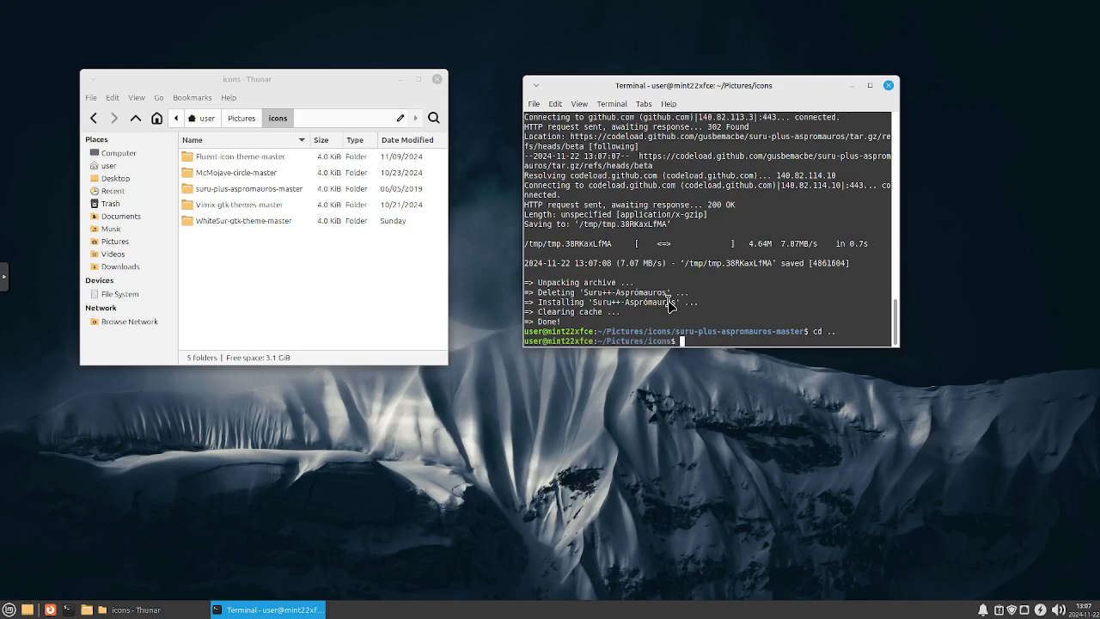
pyautogui.write('cd')
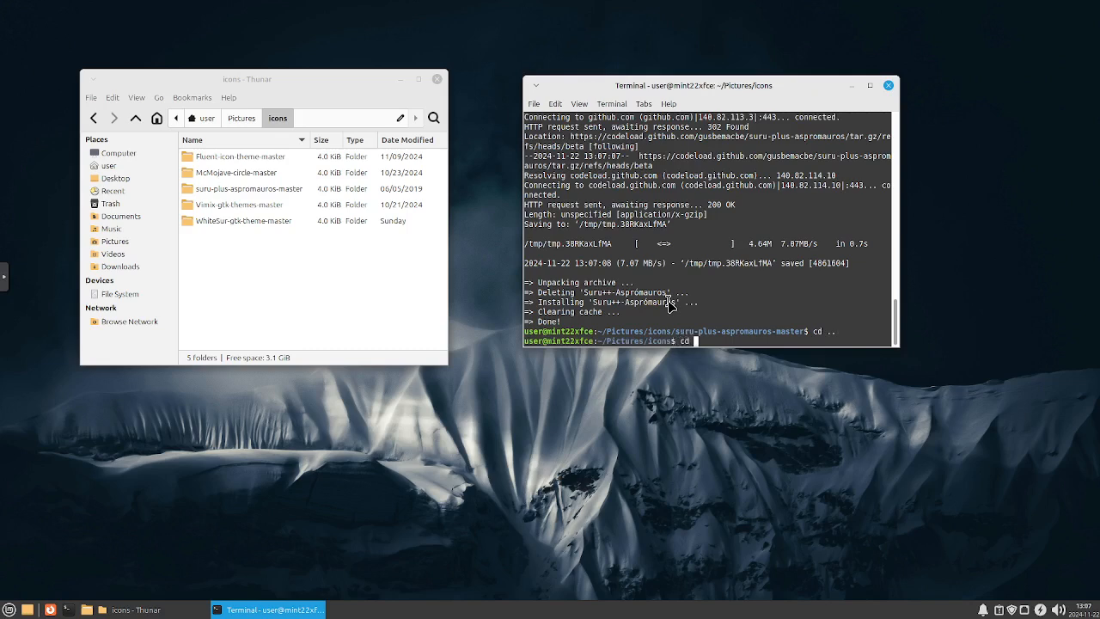
pyautogui.write('Vimix-gtk-themes-master/')
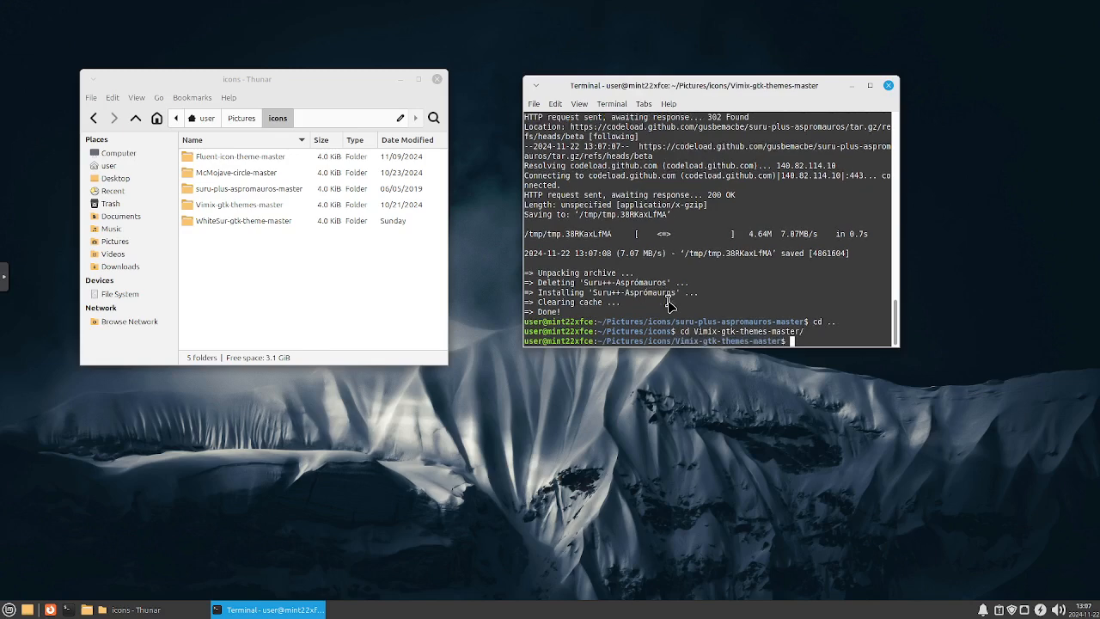
# Run sudo ./install.sh for the Vimix GTK themes in Vimix-gtk-themes-master
pyautogui.write('sudo ./install.sh')
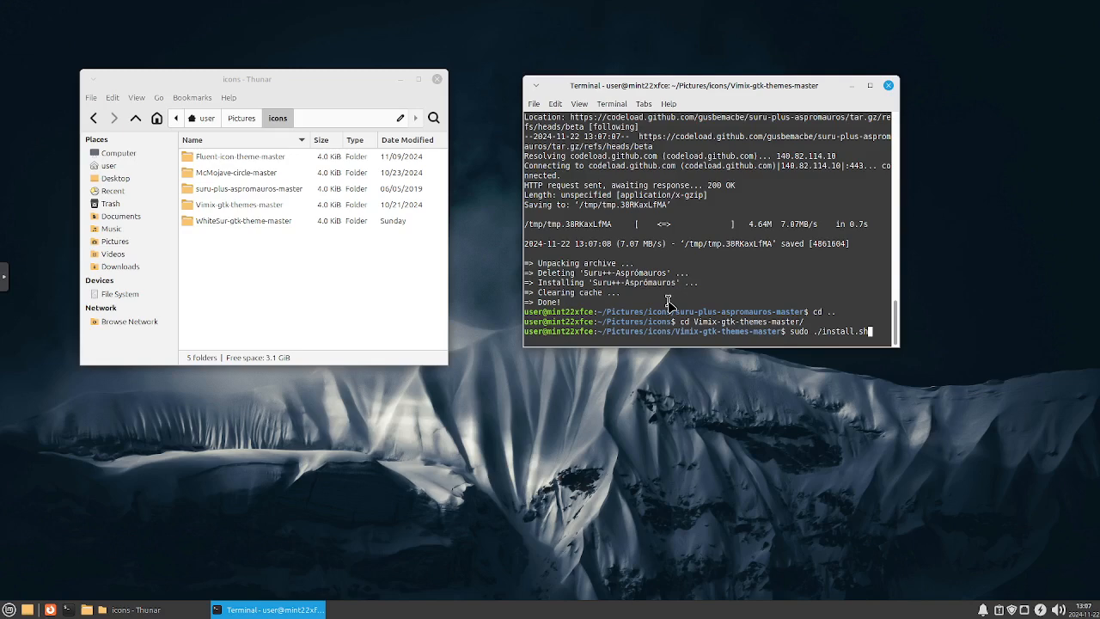
pyautogui.press('Return')
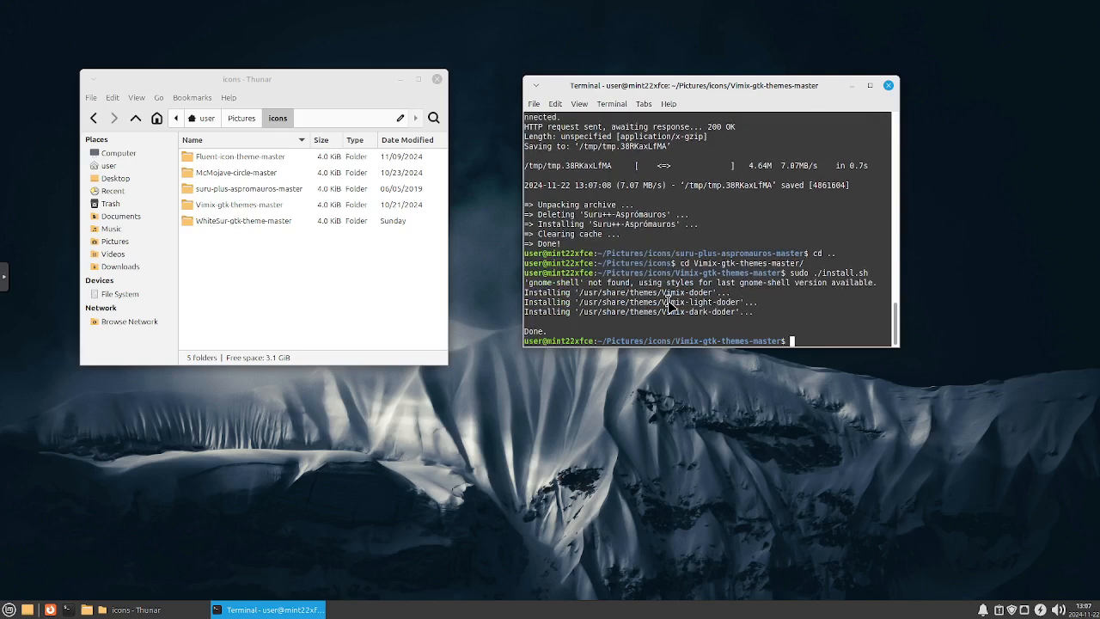
pyautogui.write('cd Vimix-gtk-themes-master/')
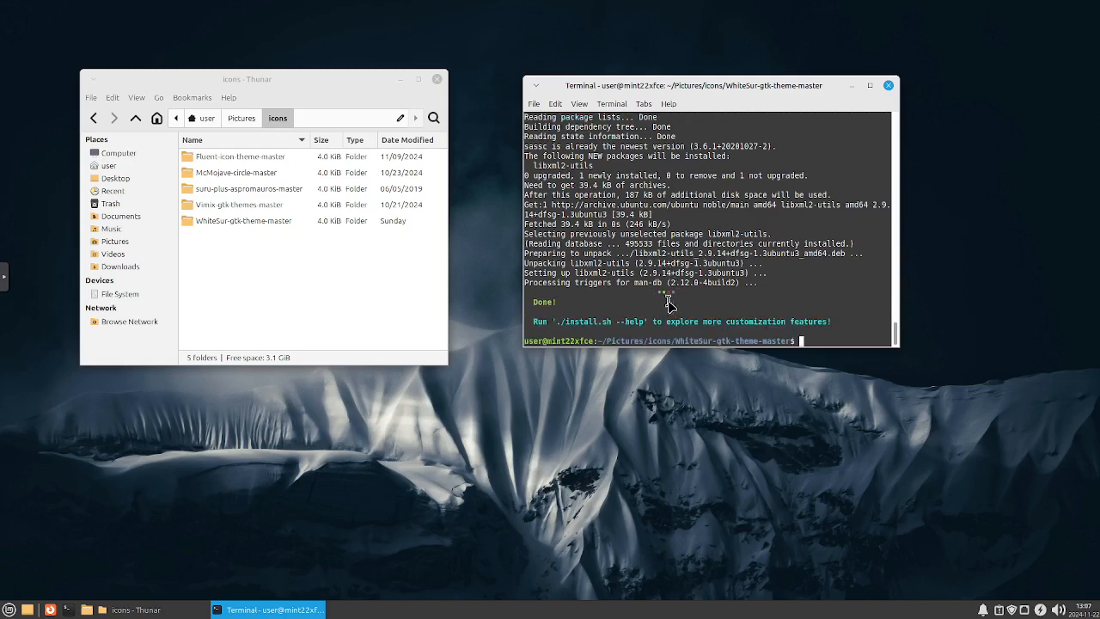
# Return to the home folder, exit the terminal, and close Thunar
pyautogui.write('cd ..')
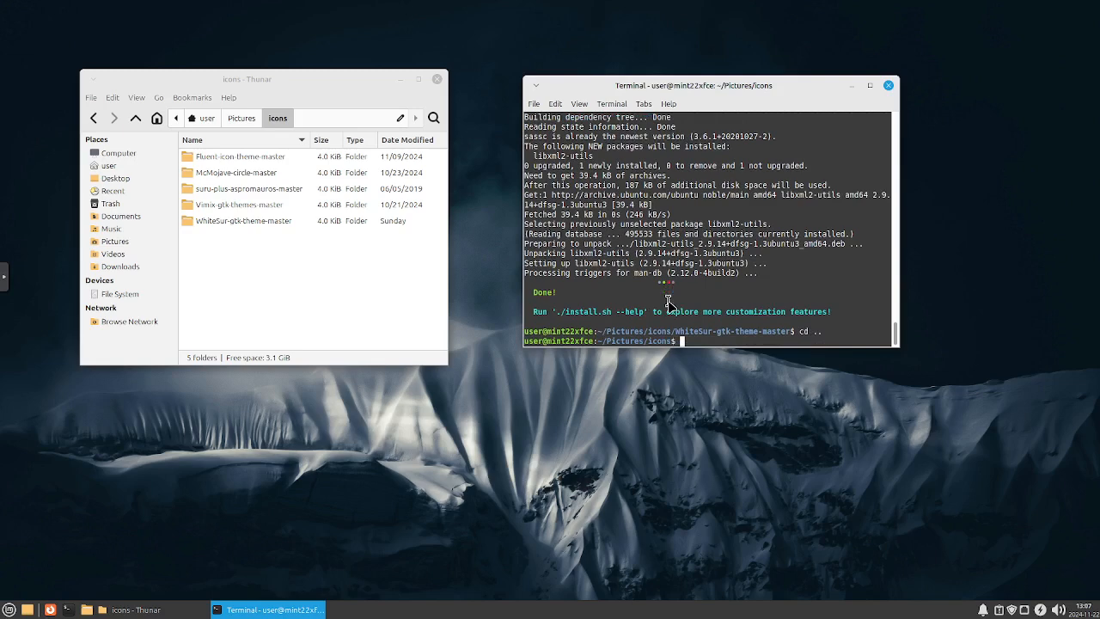
pyautogui.write('cd ..')
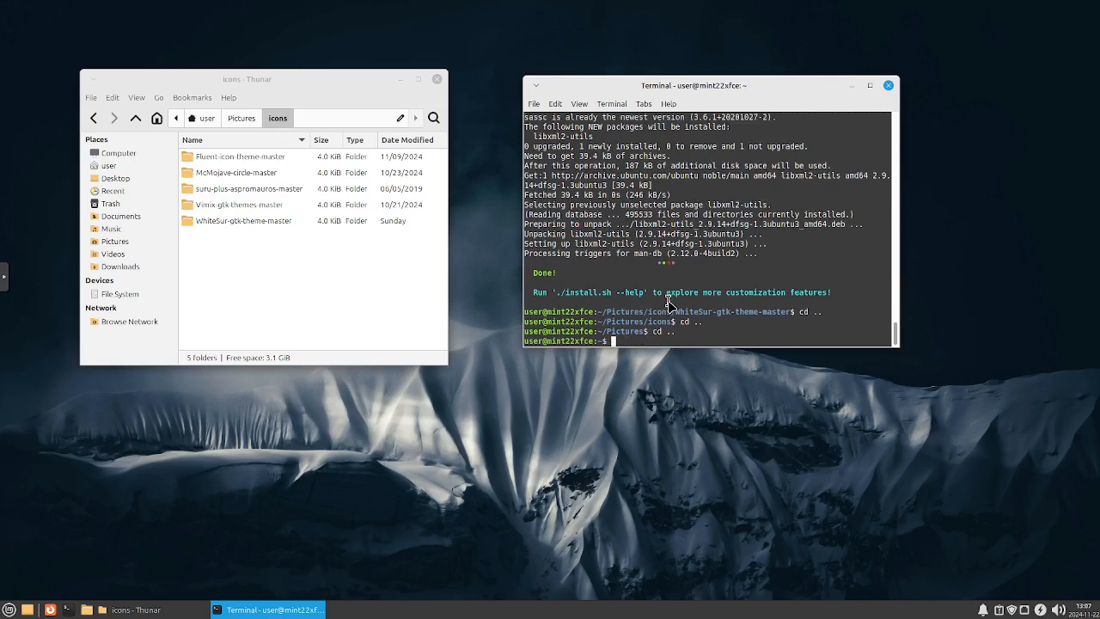
pyautogui.write('exit')
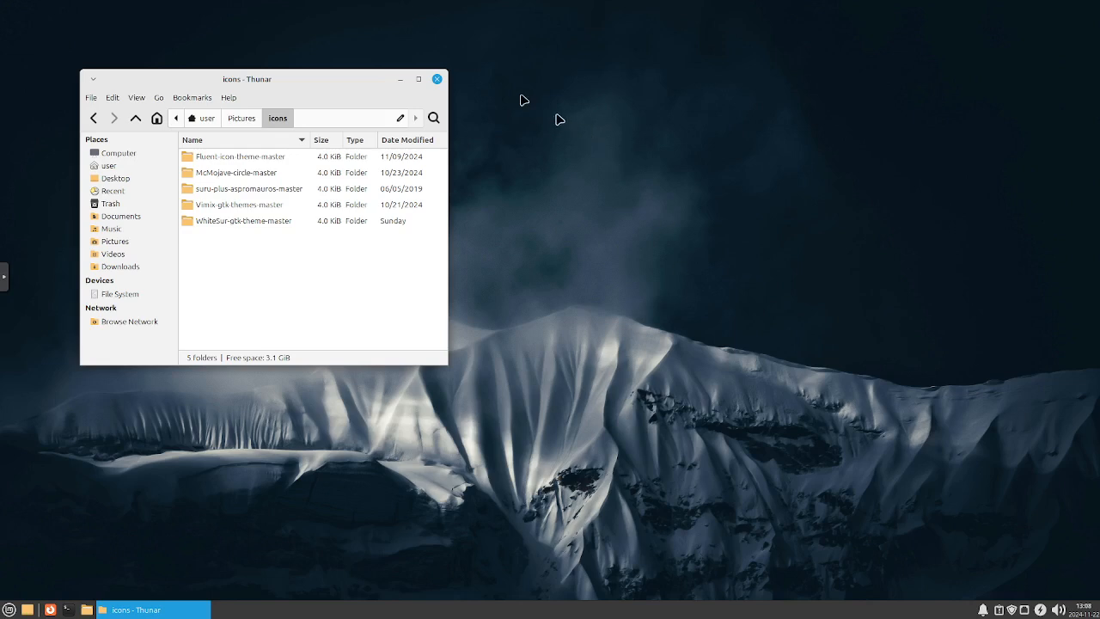
pyautogui.click(436, 78)
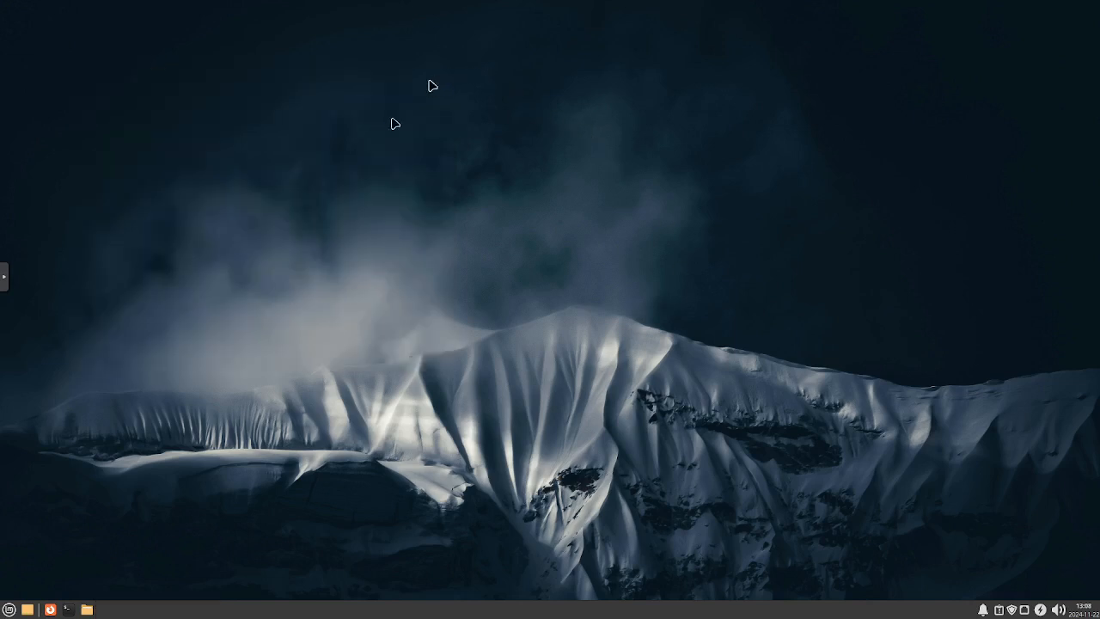
# Launch Appearance from a menu search for 'app' and scroll to the Mint-Y styles
pyautogui.click(11, 606)
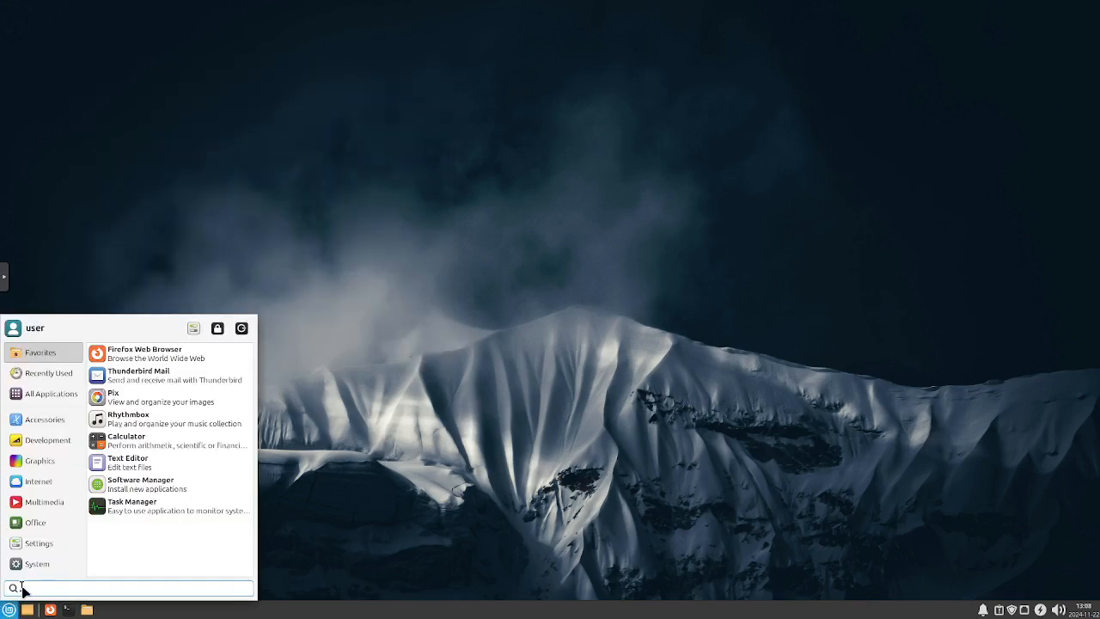
pyautogui.write('app')
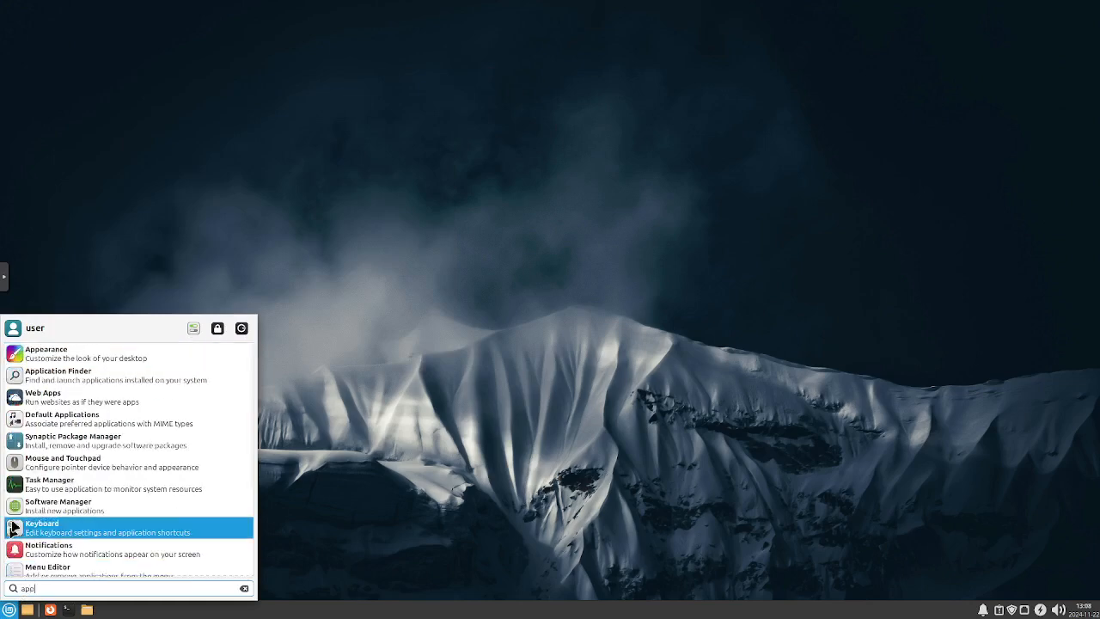
pyautogui.click(60, 351)
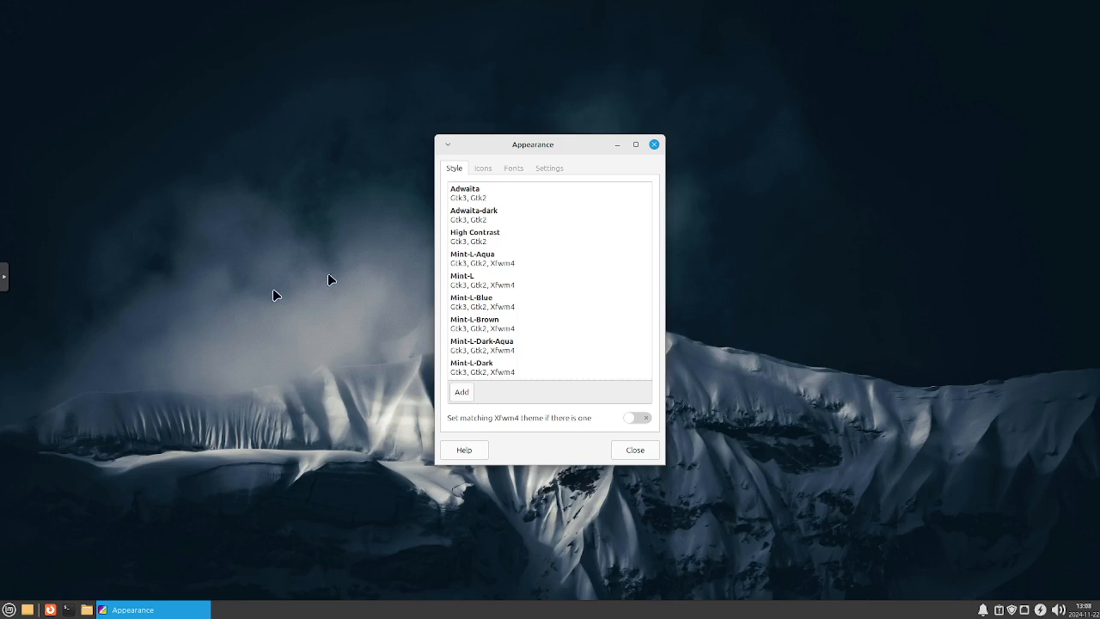
pyautogui.moveTo(420, 194)
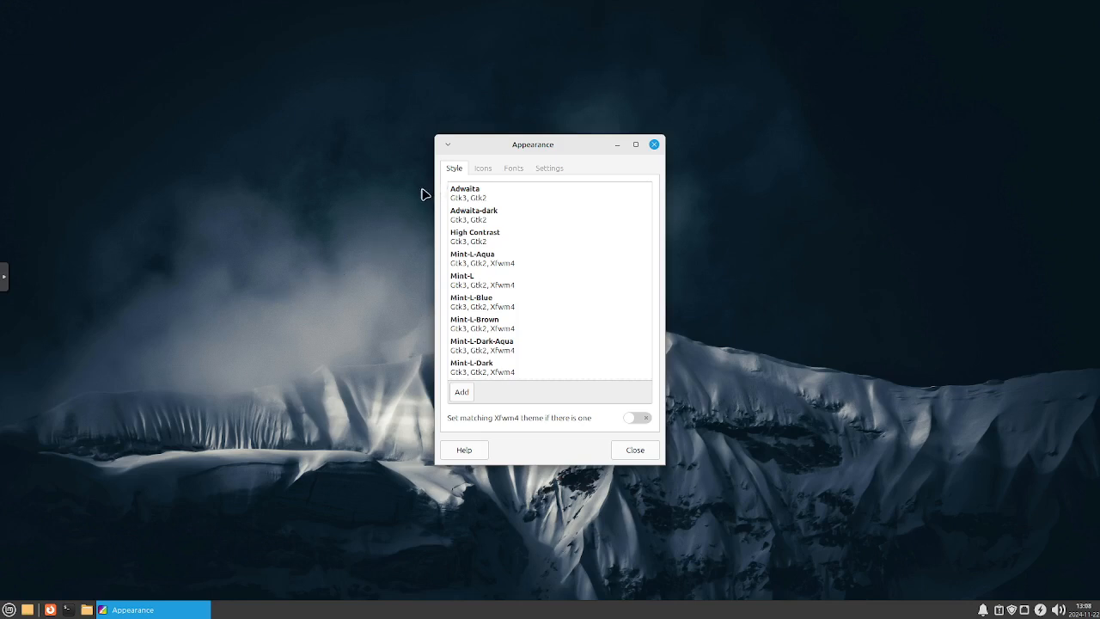
pyautogui.scroll(-3)
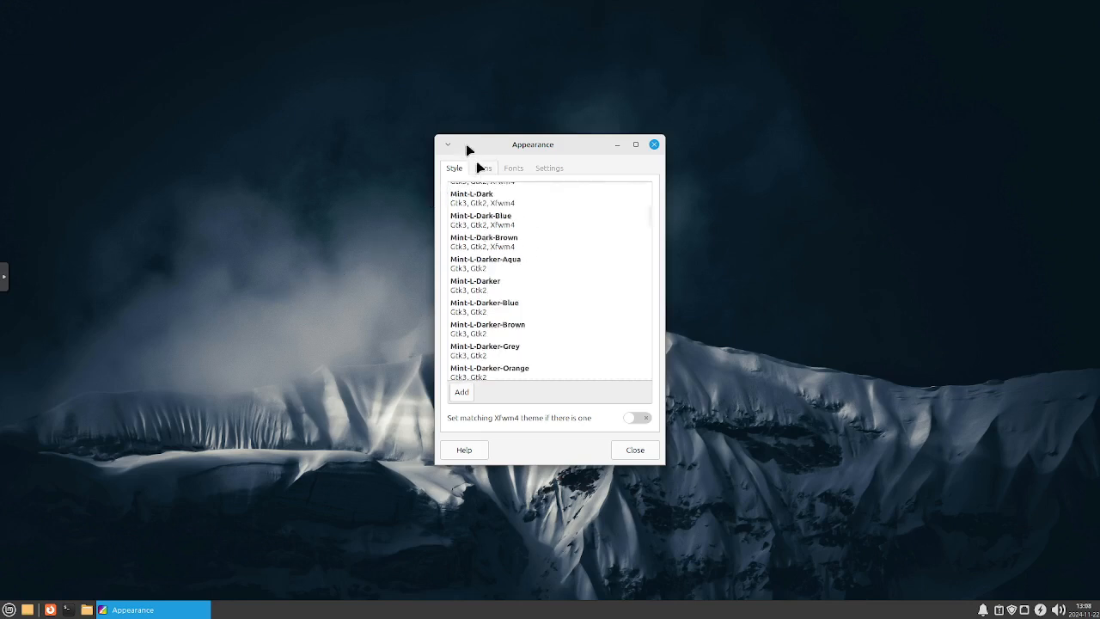
pyautogui.scroll(-3)
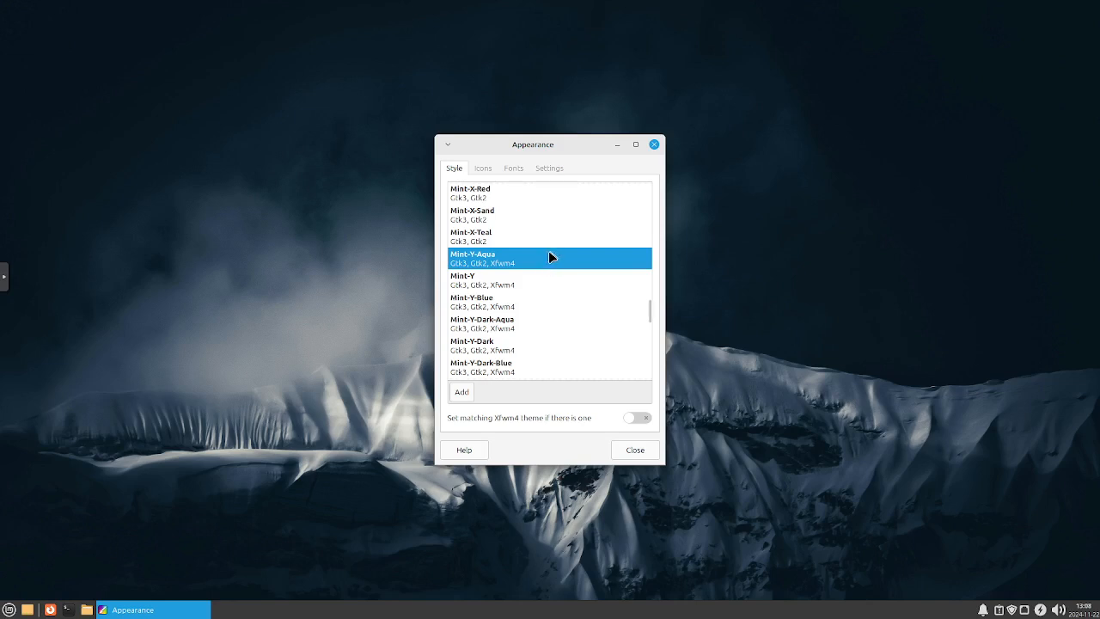
pyautogui.moveTo(507, 263)
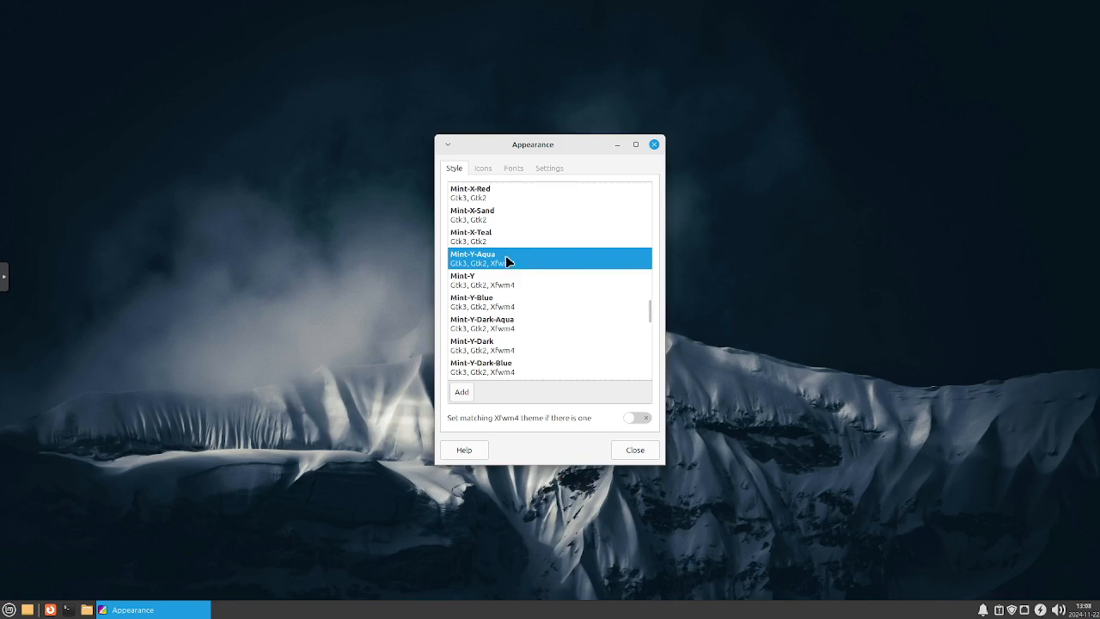
pyautogui.moveTo(516, 269)
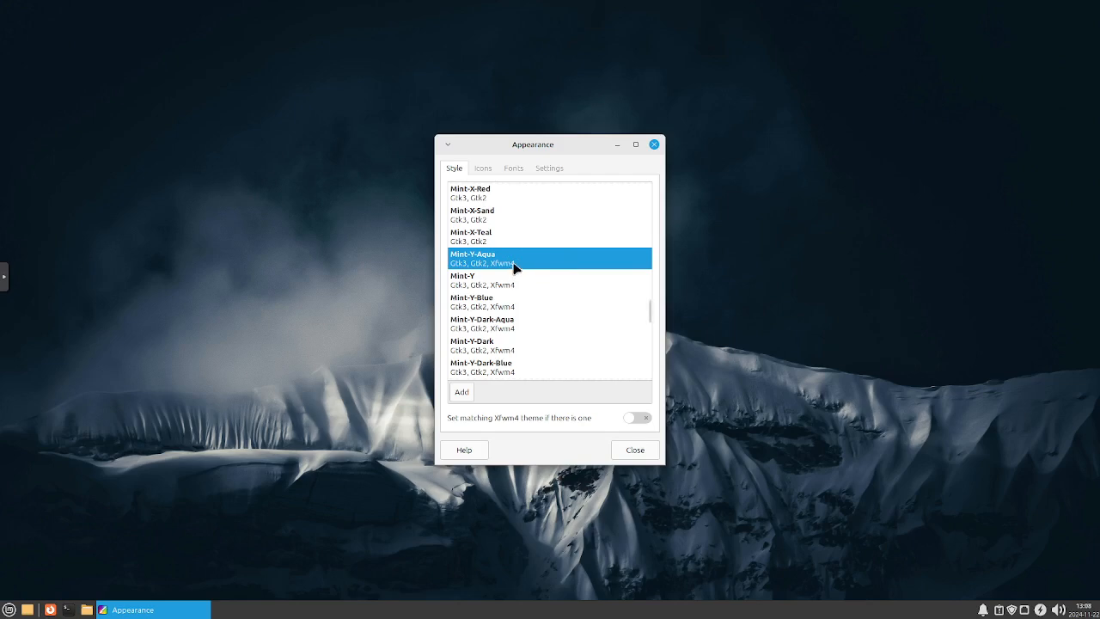
# Show Appearance's Icons tab and open Pictures in Thunar
pyautogui.click(482, 168)
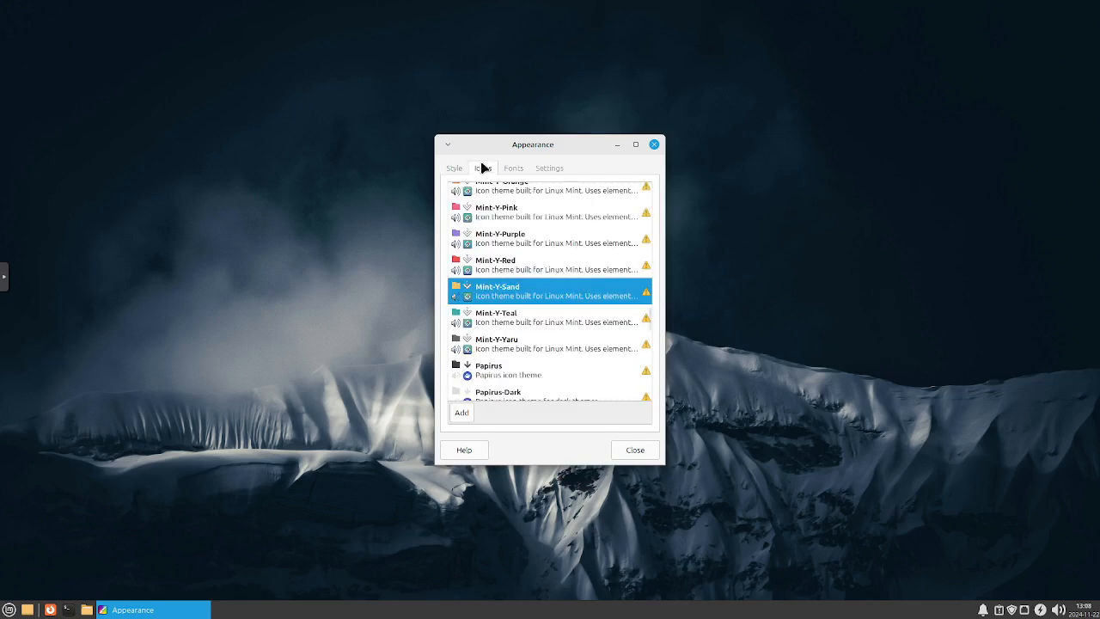
pyautogui.moveTo(525, 242)
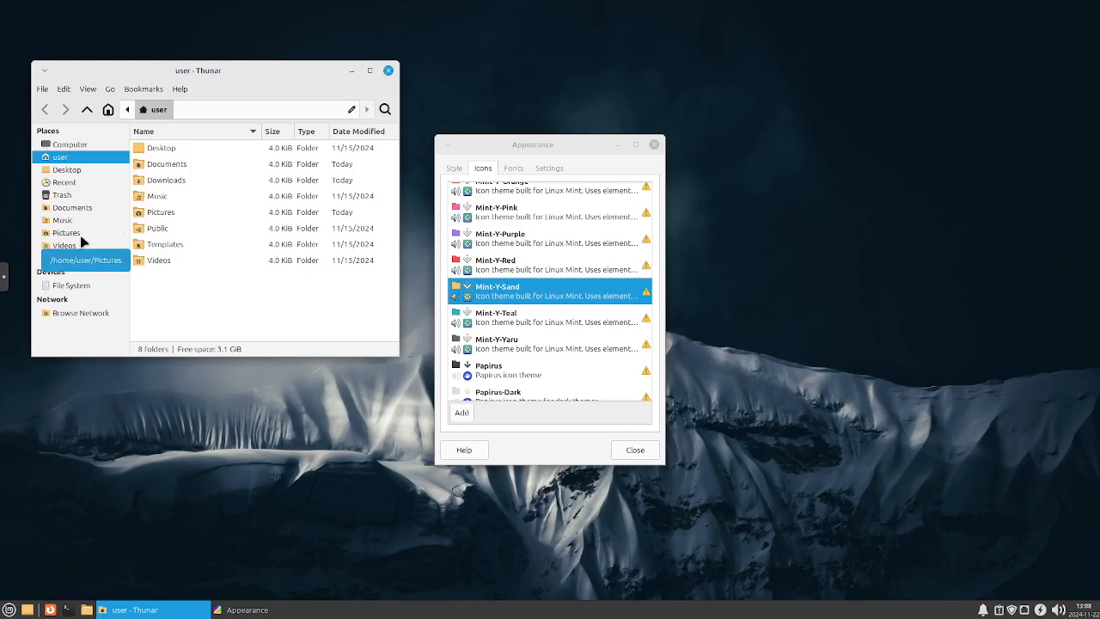
pyautogui.doubleClick(160, 212)
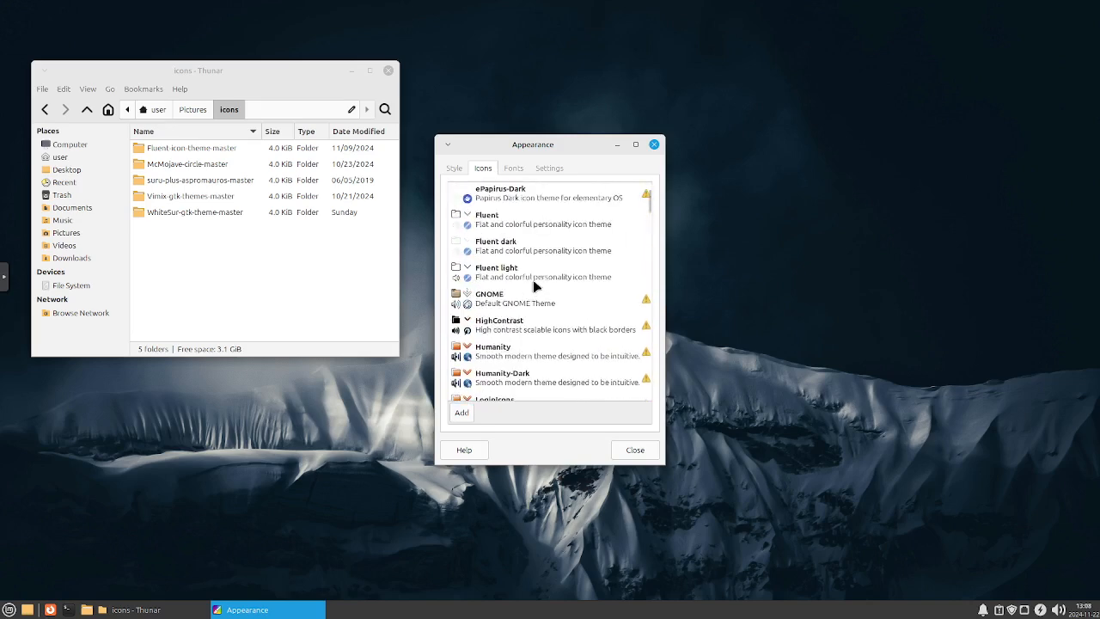
pyautogui.moveTo(516, 255)
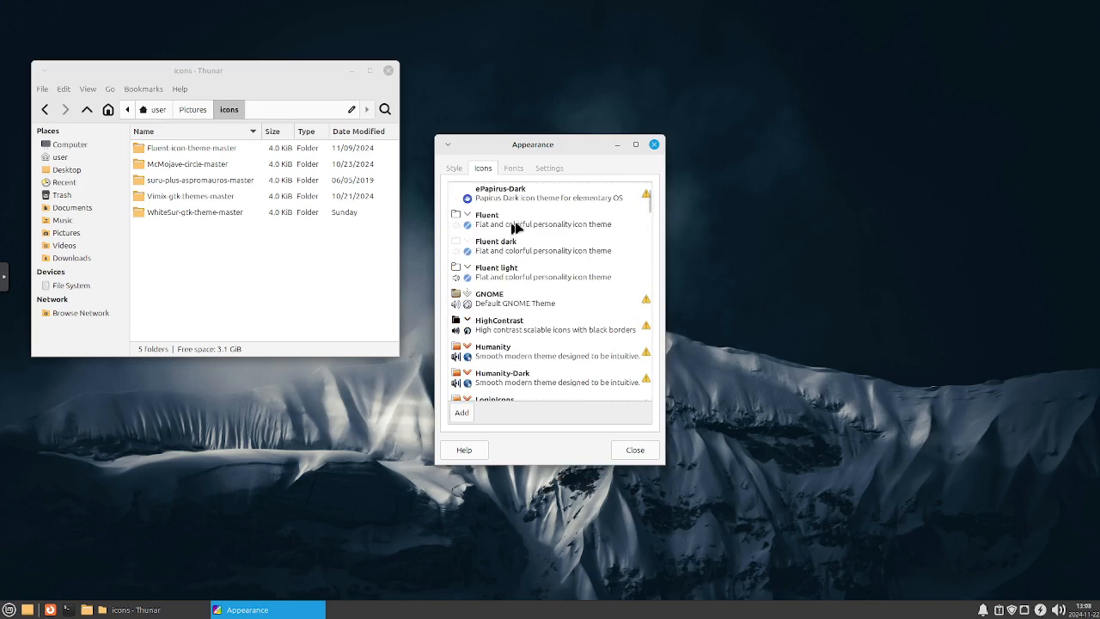
# Try the Fluent, Fluent dark and McMojave-circle-dark icon themes
pyautogui.click(524, 219)
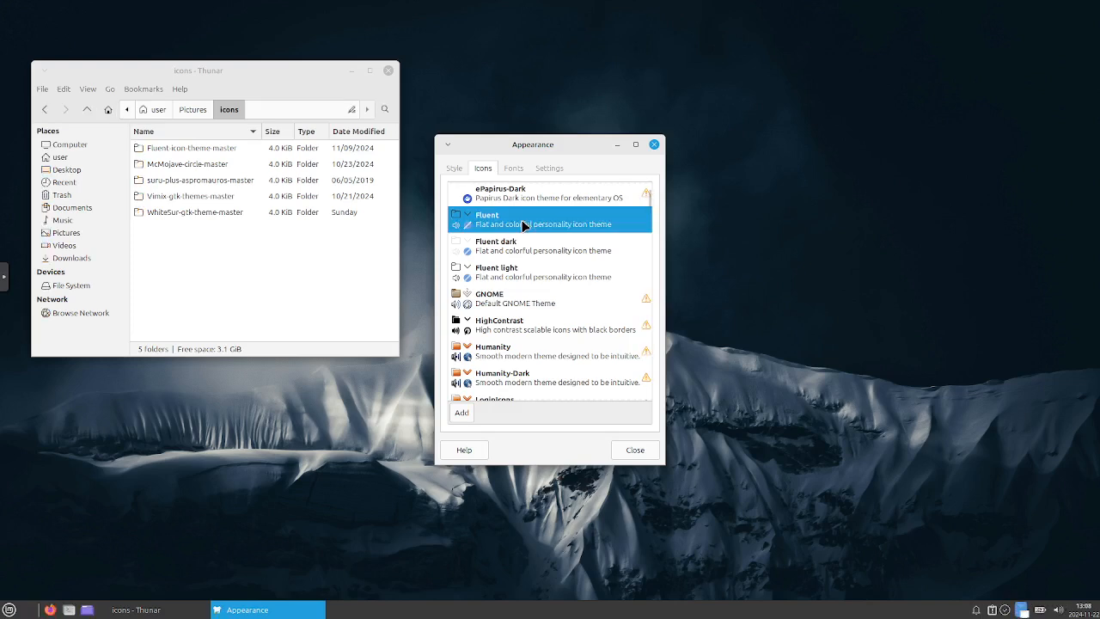
pyautogui.moveTo(522, 245)
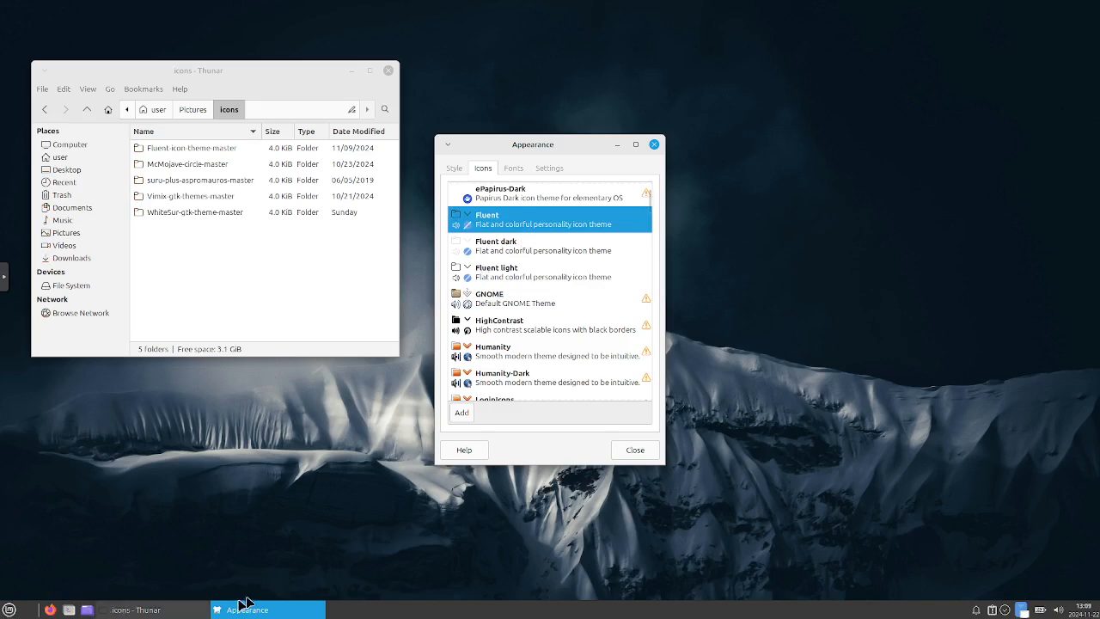
pyautogui.moveTo(548, 247)
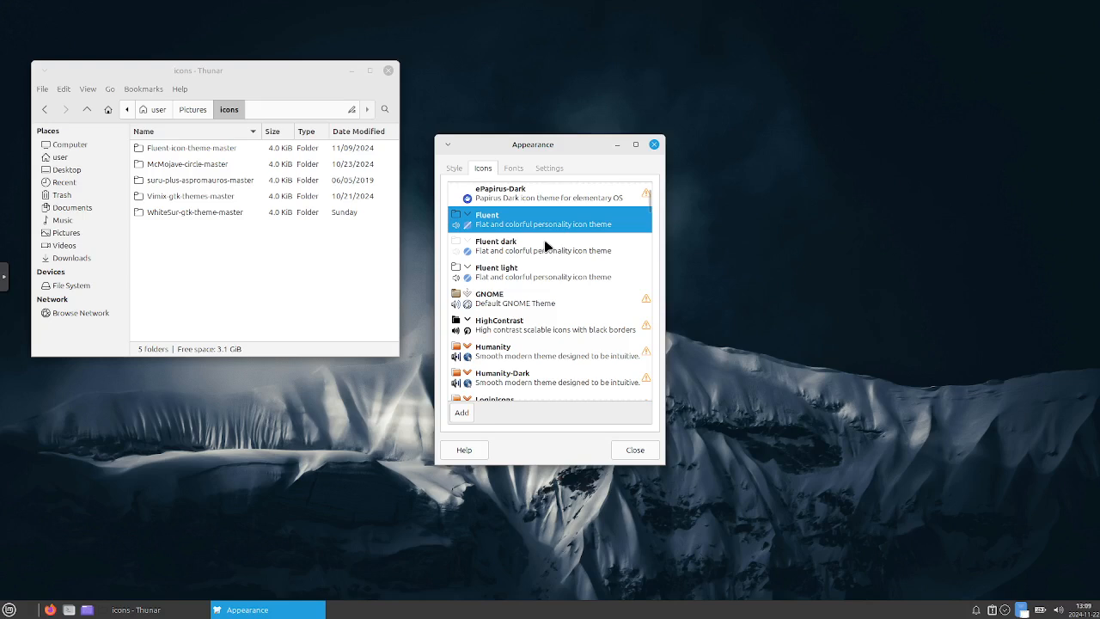
pyautogui.click(547, 246)
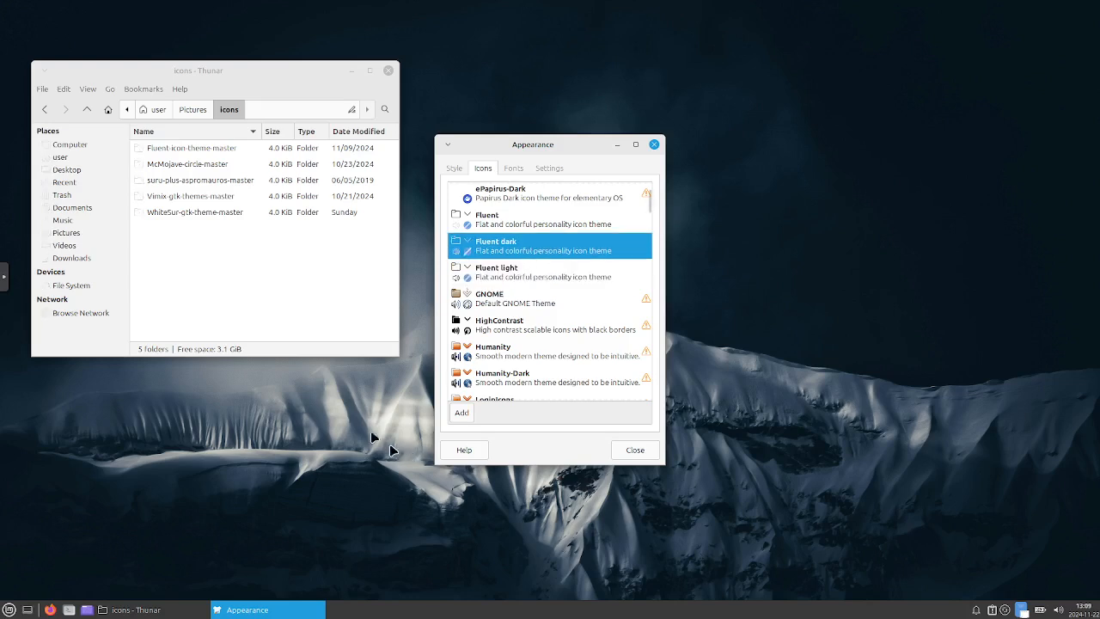
pyautogui.scroll(-3)
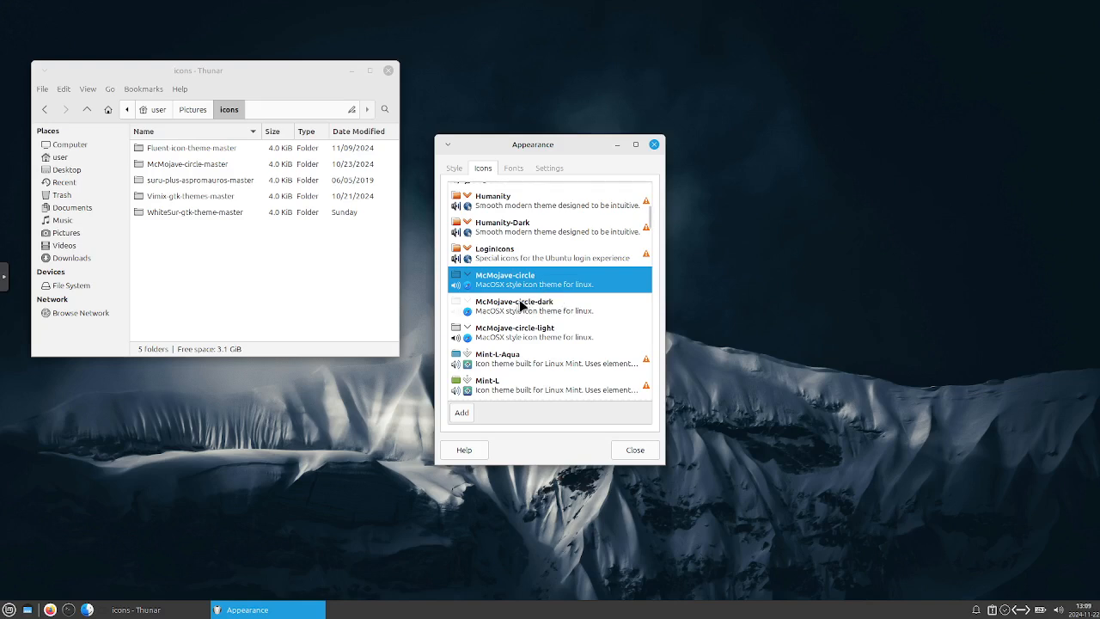
pyautogui.click(526, 305)
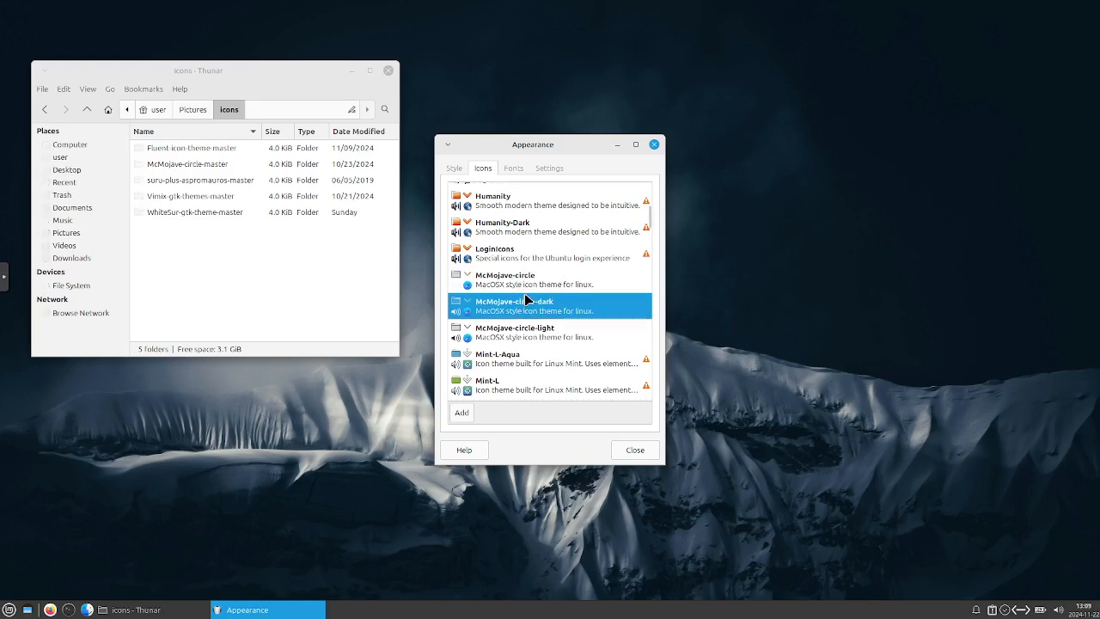
# Preview icons in the Graphics menu category, then apply McMojave-circle-light
pyautogui.click(11, 610)
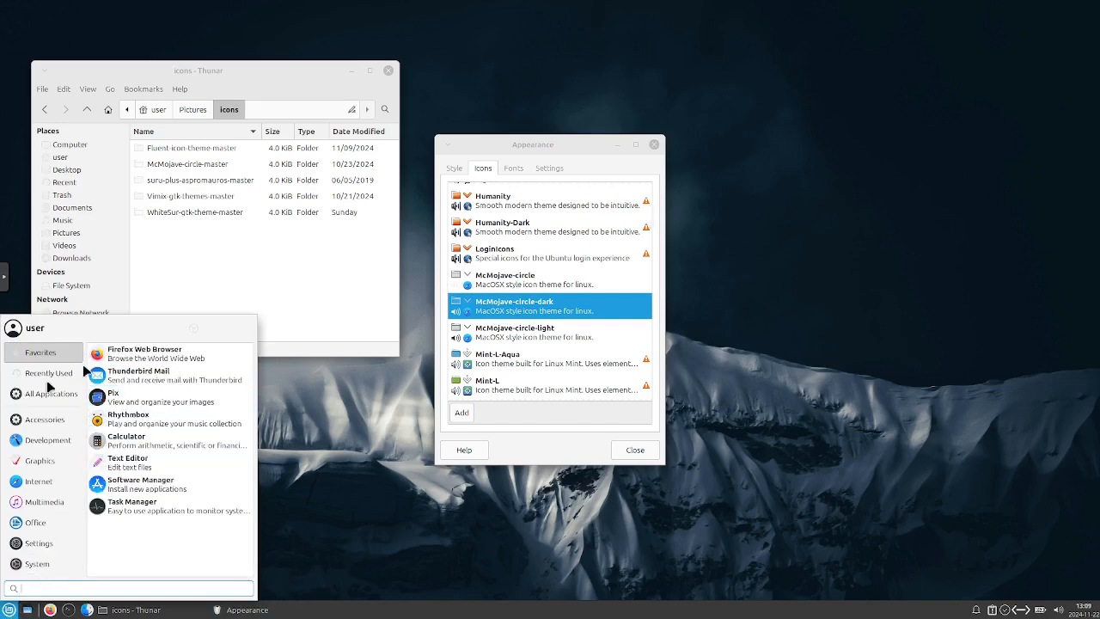
pyautogui.click(35, 522)
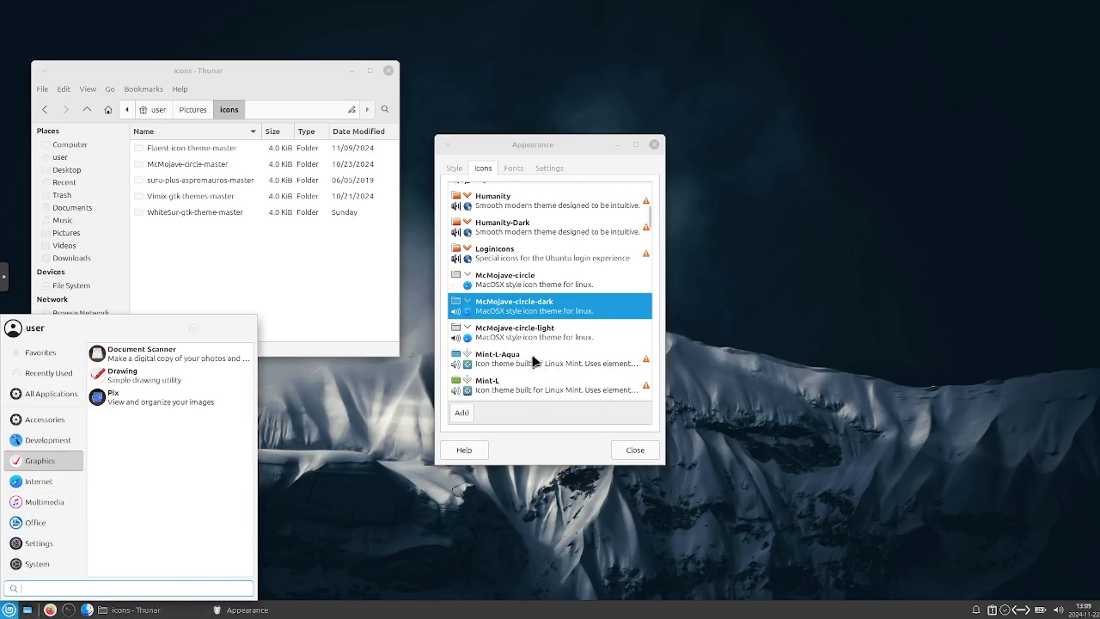
pyautogui.click(514, 331)
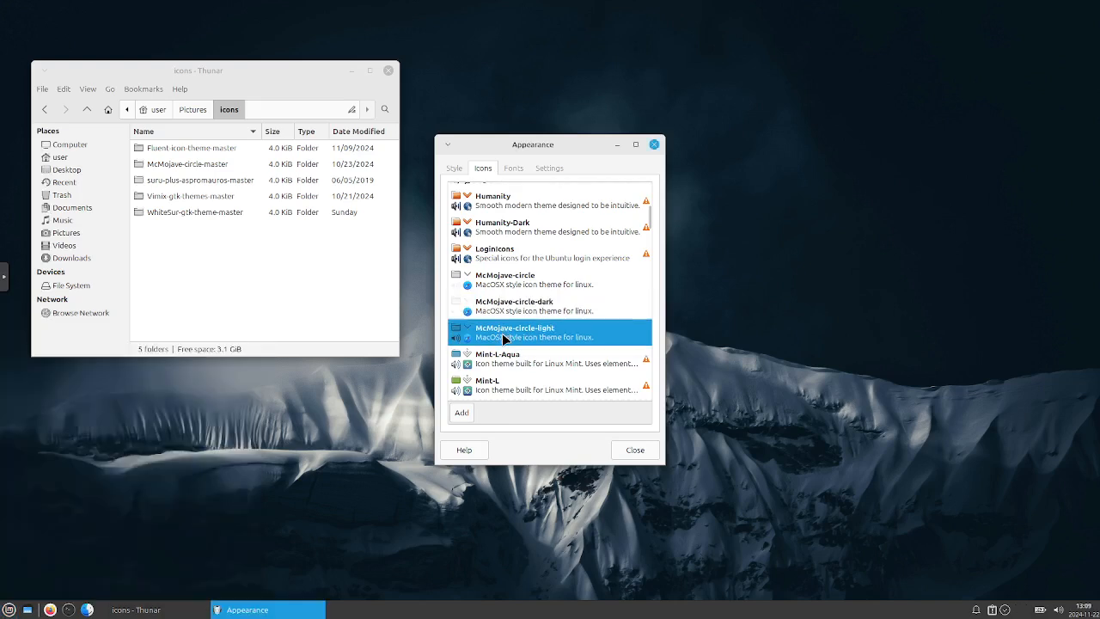
pyautogui.moveTo(524, 308)
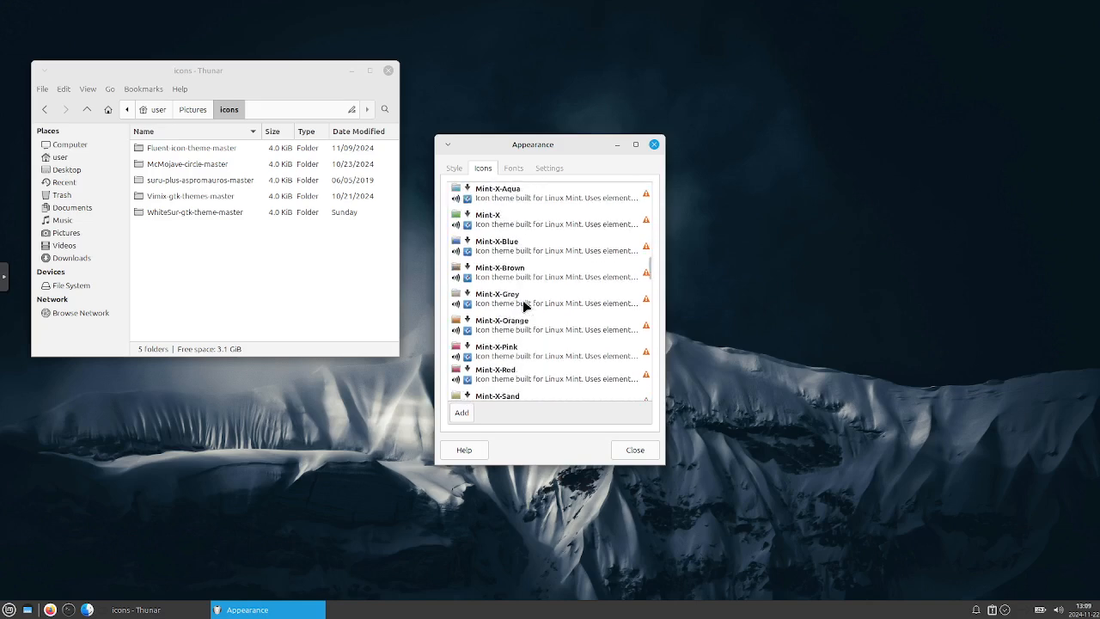
# Apply the Papirus-Dark icon theme and scroll down to the Yaru entries
pyautogui.scroll(-3)
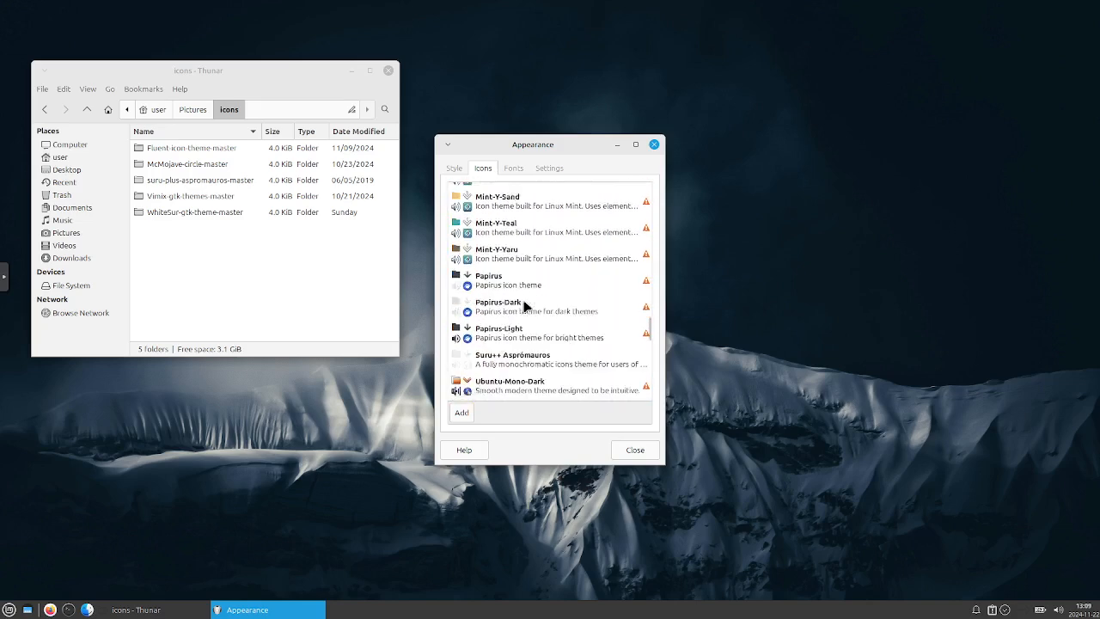
pyautogui.scroll(-3)
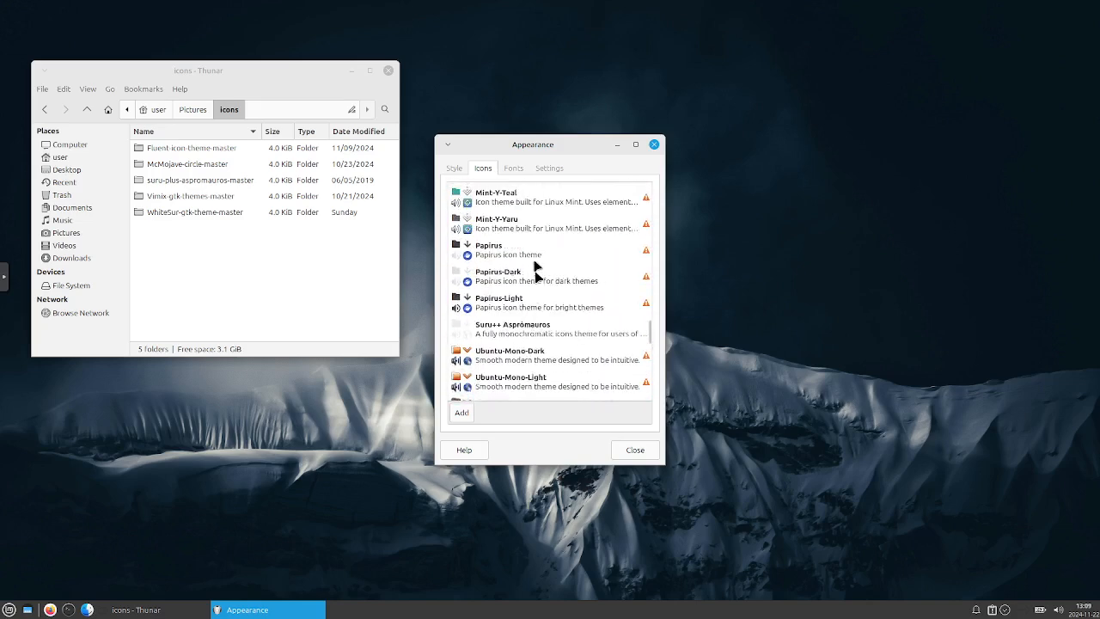
pyautogui.moveTo(527, 283)
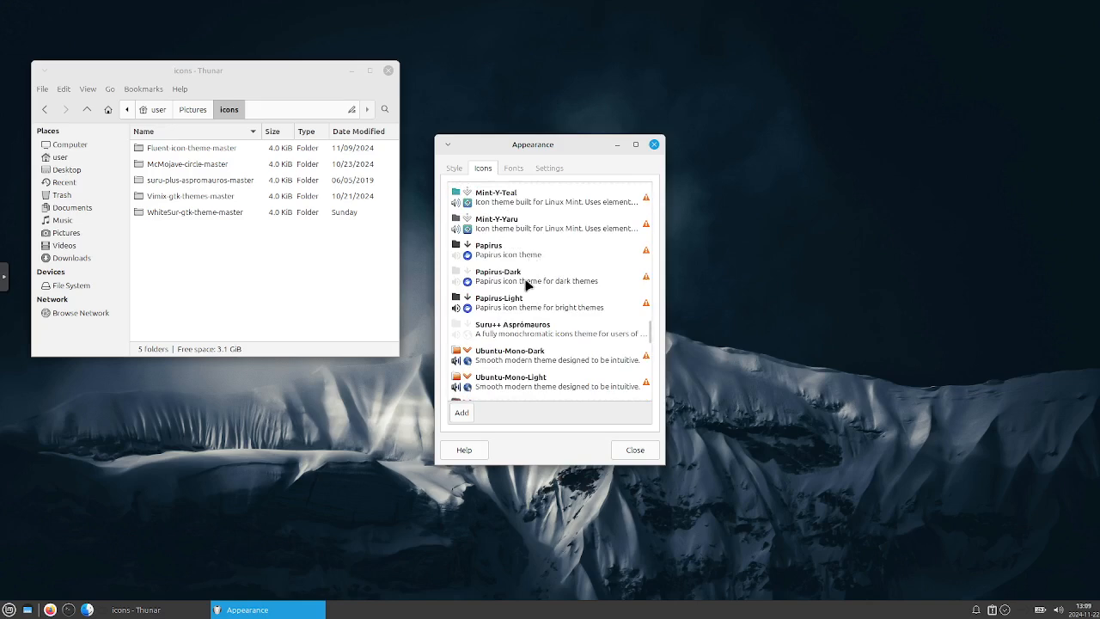
pyautogui.click(524, 281)
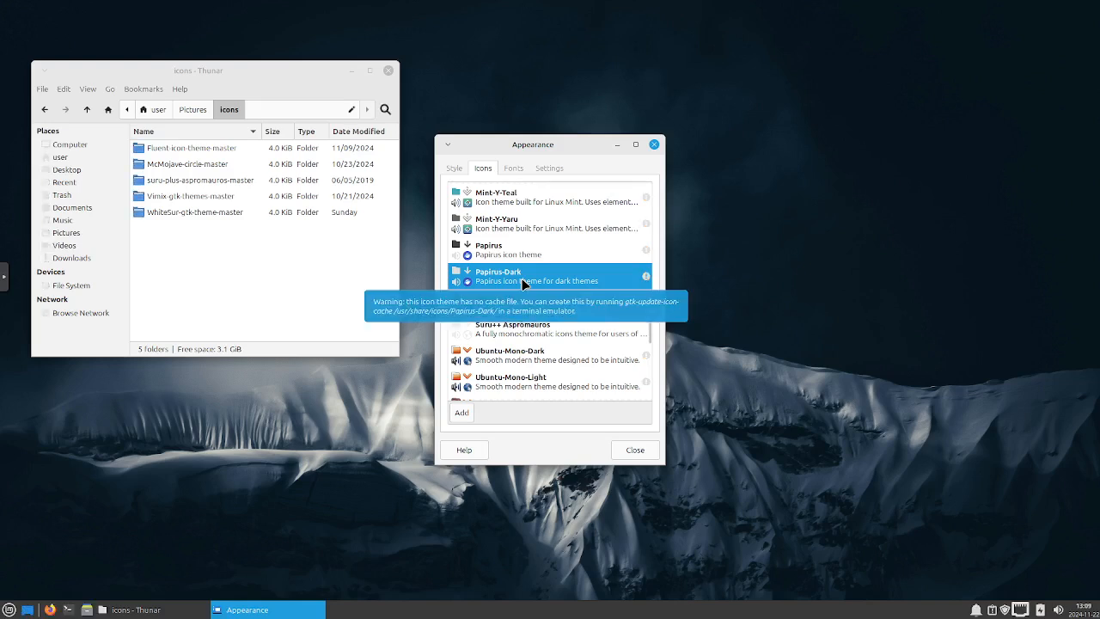
pyautogui.scroll(-3)
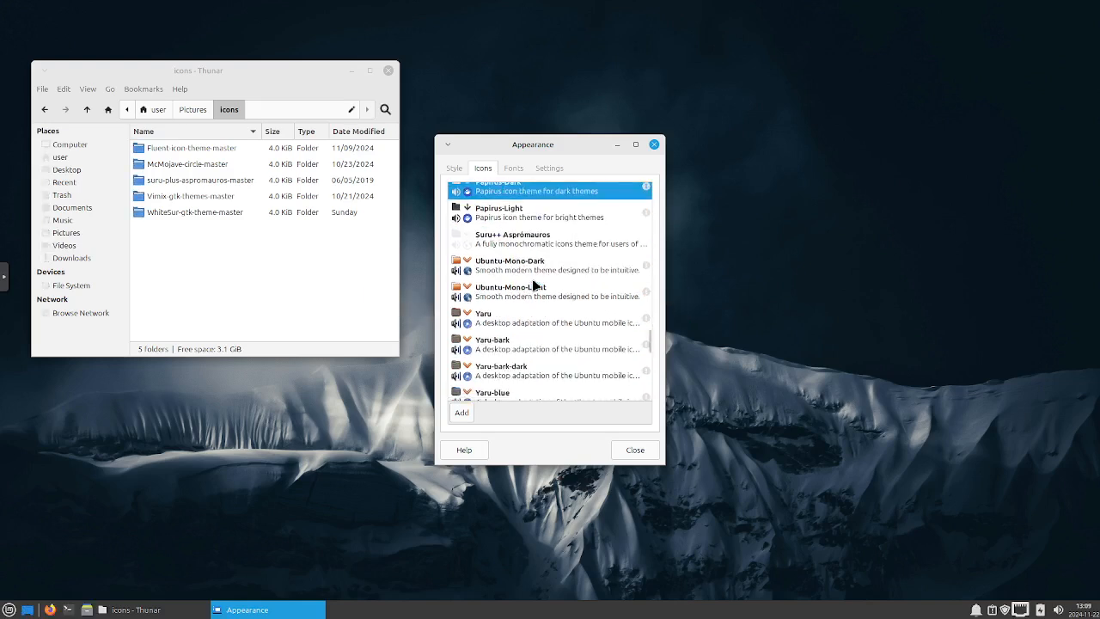
pyautogui.scroll(-3)
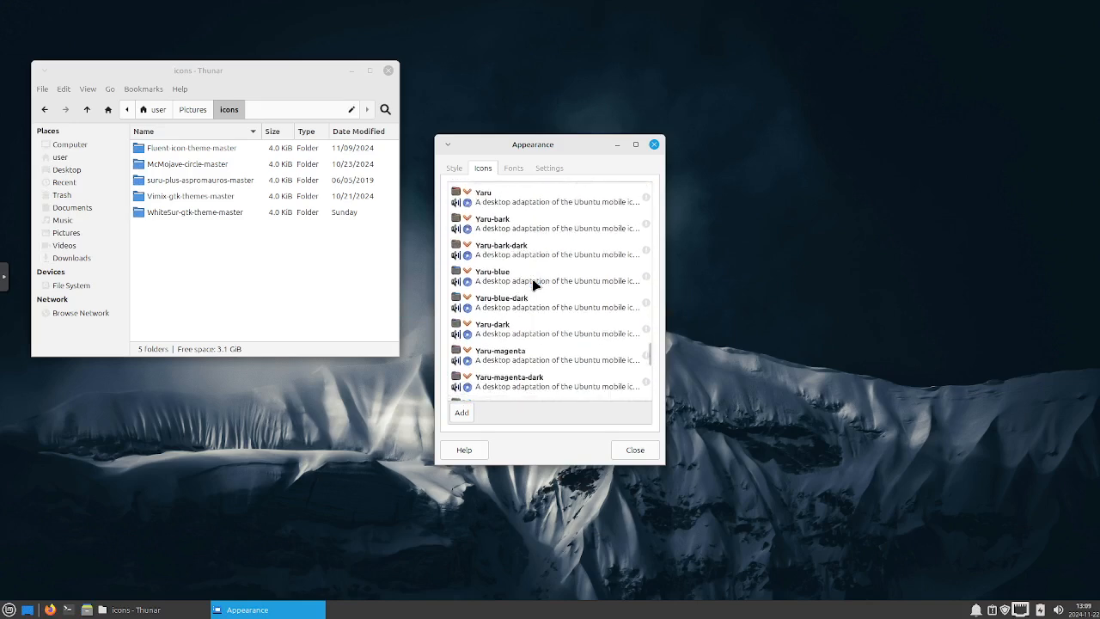
pyautogui.scroll(-3)
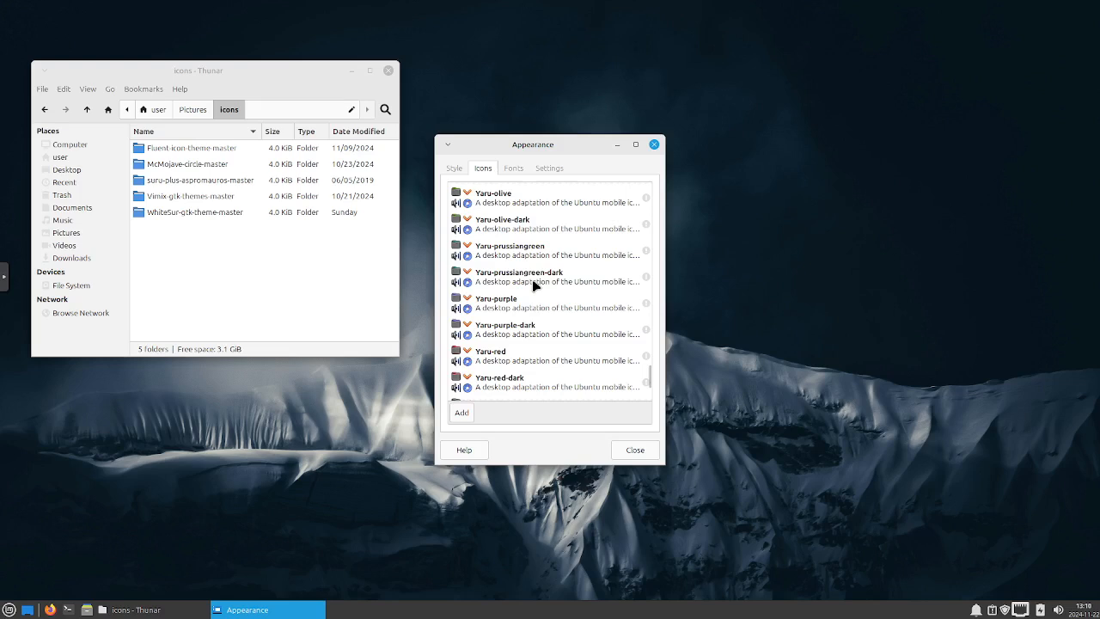
pyautogui.scroll(-3)
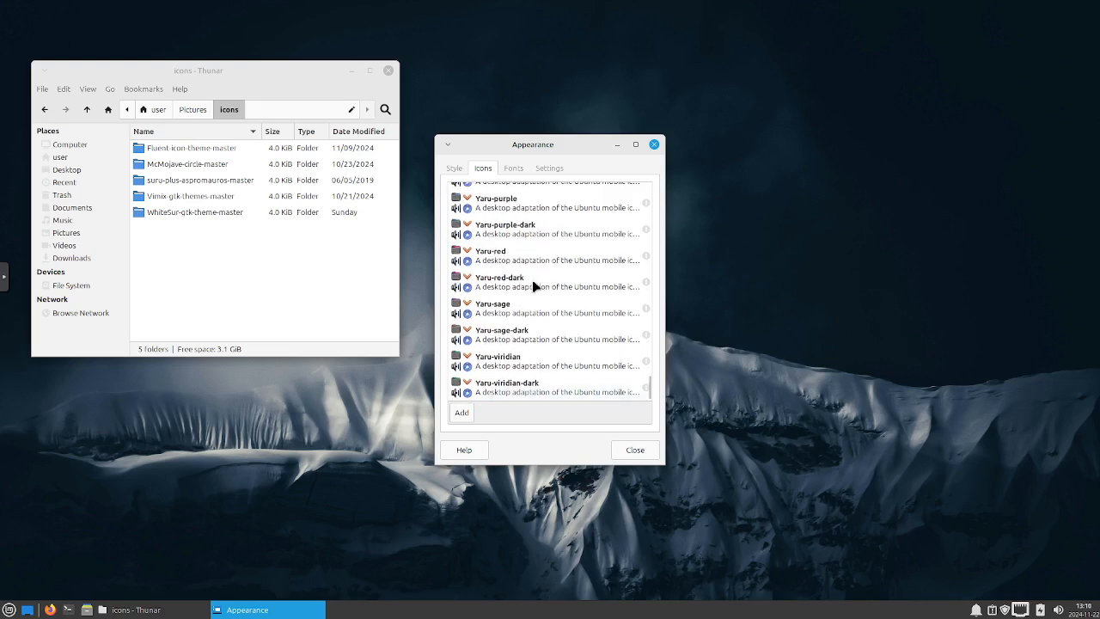
pyautogui.moveTo(548, 275)
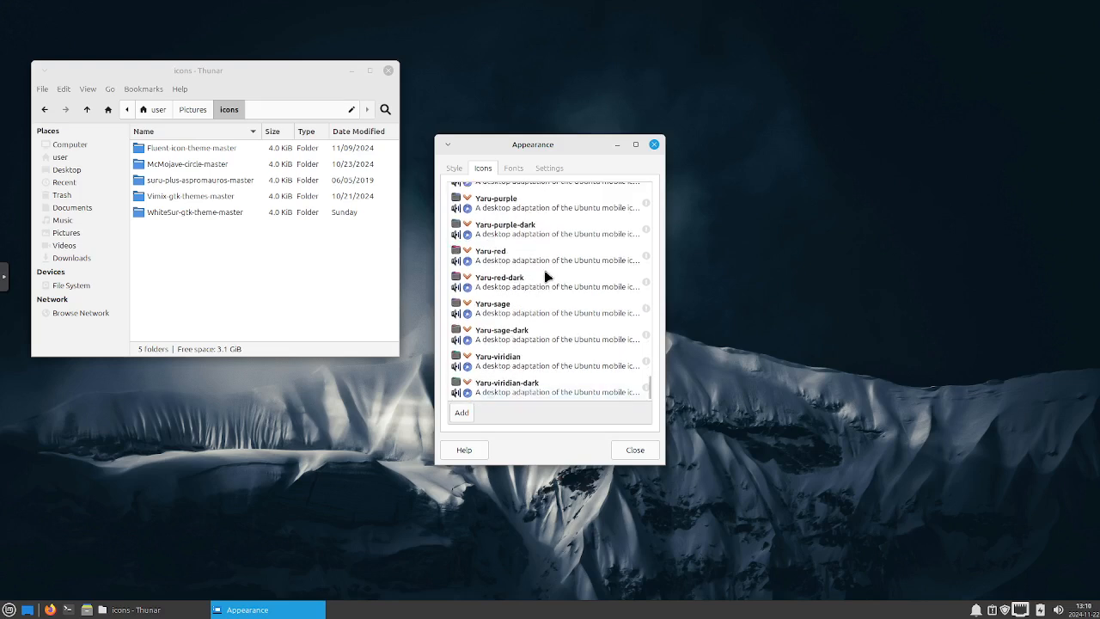
# Try WhiteSur-Light-solid and WhiteSur-Dark-solid styles, then apply Vimix-dark-doder
pyautogui.click(454, 168)
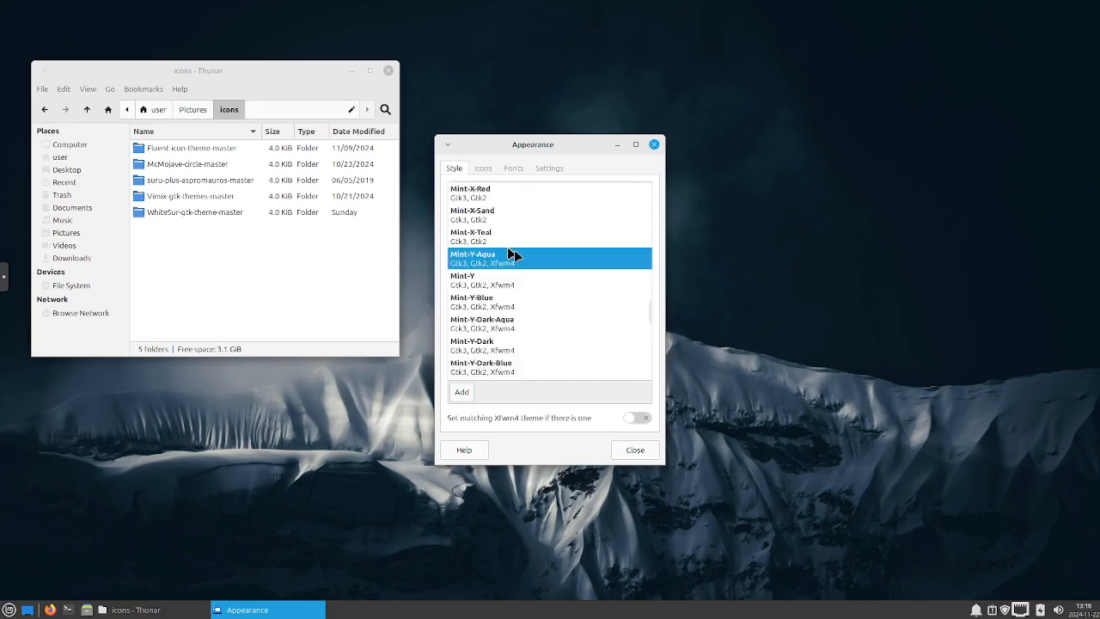
pyautogui.scroll(-3)
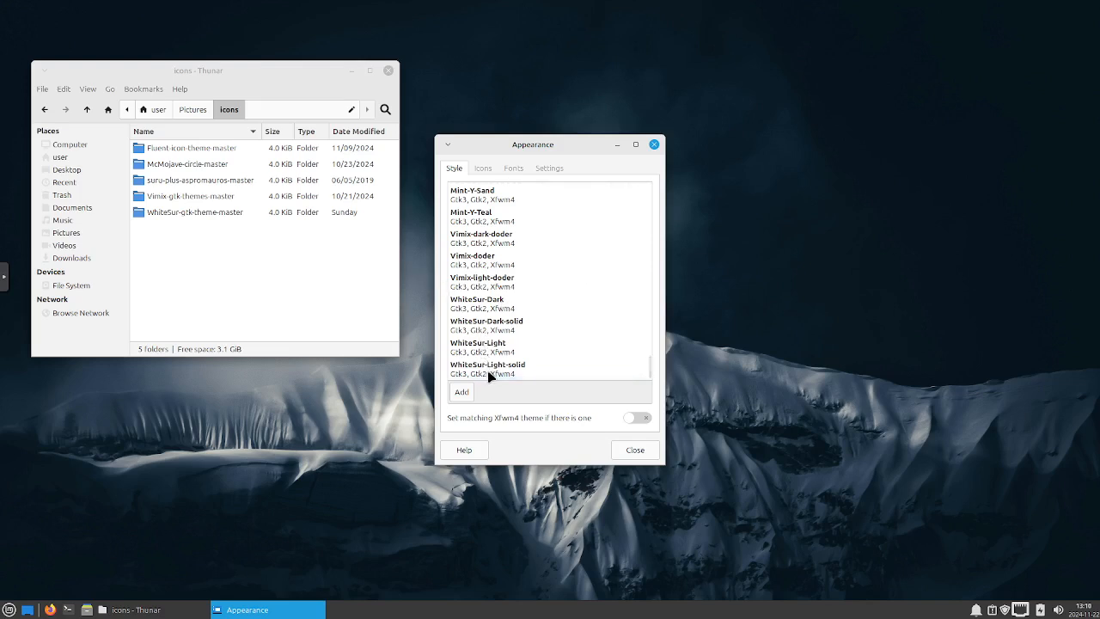
pyautogui.click(487, 369)
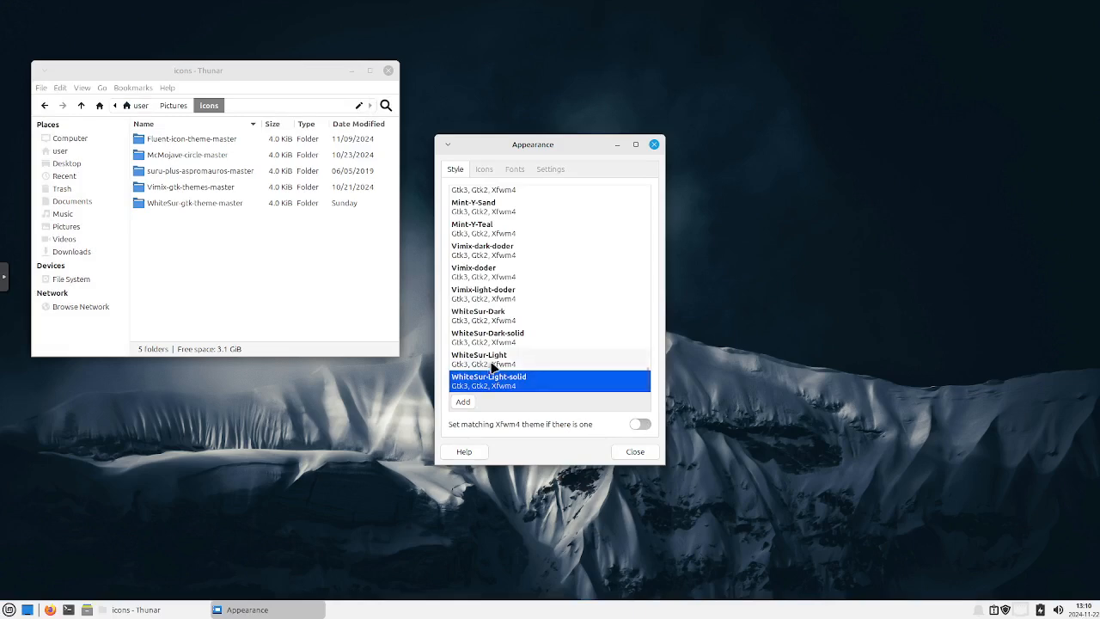
pyautogui.click(493, 359)
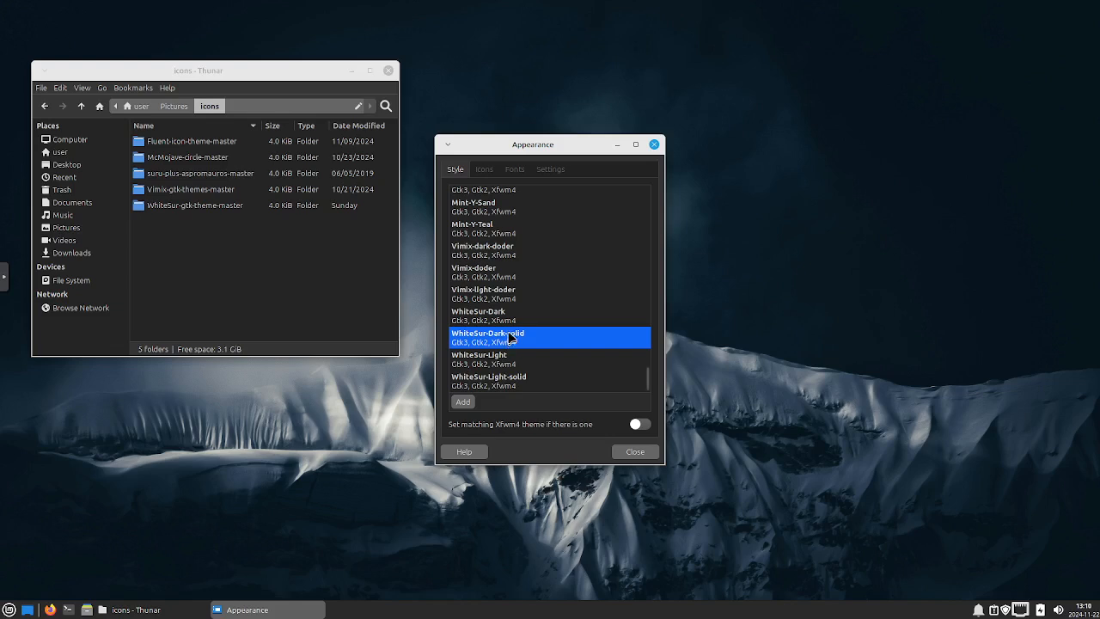
pyautogui.click(508, 315)
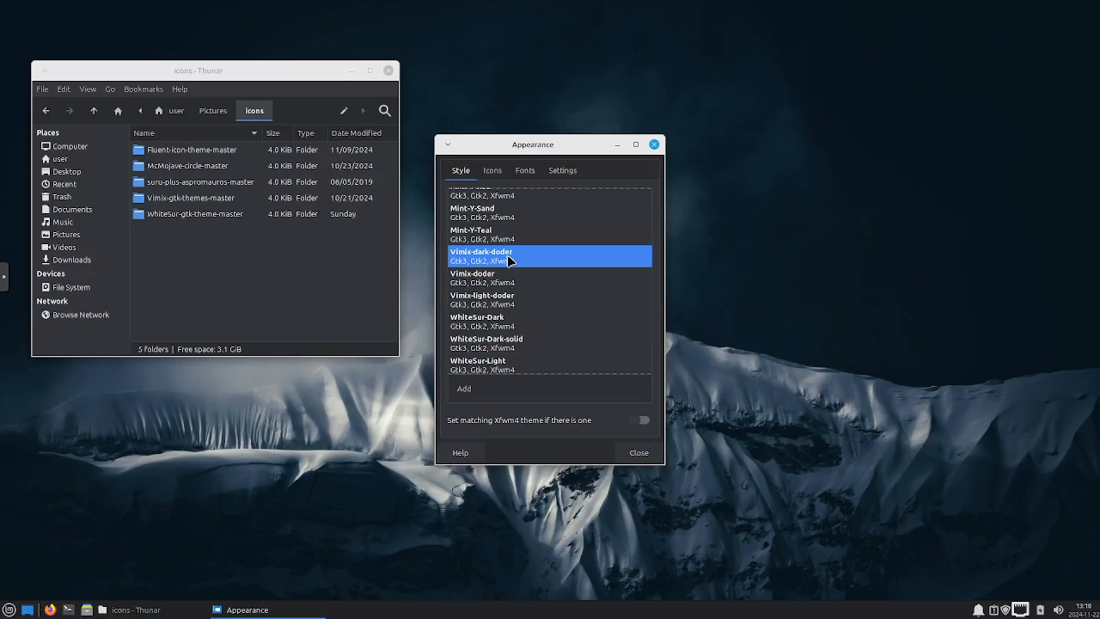
pyautogui.moveTo(516, 284)
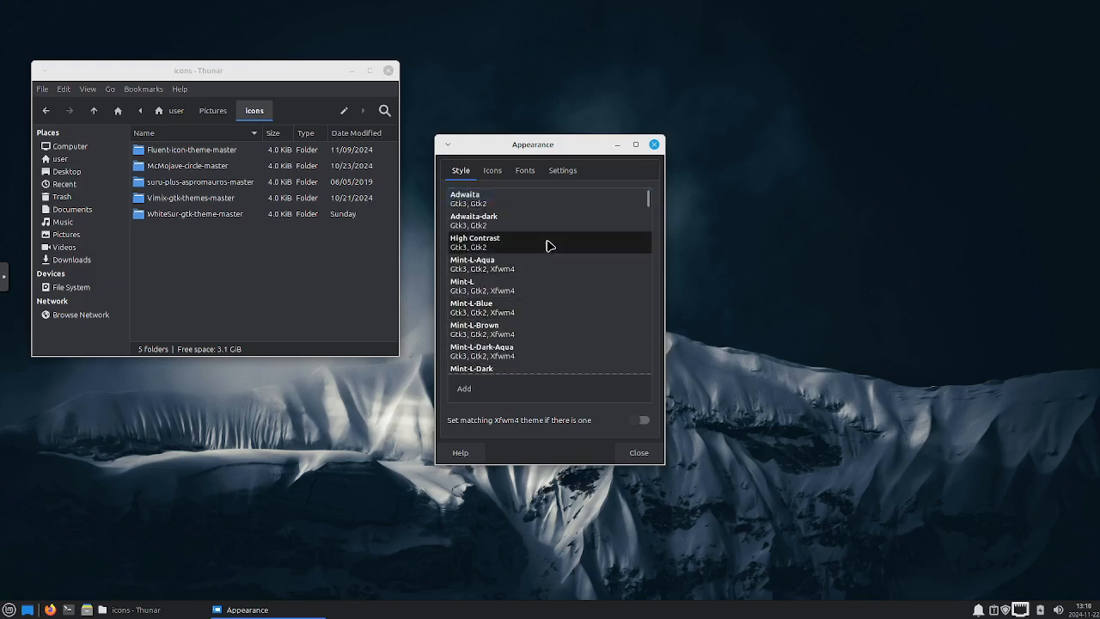
pyautogui.moveTo(506, 183)
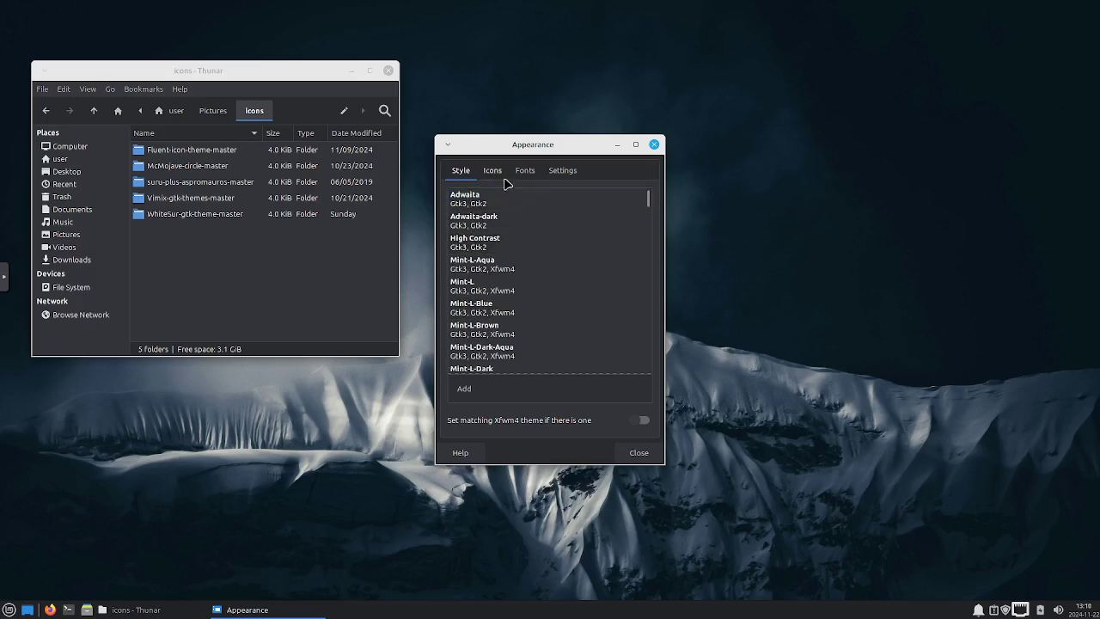
# Apply the Suru++ Asprómauros icon theme from the Icons list
pyautogui.click(492, 170)
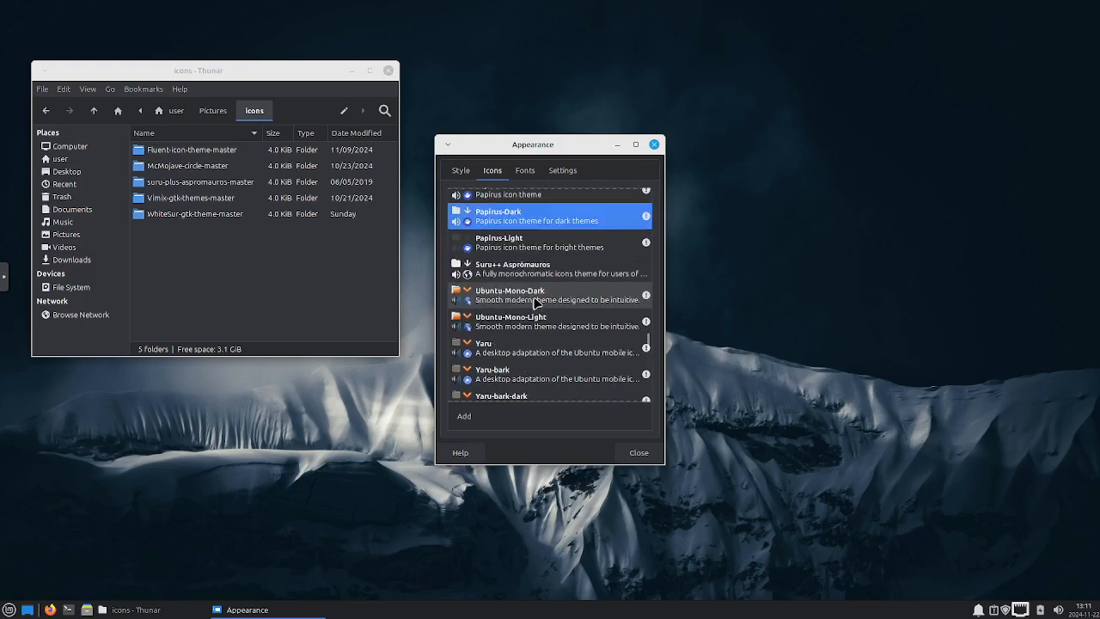
pyautogui.click(546, 268)
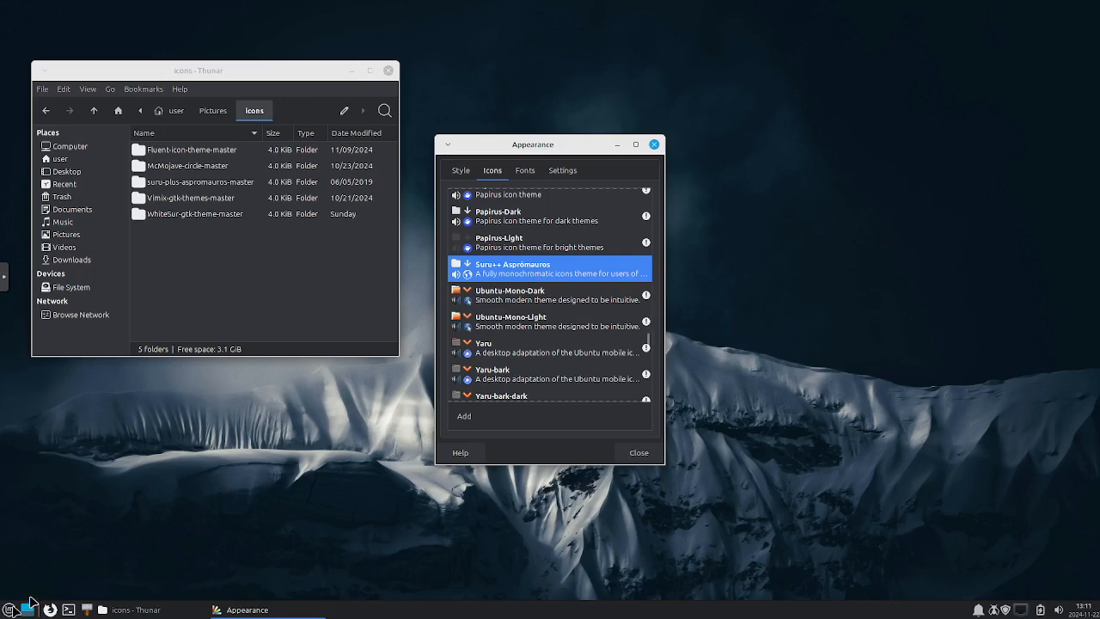
pyautogui.click(11, 610)
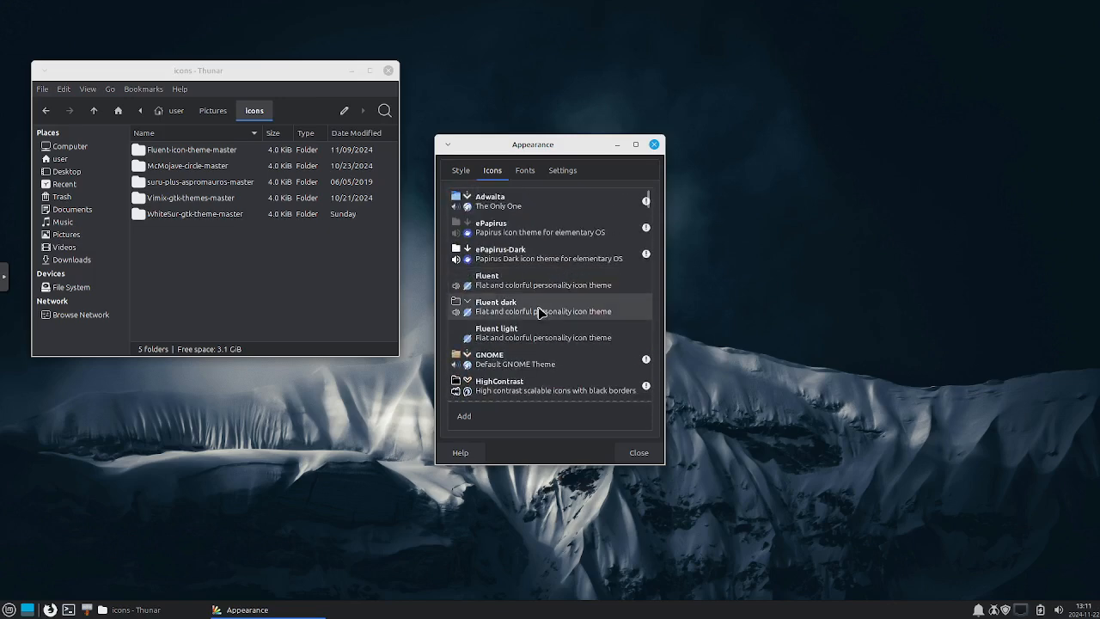
# Apply Fluent dark icons, browse Accessories, Multimedia and Settings menus, then scroll the icon list
pyautogui.click(543, 306)
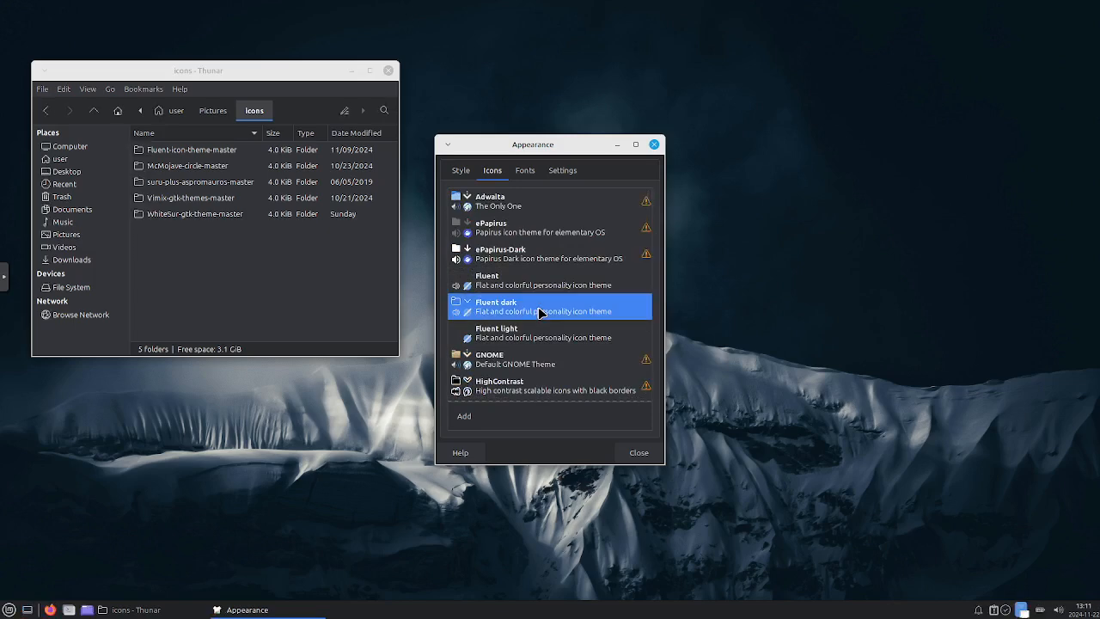
pyautogui.click(11, 610)
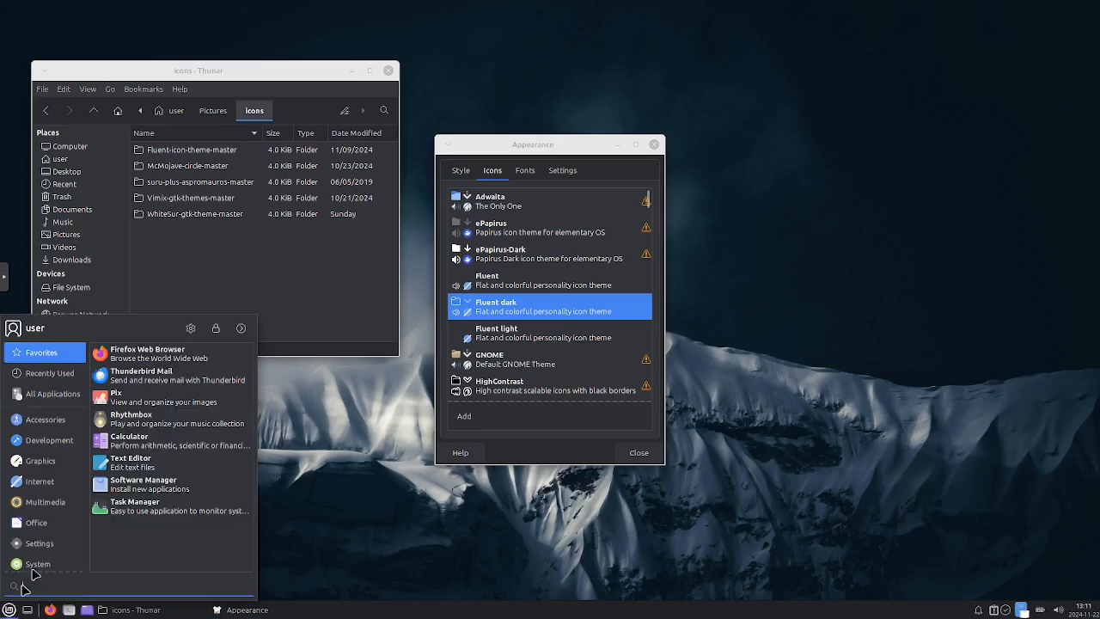
pyautogui.click(44, 419)
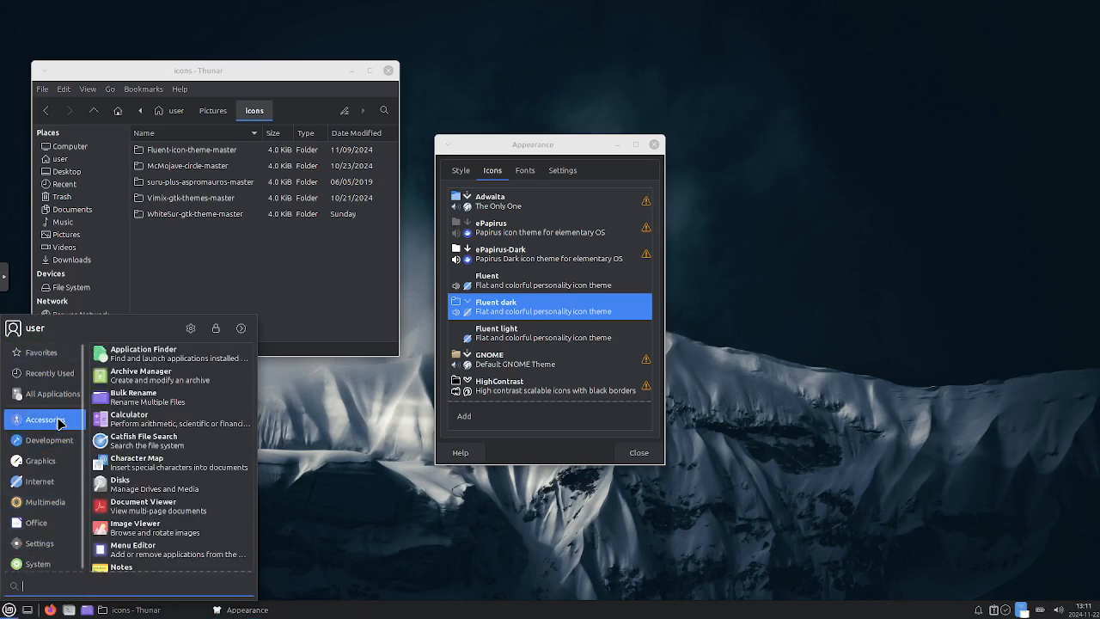
pyautogui.click(40, 460)
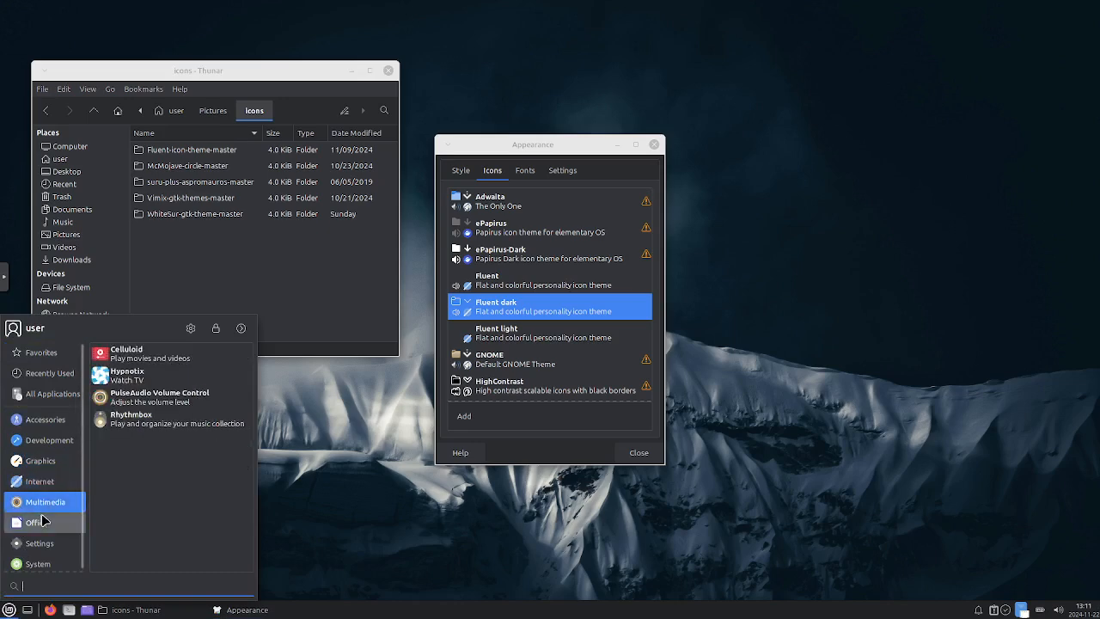
pyautogui.click(38, 543)
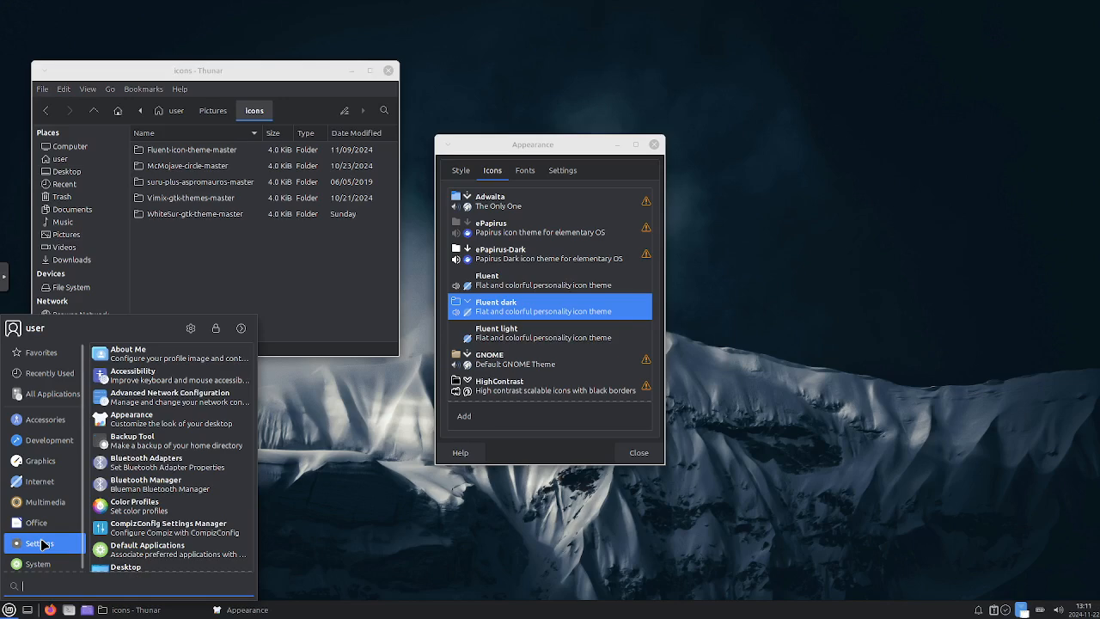
pyautogui.click(39, 565)
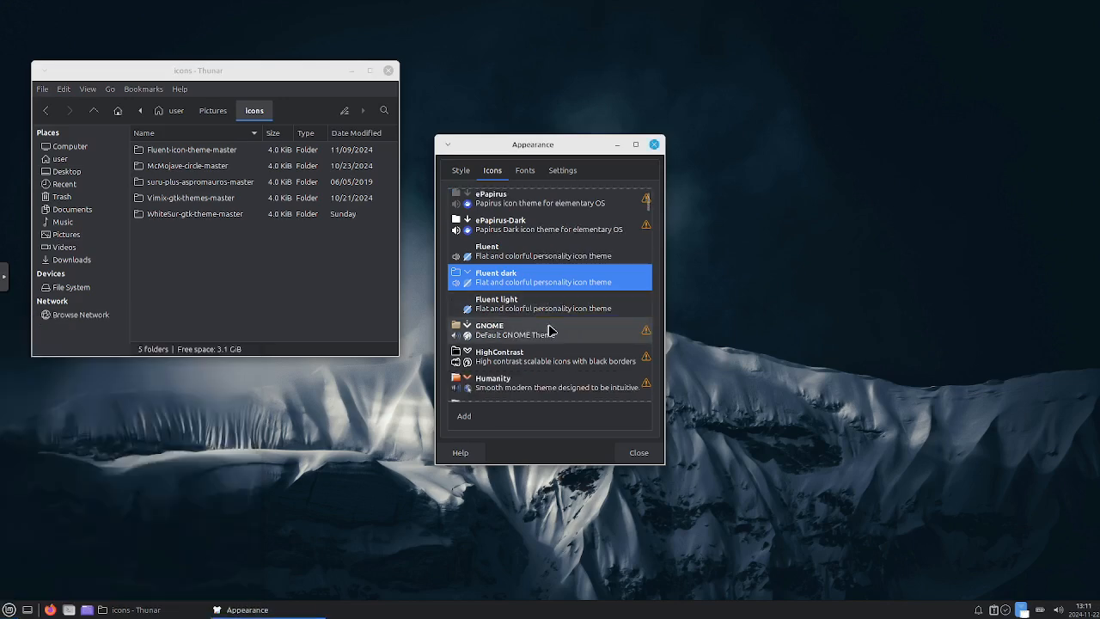
pyautogui.scroll(-3)
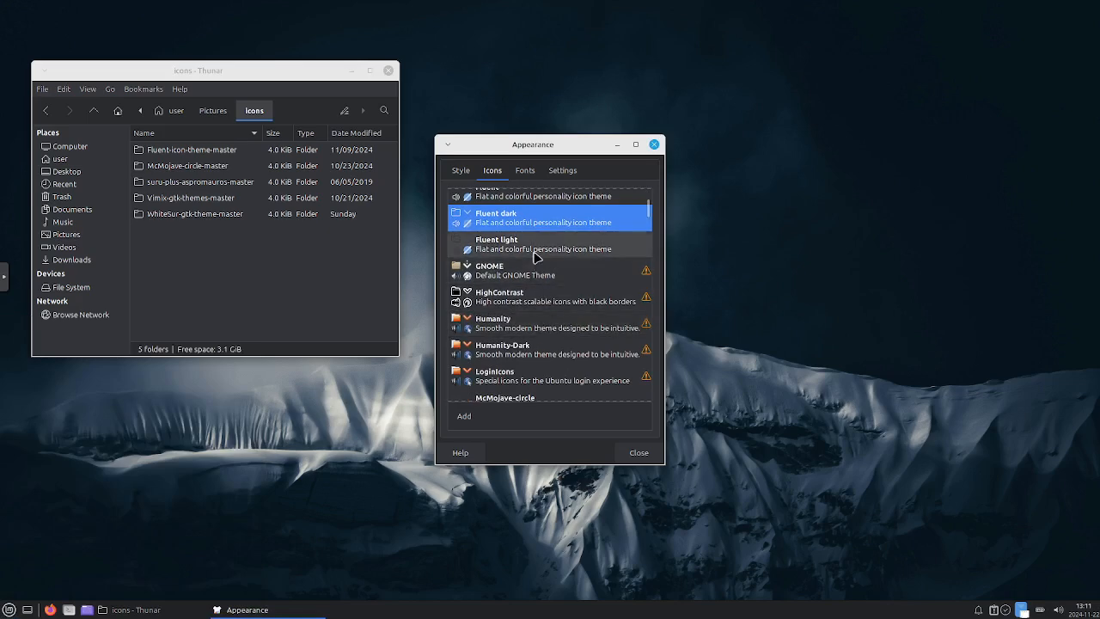
pyautogui.scroll(-3)
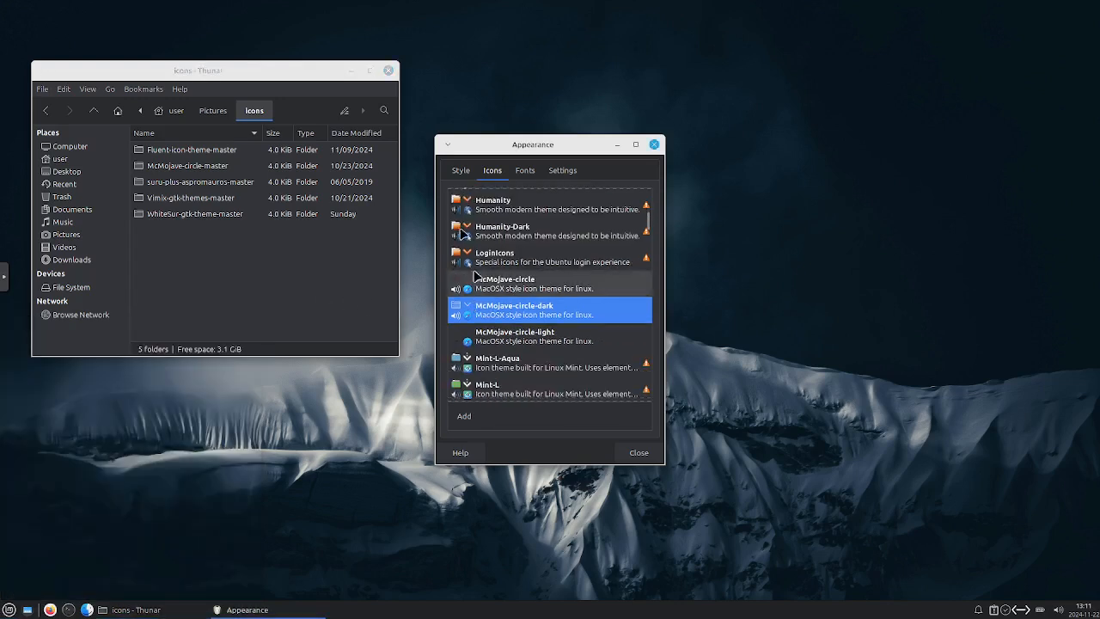
# Select the Mint-Y-Aqua style from the Style theme list
pyautogui.click(460, 170)
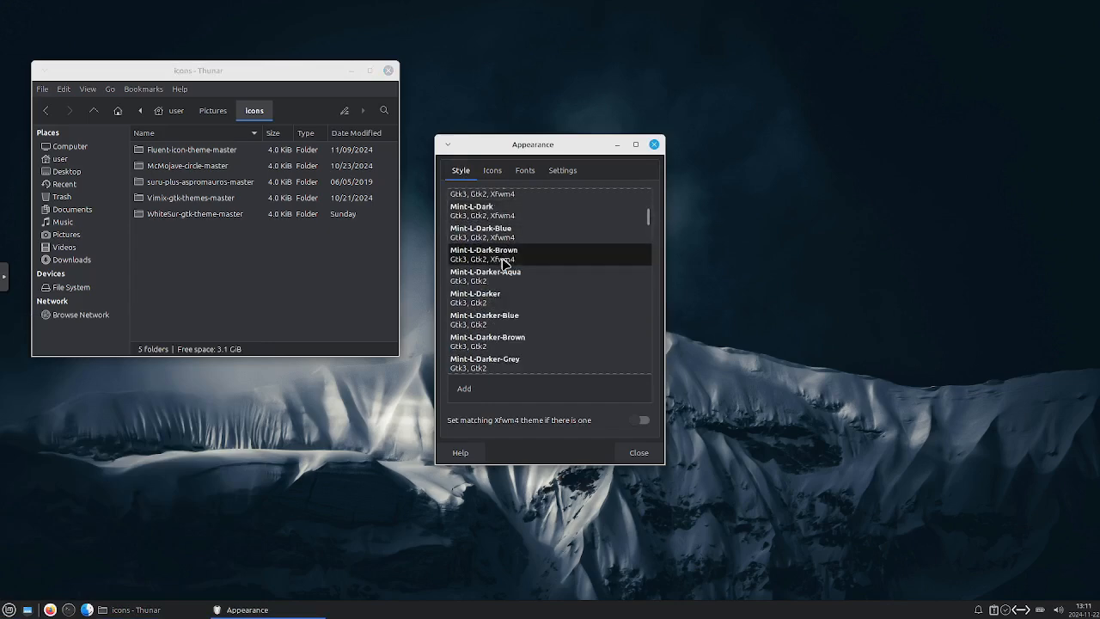
pyautogui.scroll(-3)
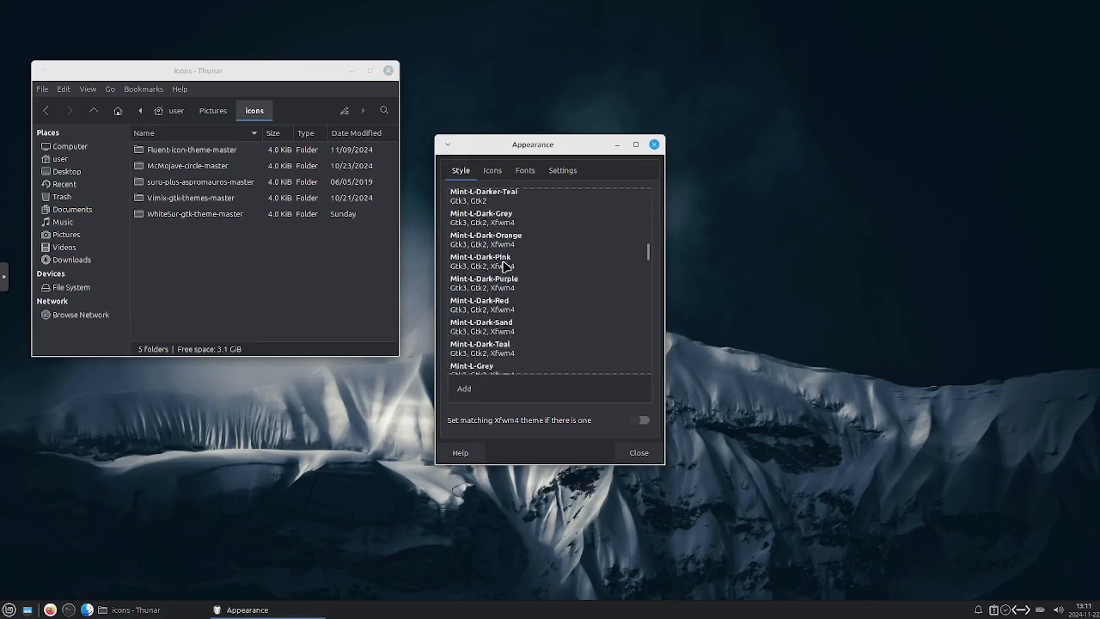
pyautogui.scroll(-3)
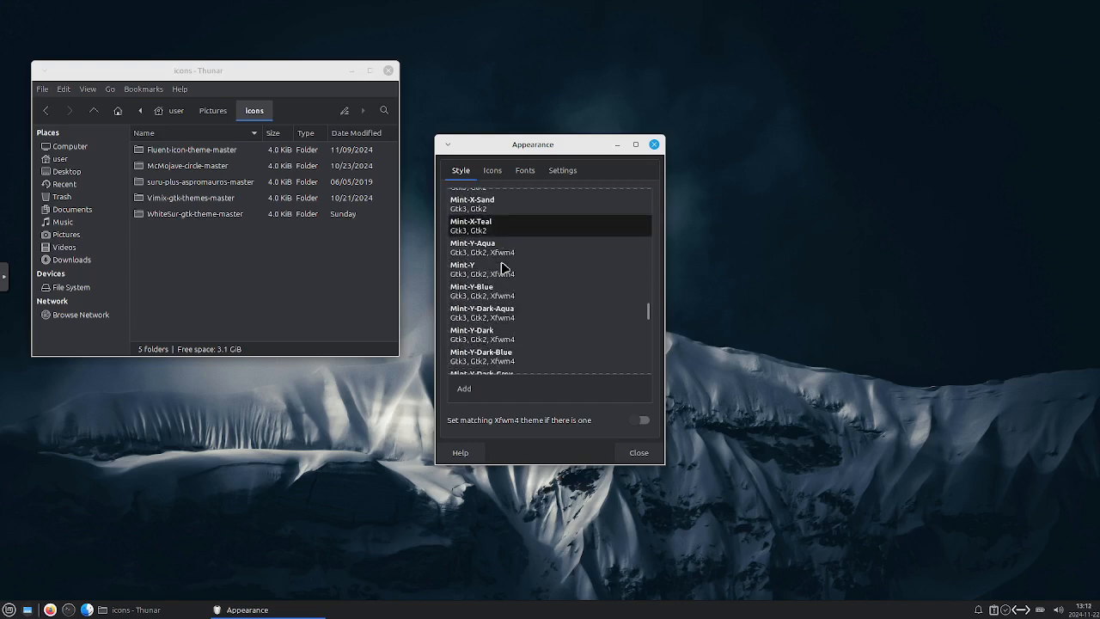
pyautogui.click(511, 312)
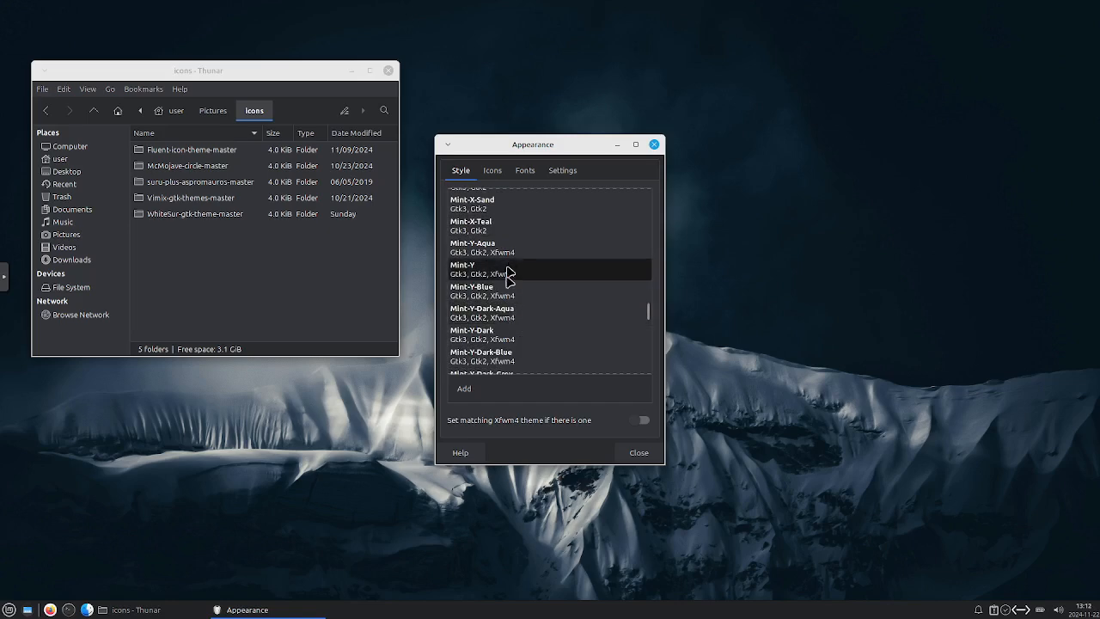
pyautogui.click(512, 247)
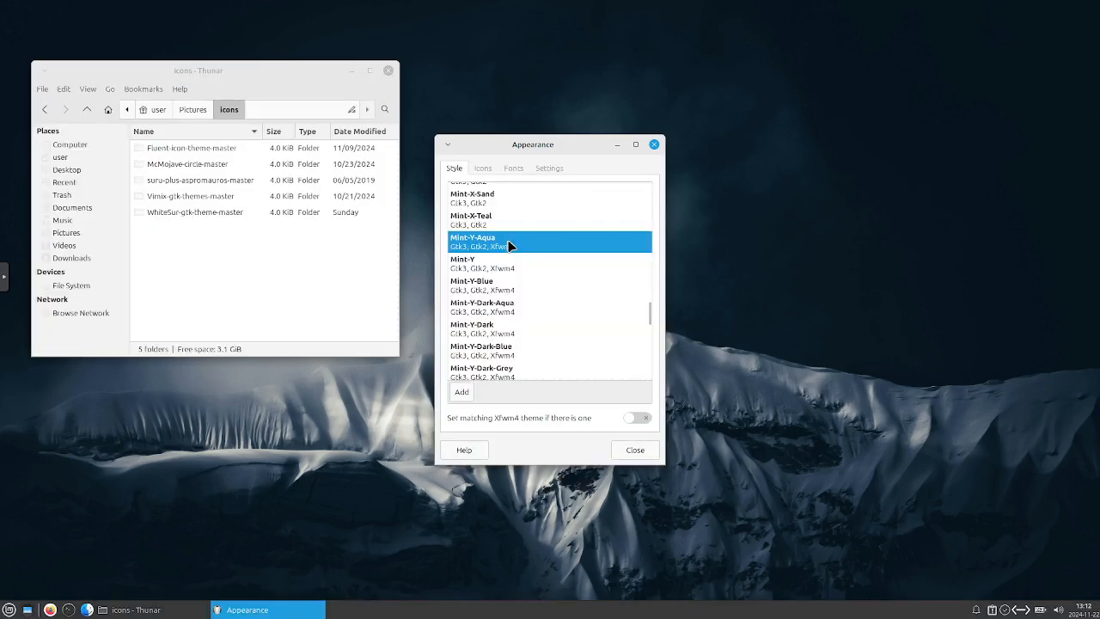
pyautogui.click(482, 168)
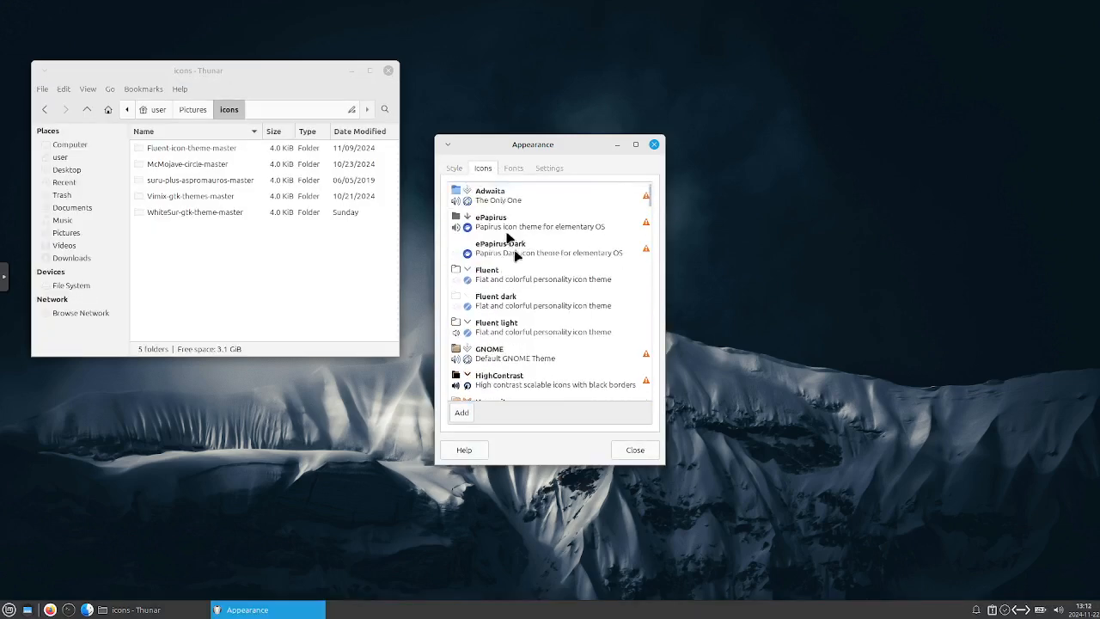
# Apply ePapirus-Dark icons and browse the Development category in the applications menu
pyautogui.click(529, 248)
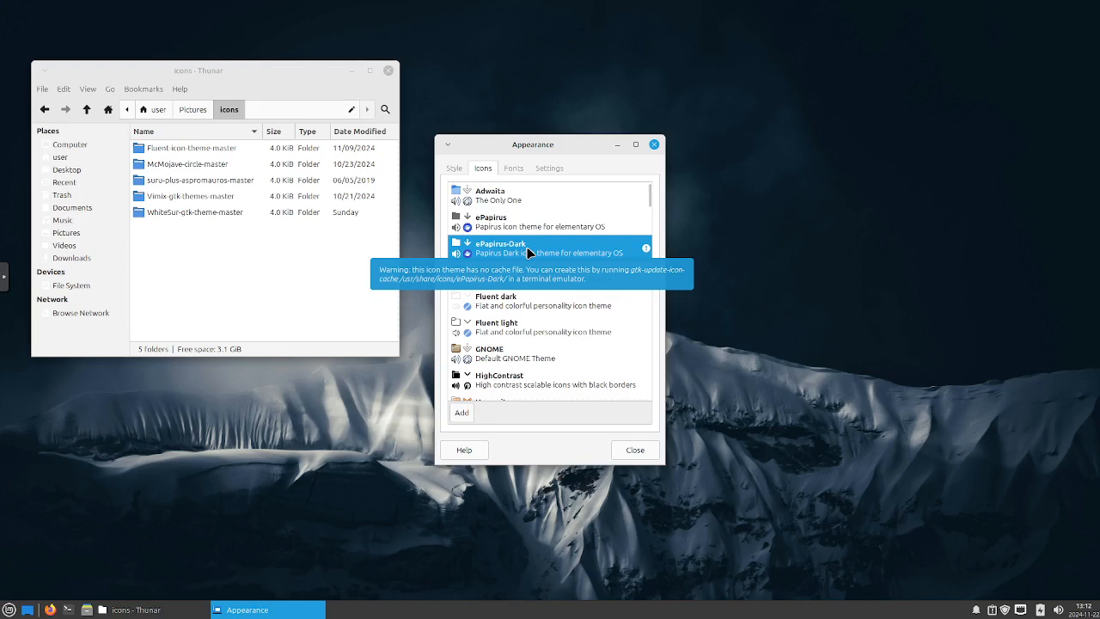
pyautogui.click(12, 609)
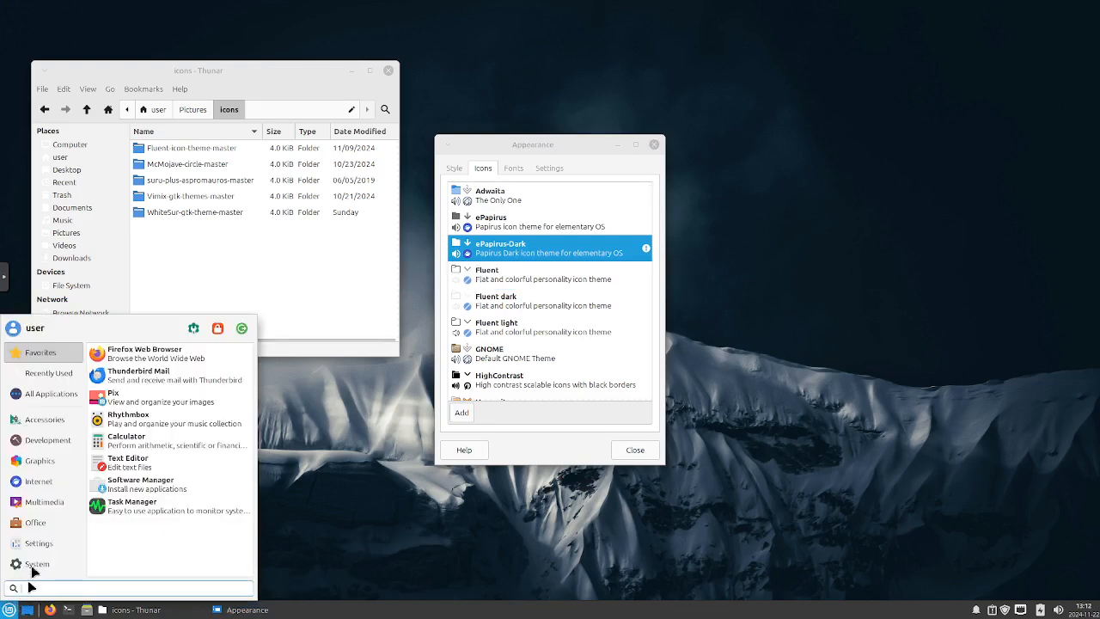
pyautogui.click(41, 440)
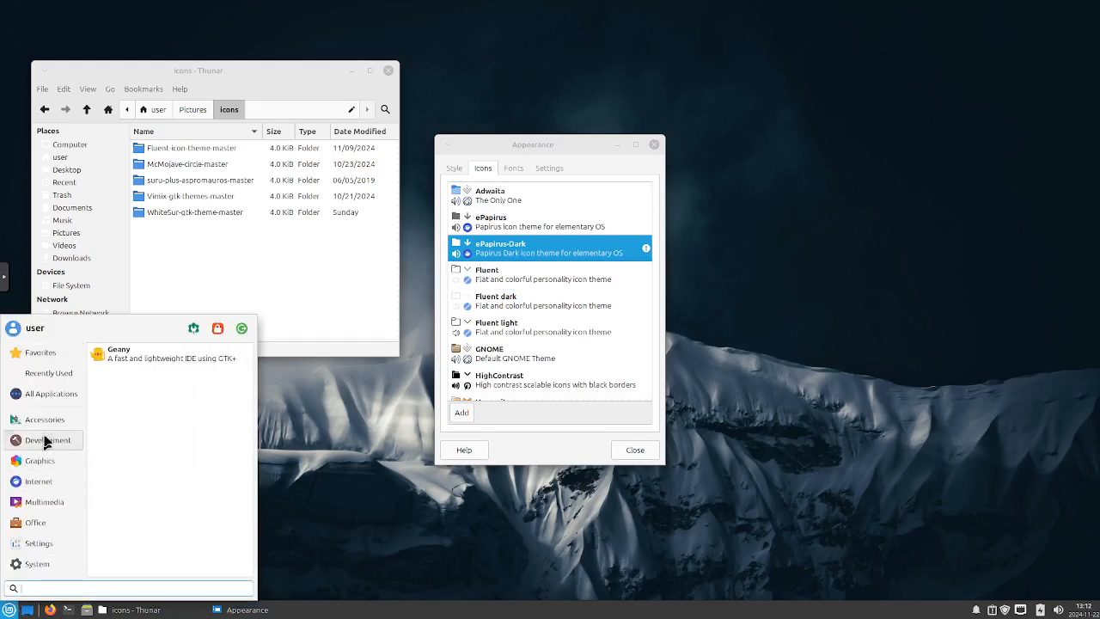
pyautogui.moveTo(40, 481)
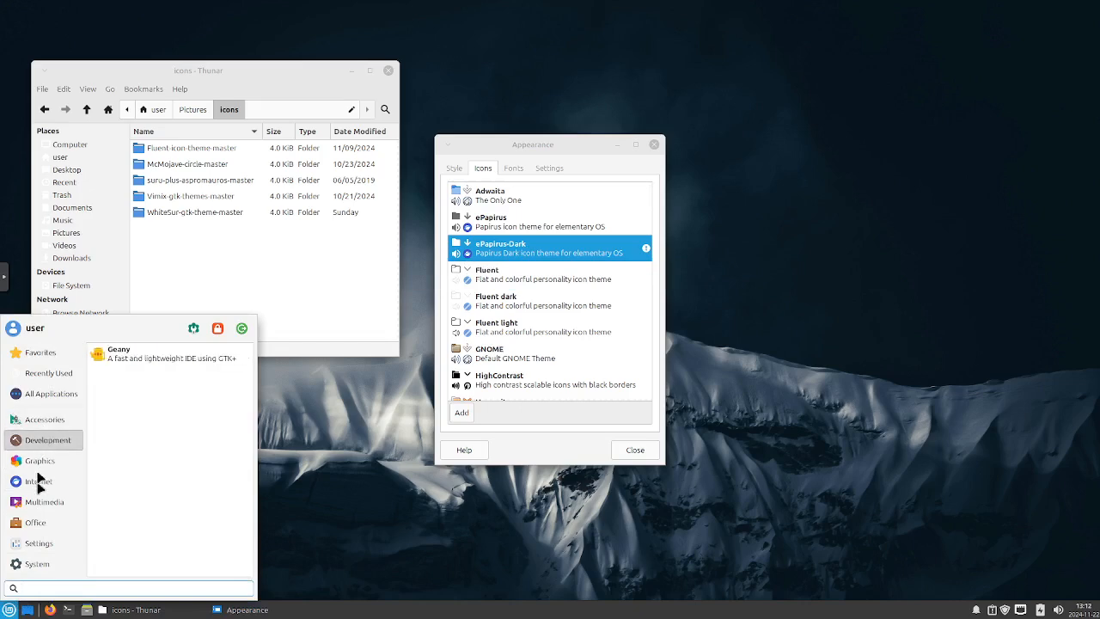
pyautogui.click(43, 503)
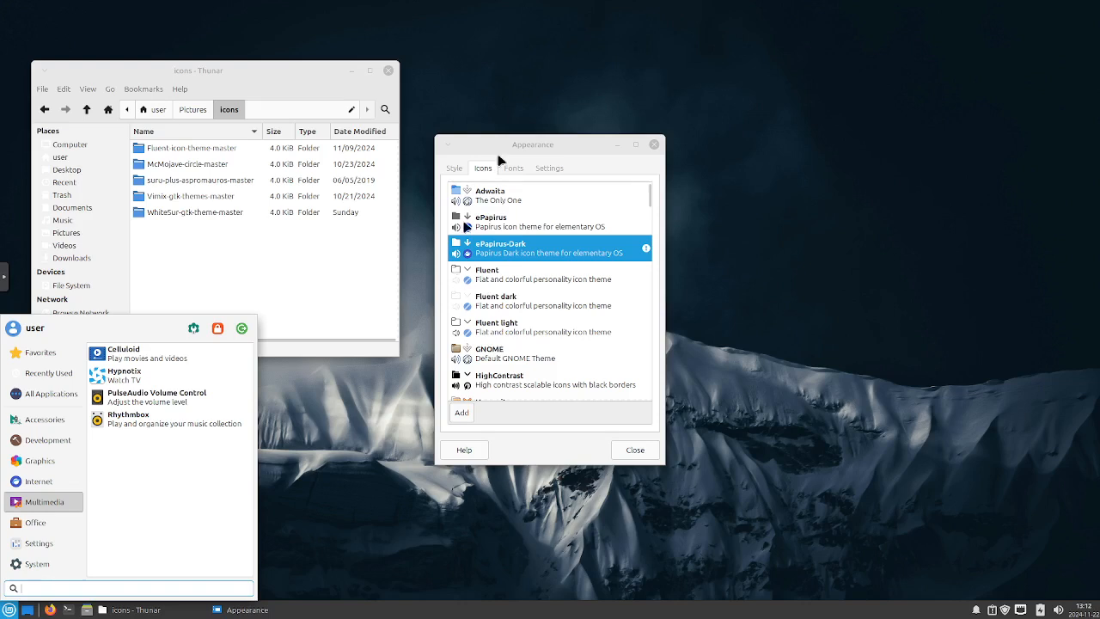
pyautogui.click(454, 168)
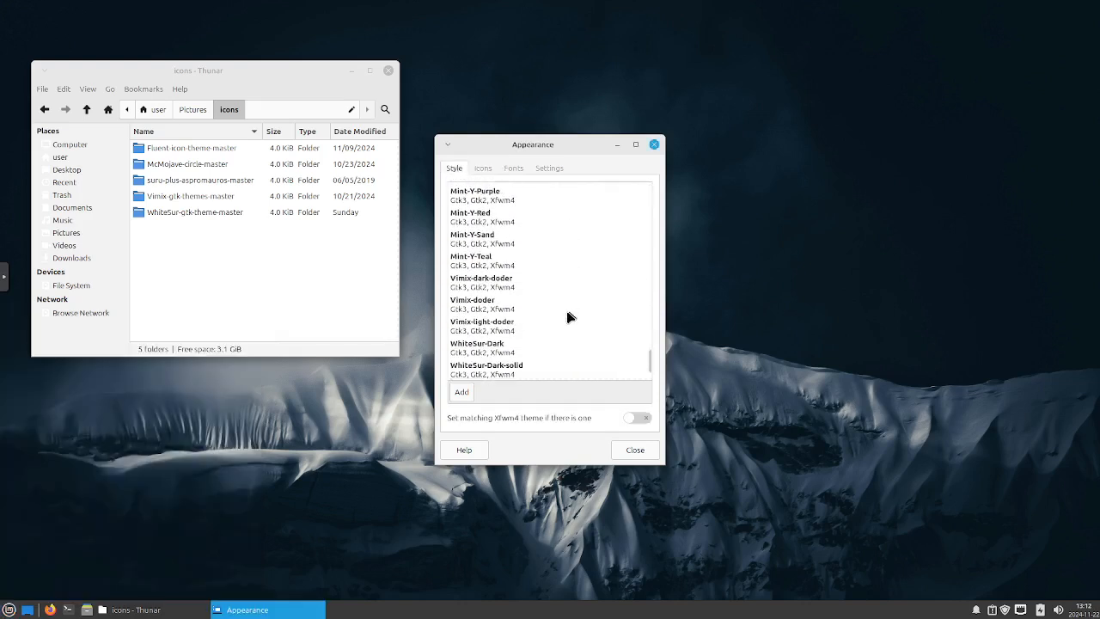
# Apply WhiteSur-Dark, check the dark Whisker menu, then use Show Desktop
pyautogui.click(512, 348)
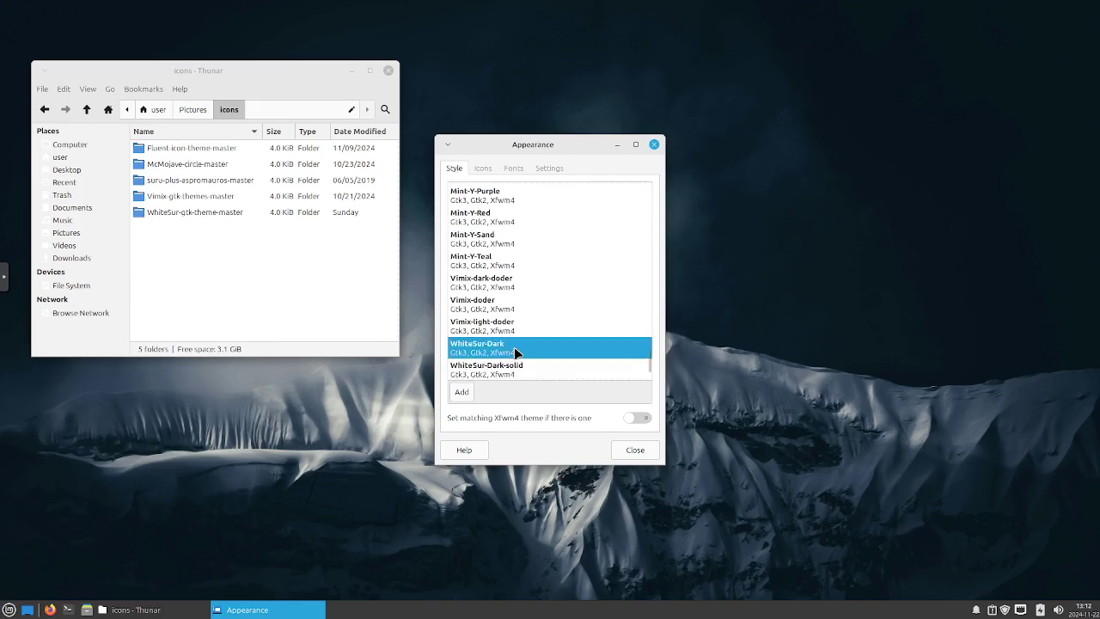
pyautogui.click(550, 348)
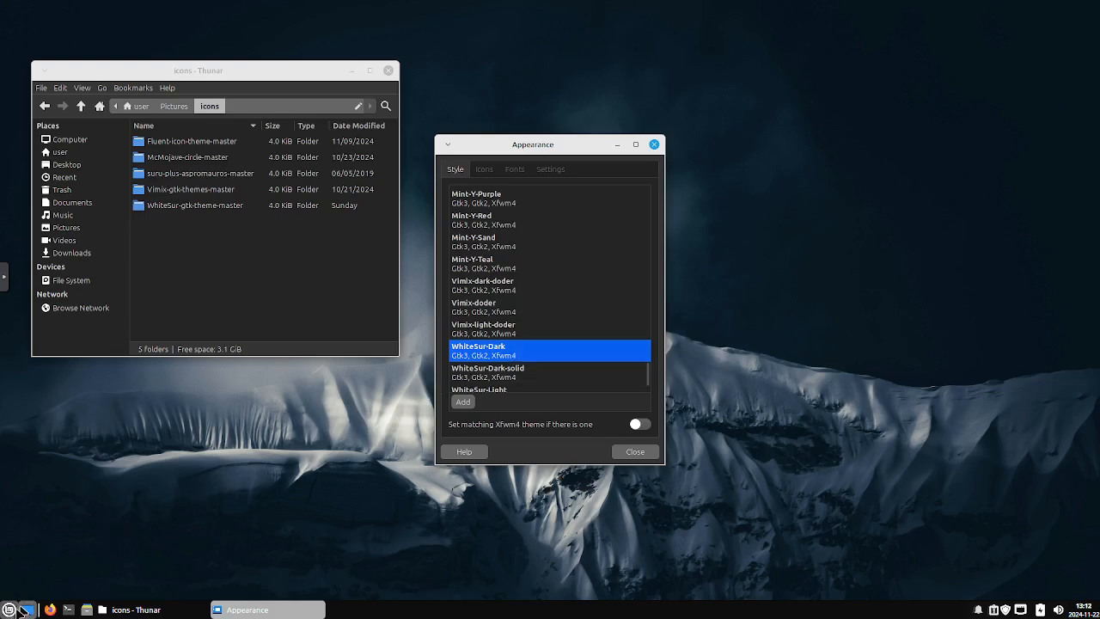
pyautogui.click(11, 611)
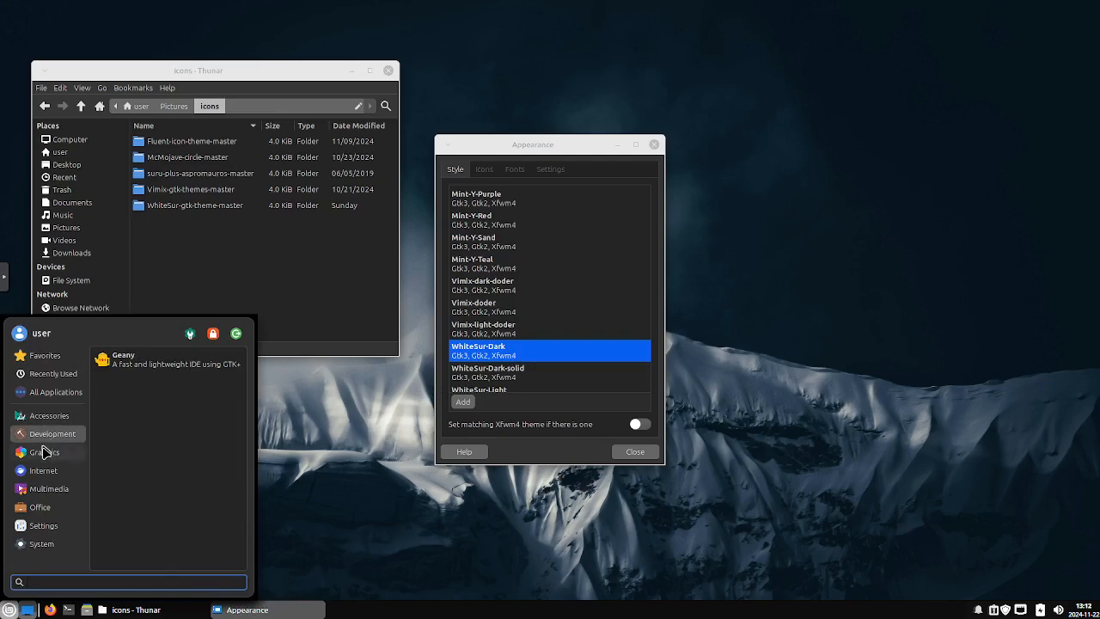
pyautogui.click(43, 471)
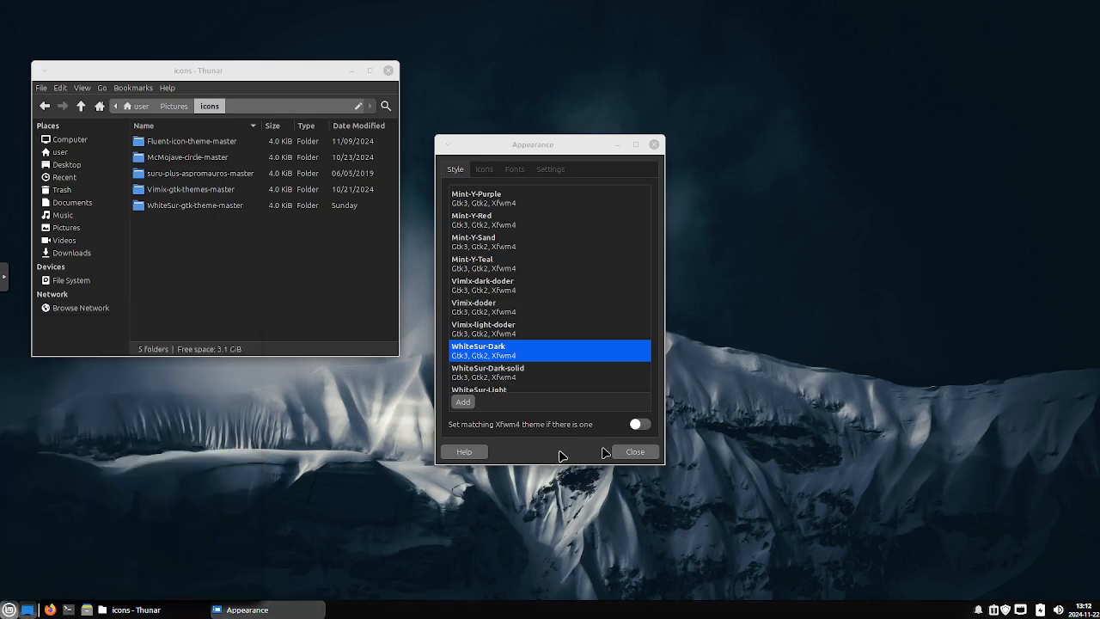
pyautogui.click(635, 452)
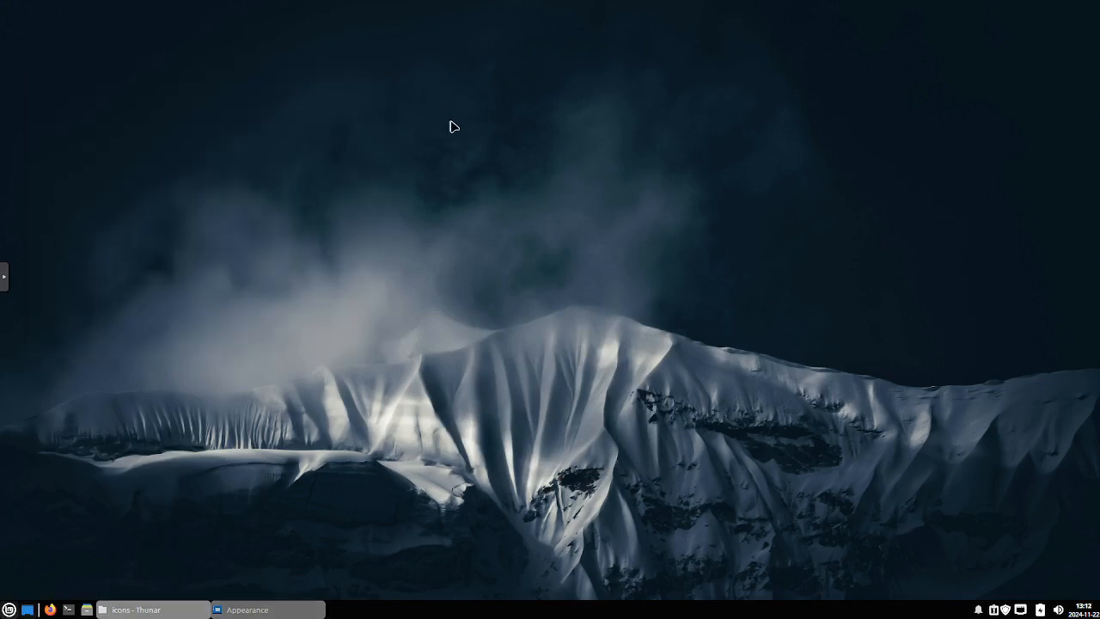
# Open Desktop Settings from the desktop's right-click menu
pyautogui.rightClick(454, 125)
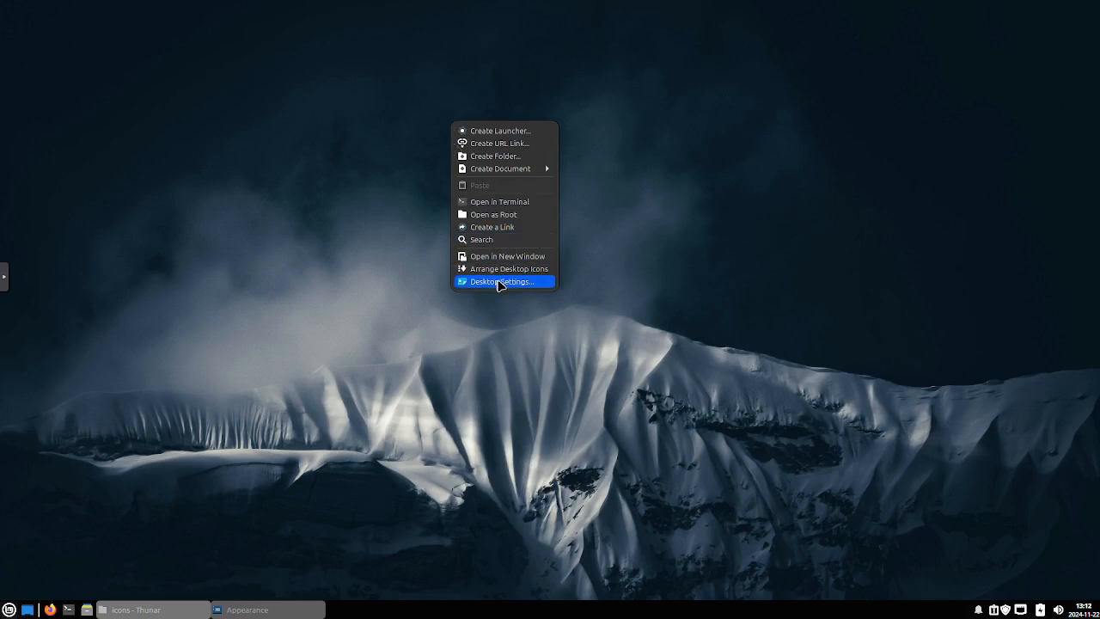
pyautogui.click(504, 281)
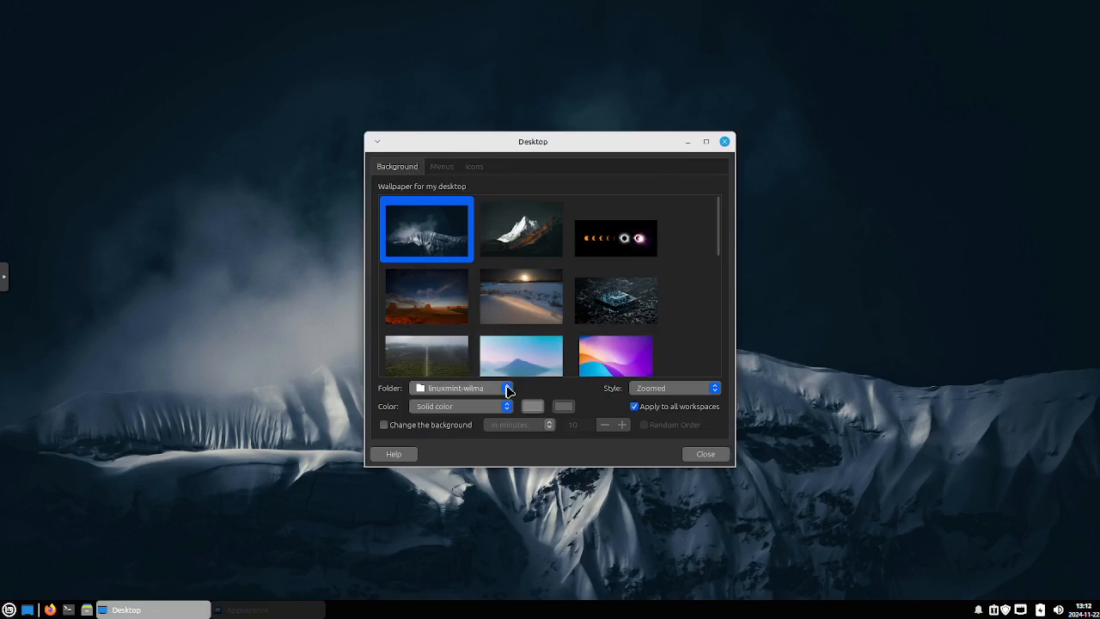
pyautogui.click(508, 388)
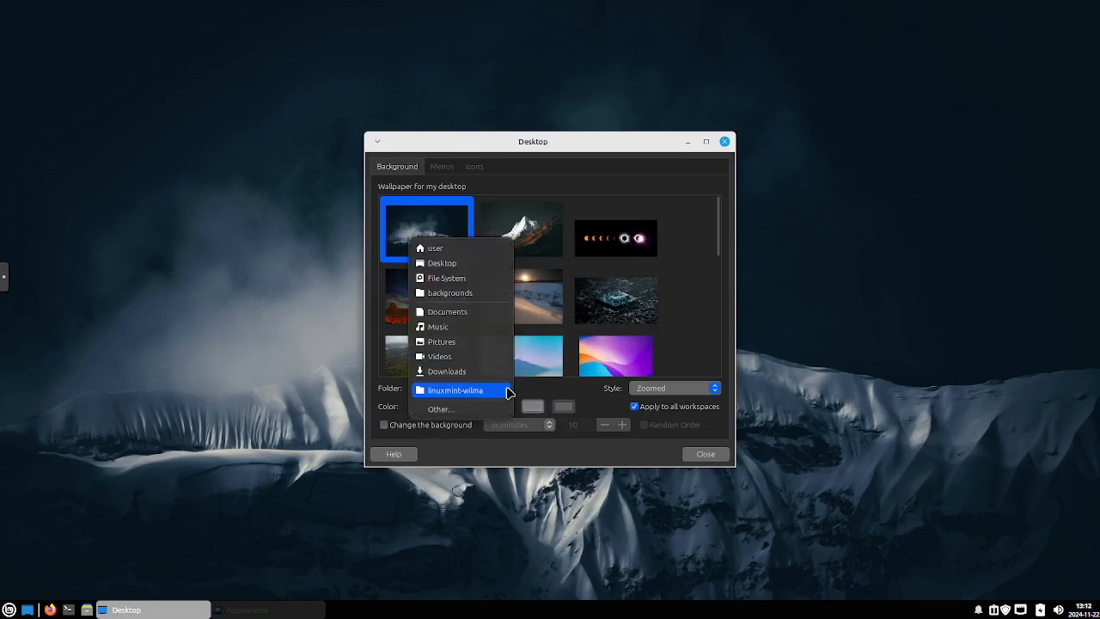
pyautogui.click(441, 409)
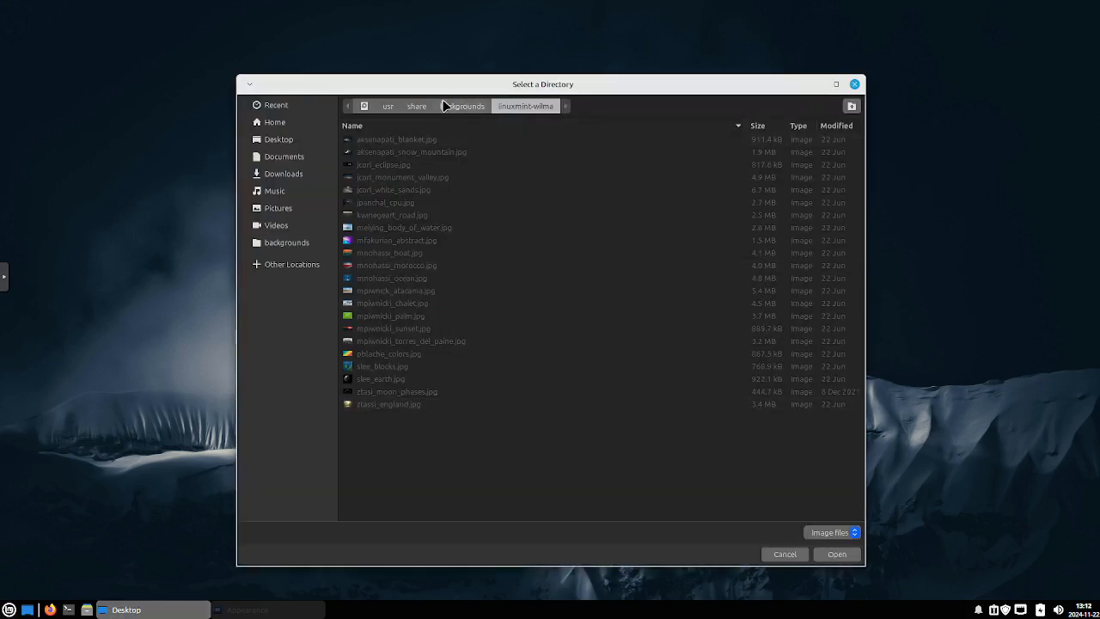
pyautogui.click(462, 106)
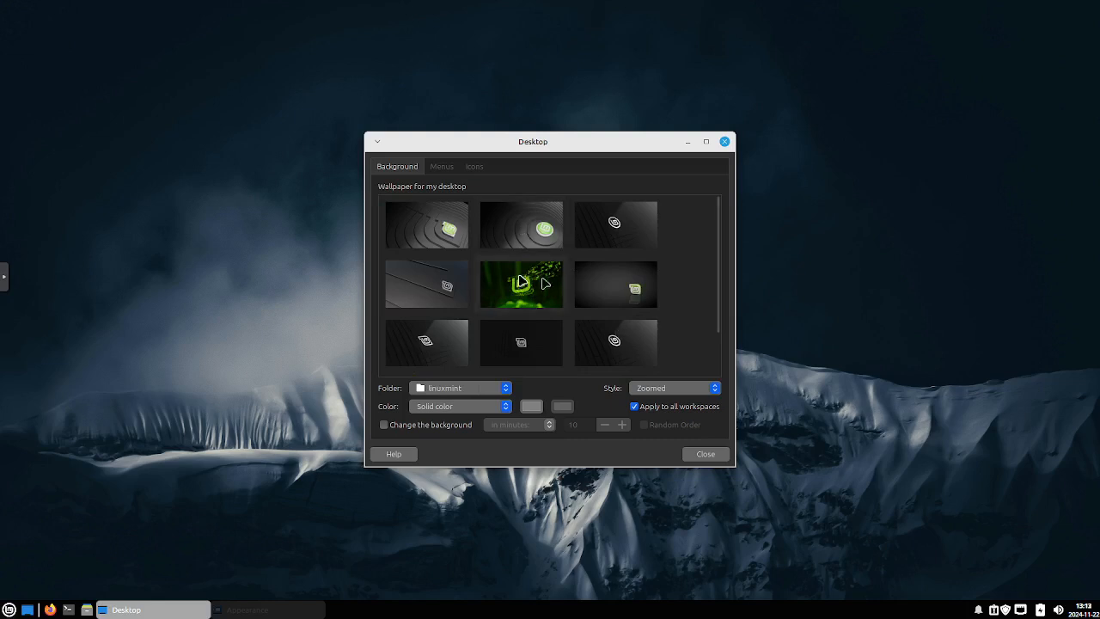
pyautogui.scroll(-3)
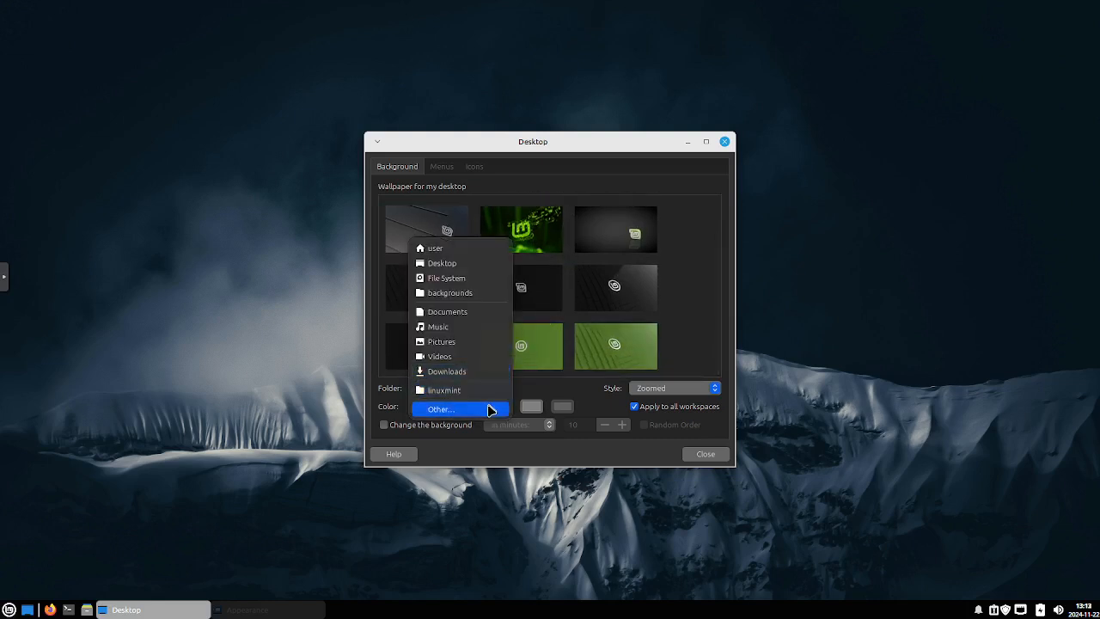
pyautogui.click(441, 408)
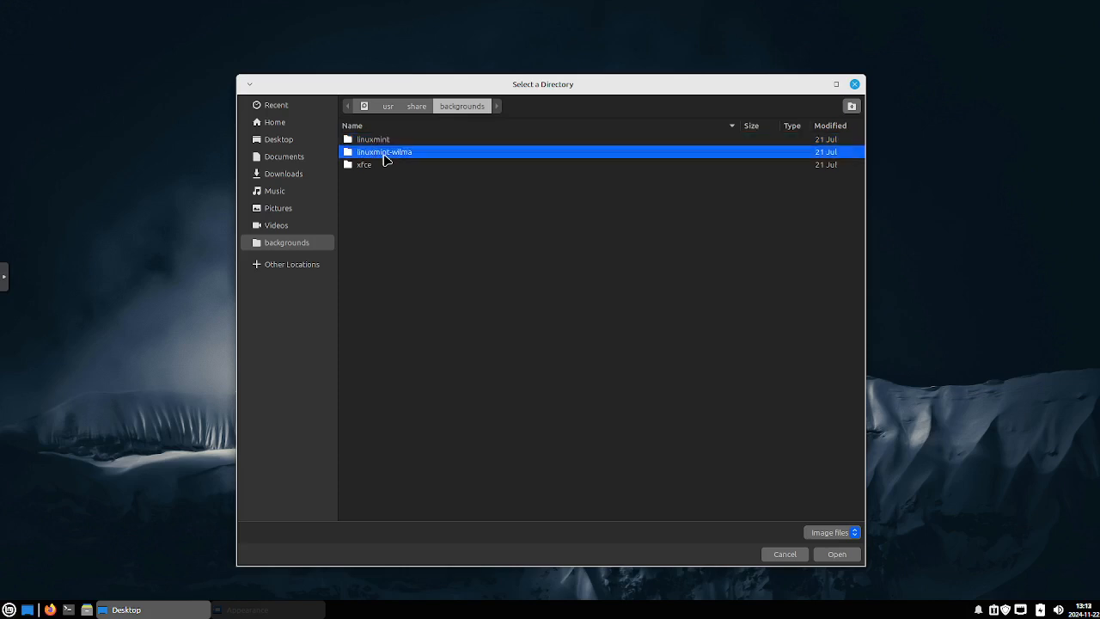
pyautogui.click(837, 554)
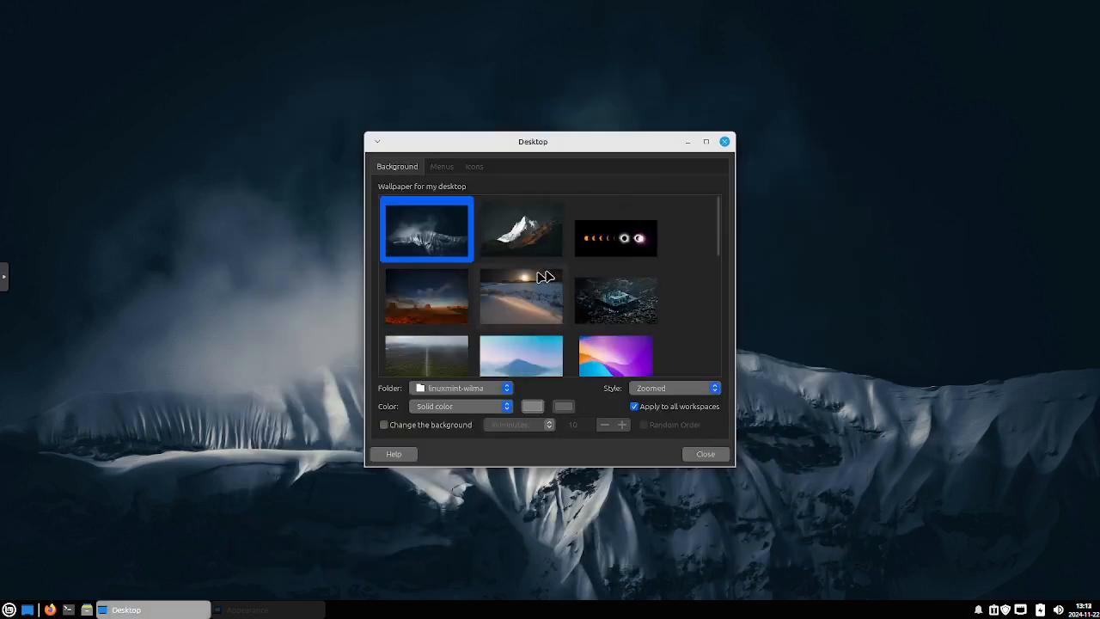
pyautogui.moveTo(549, 318)
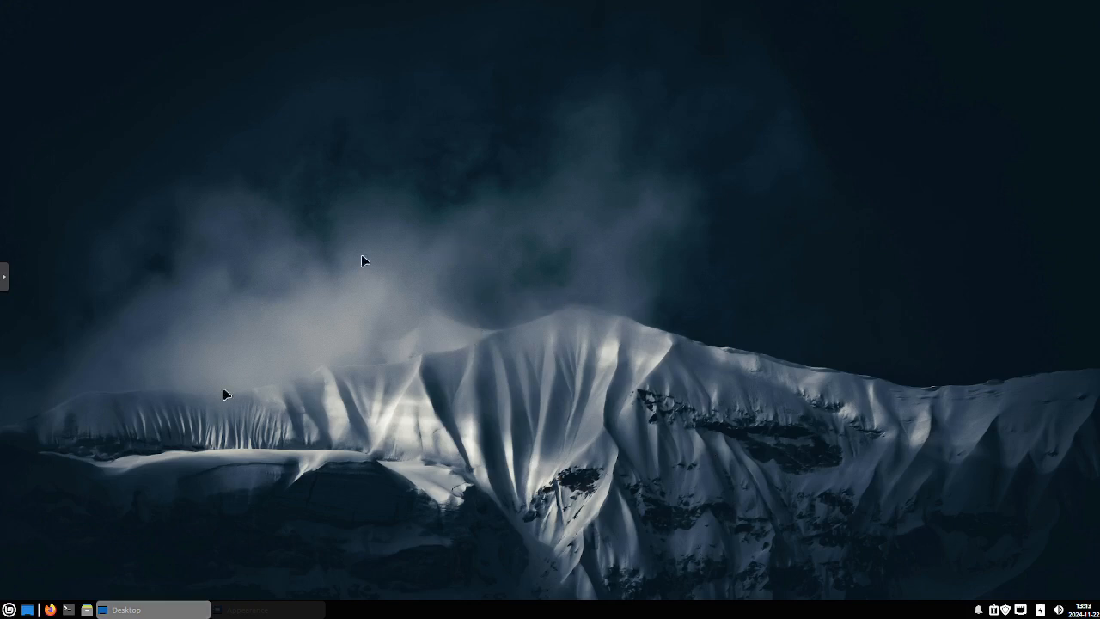
# Close the Desktop settings and Appearance windows, leaving only the wallpaper
pyautogui.click(10, 609)
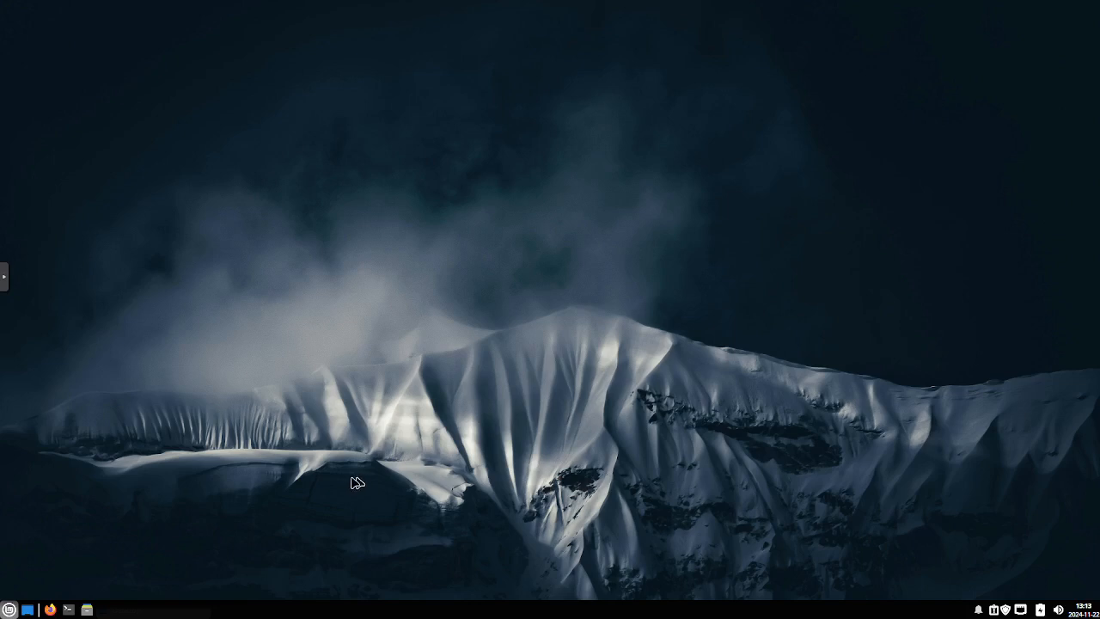
pyautogui.moveTo(487, 319)
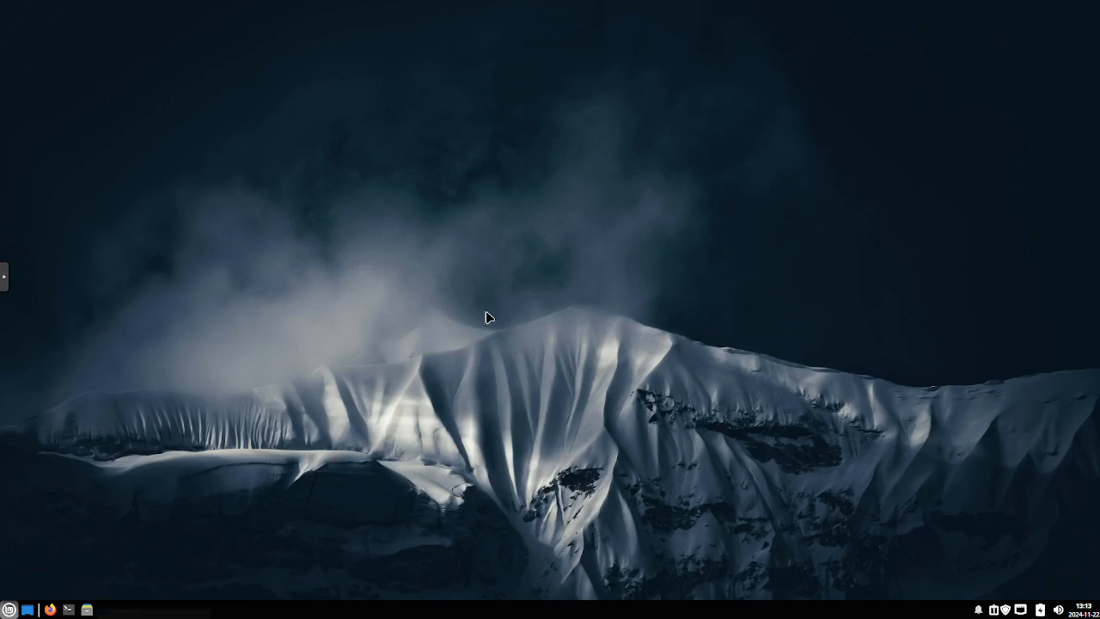
pyautogui.moveTo(624, 307)
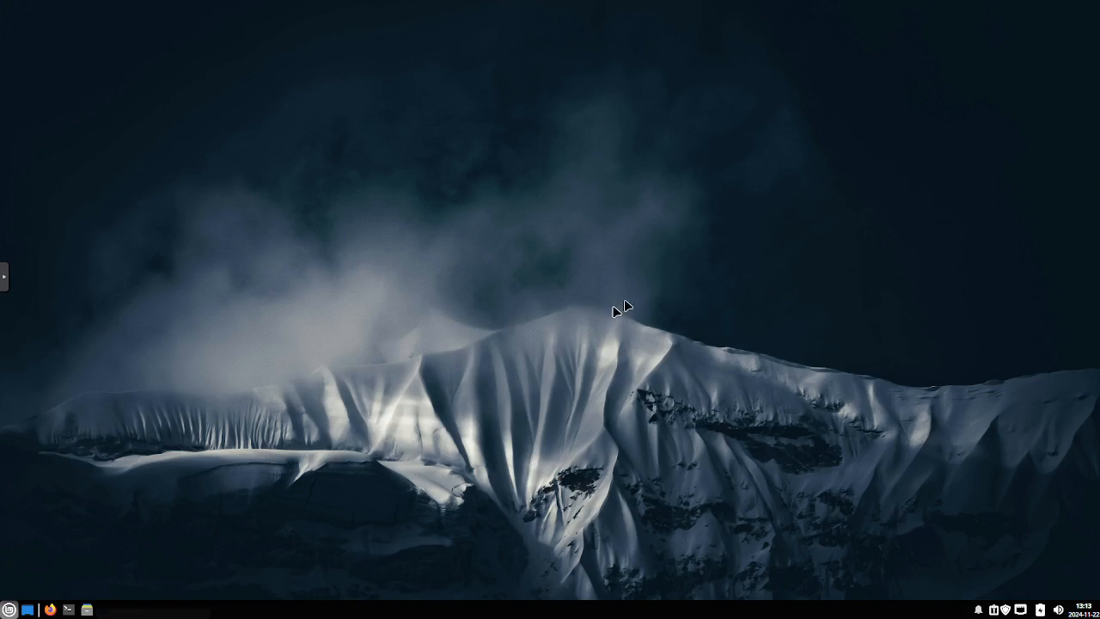
pyautogui.moveTo(537, 288)
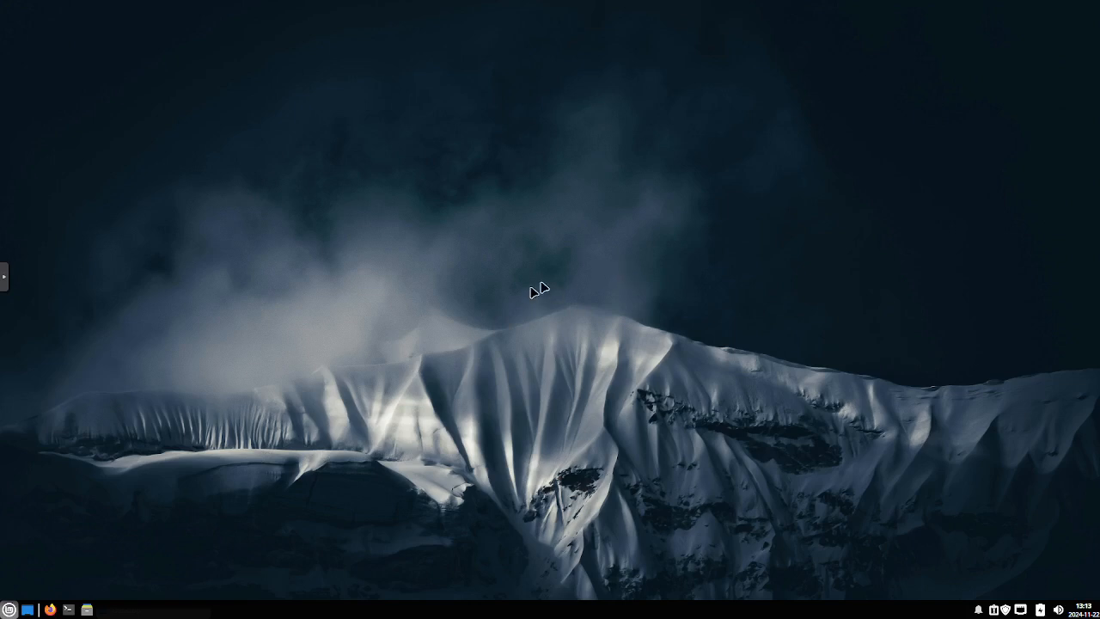
pyautogui.moveTo(477, 273)
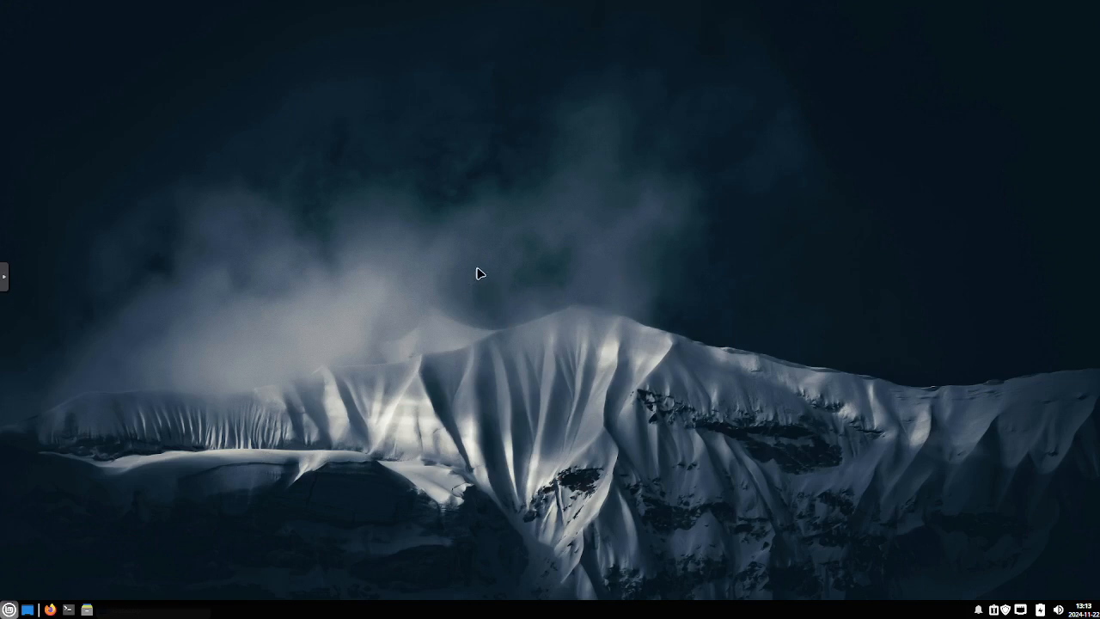
pyautogui.moveTo(478, 254)
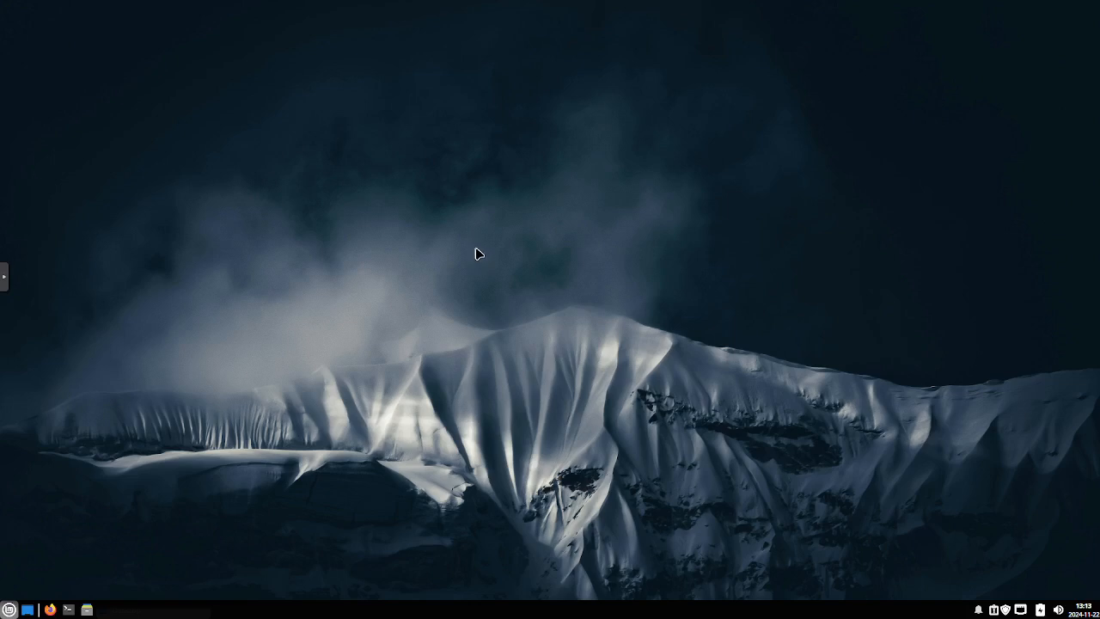
pyautogui.moveTo(477, 267)
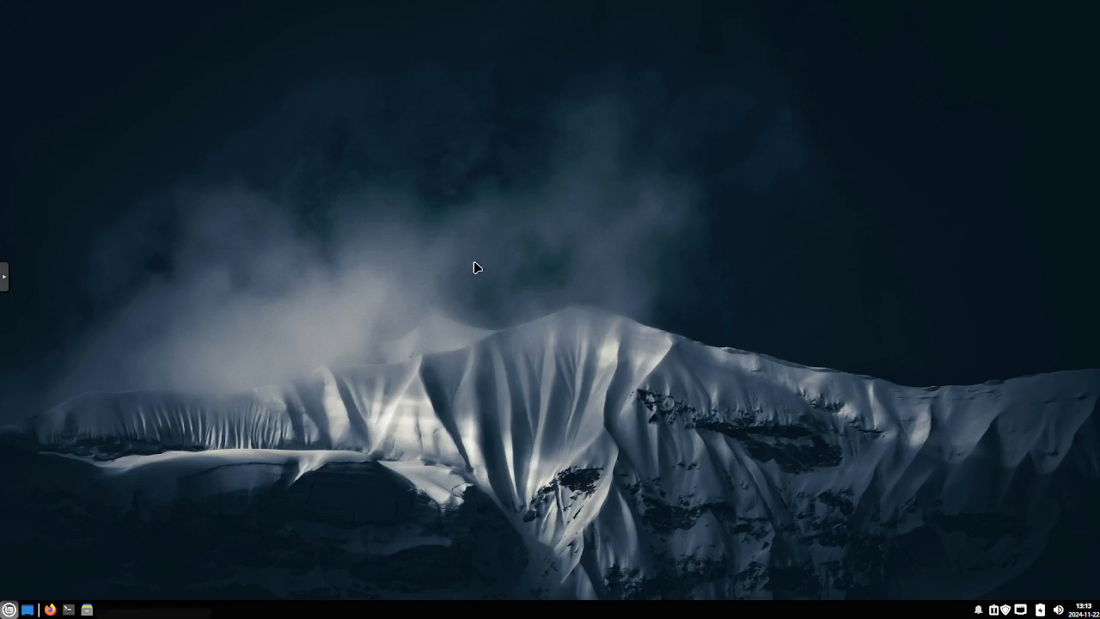
pyautogui.moveTo(507, 290)
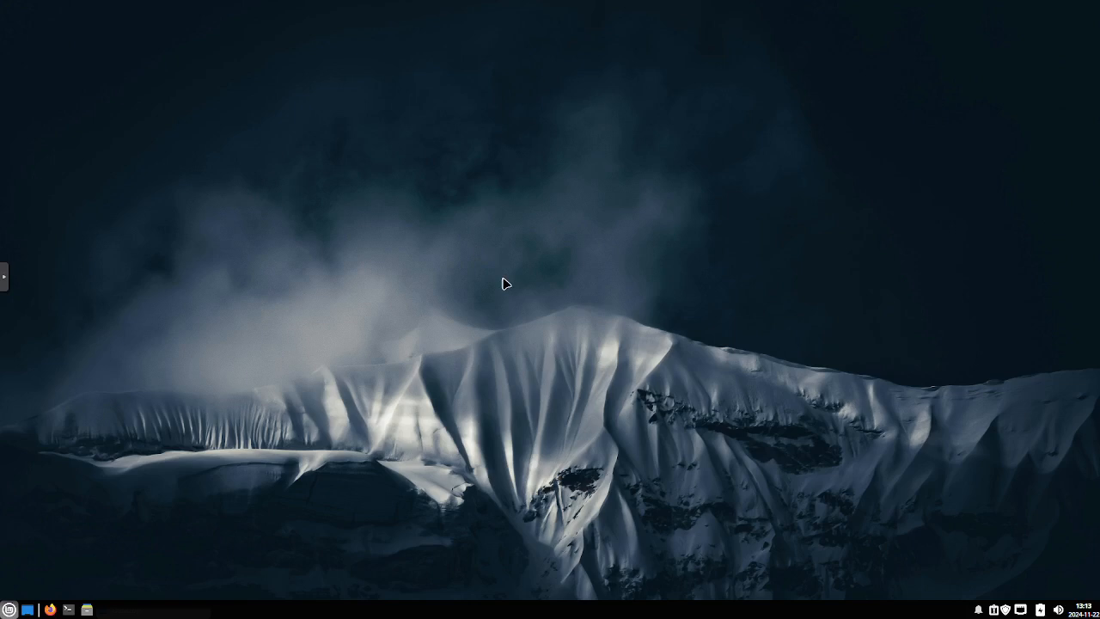
pyautogui.moveTo(505, 289)
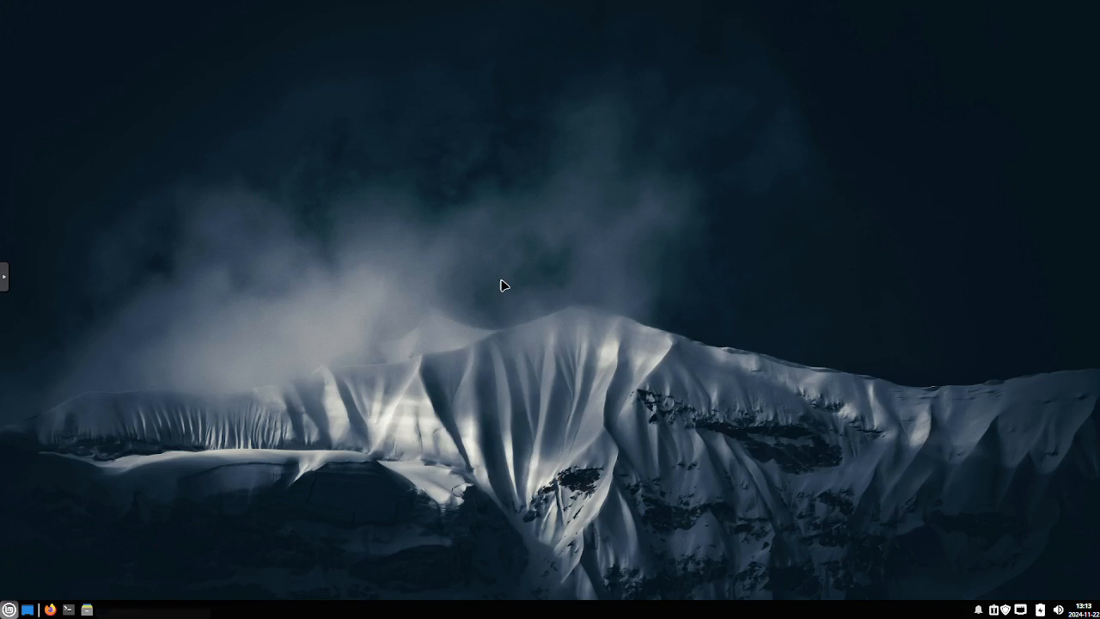
pyautogui.moveTo(563, 293)
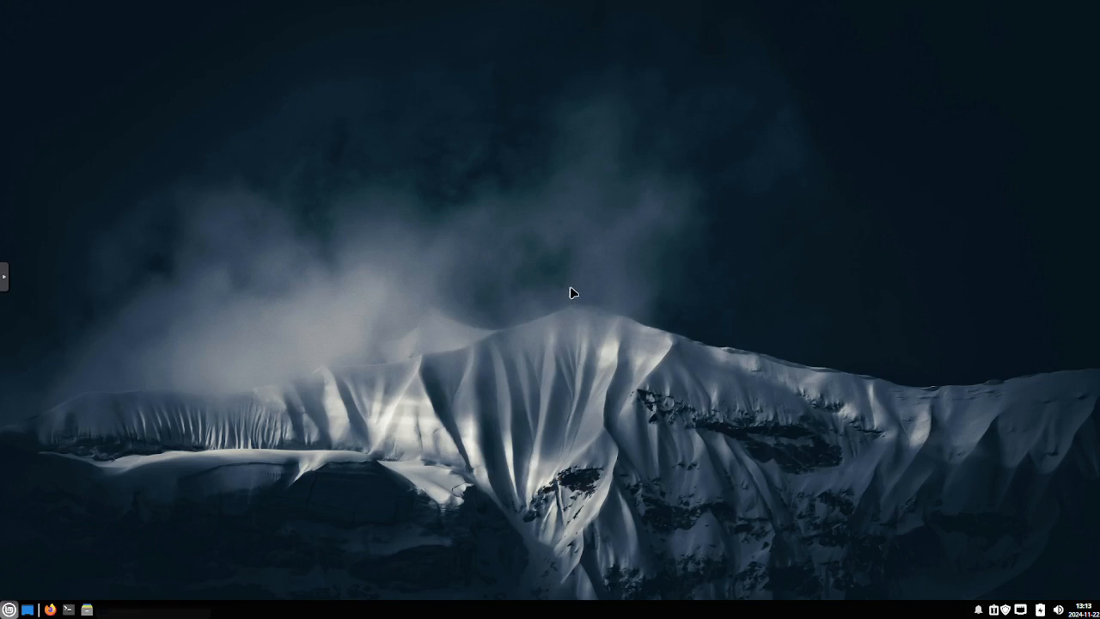
pyautogui.moveTo(576, 279)
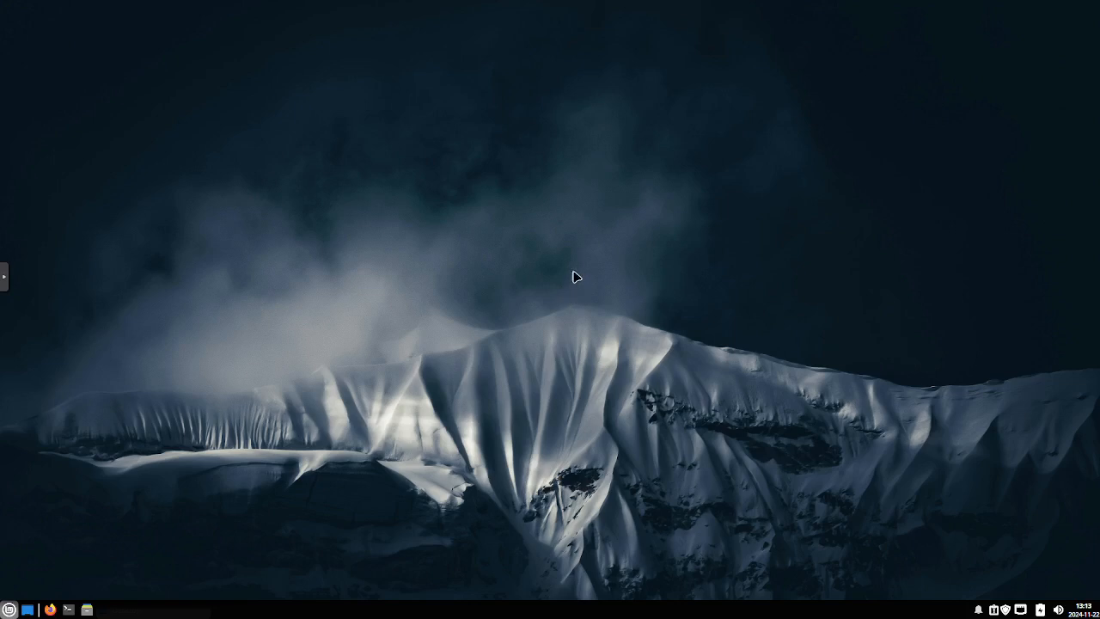
pyautogui.moveTo(577, 275)
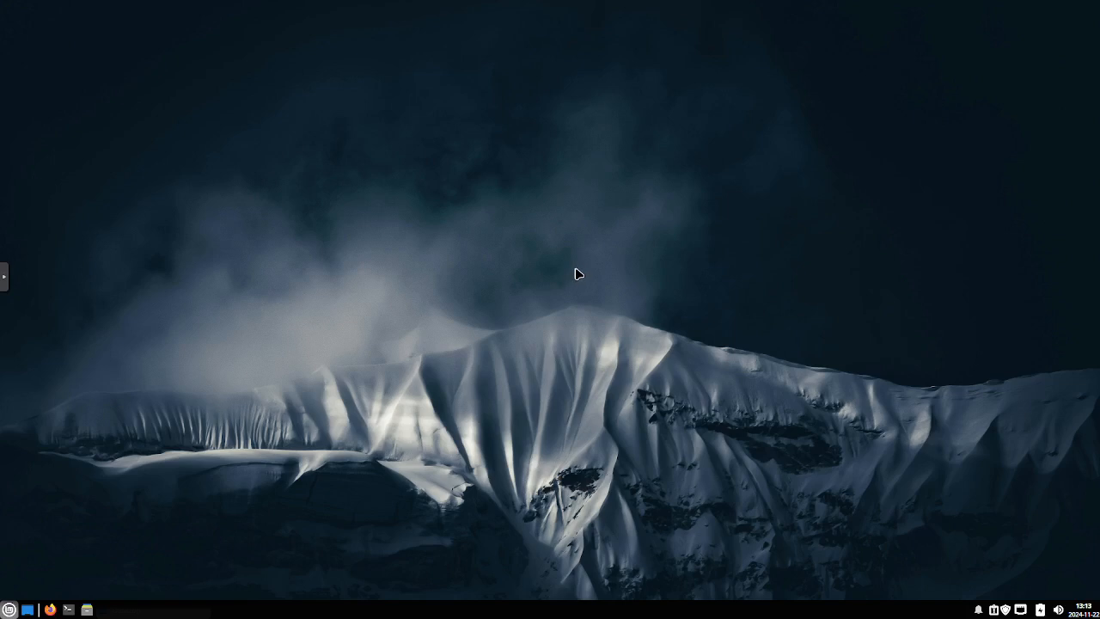
pyautogui.moveTo(573, 271)
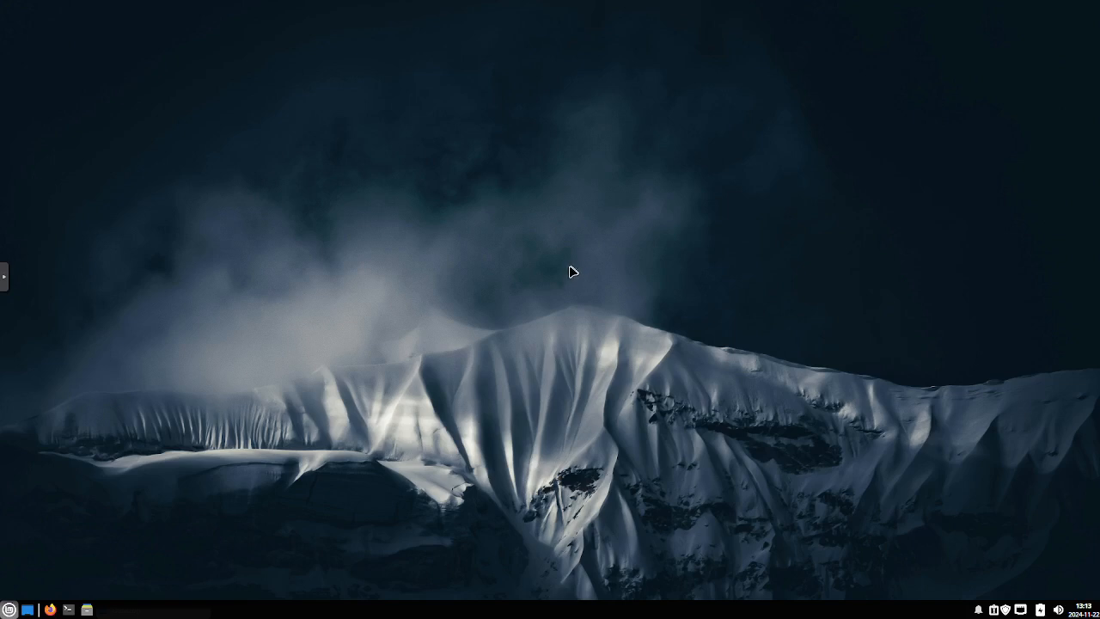